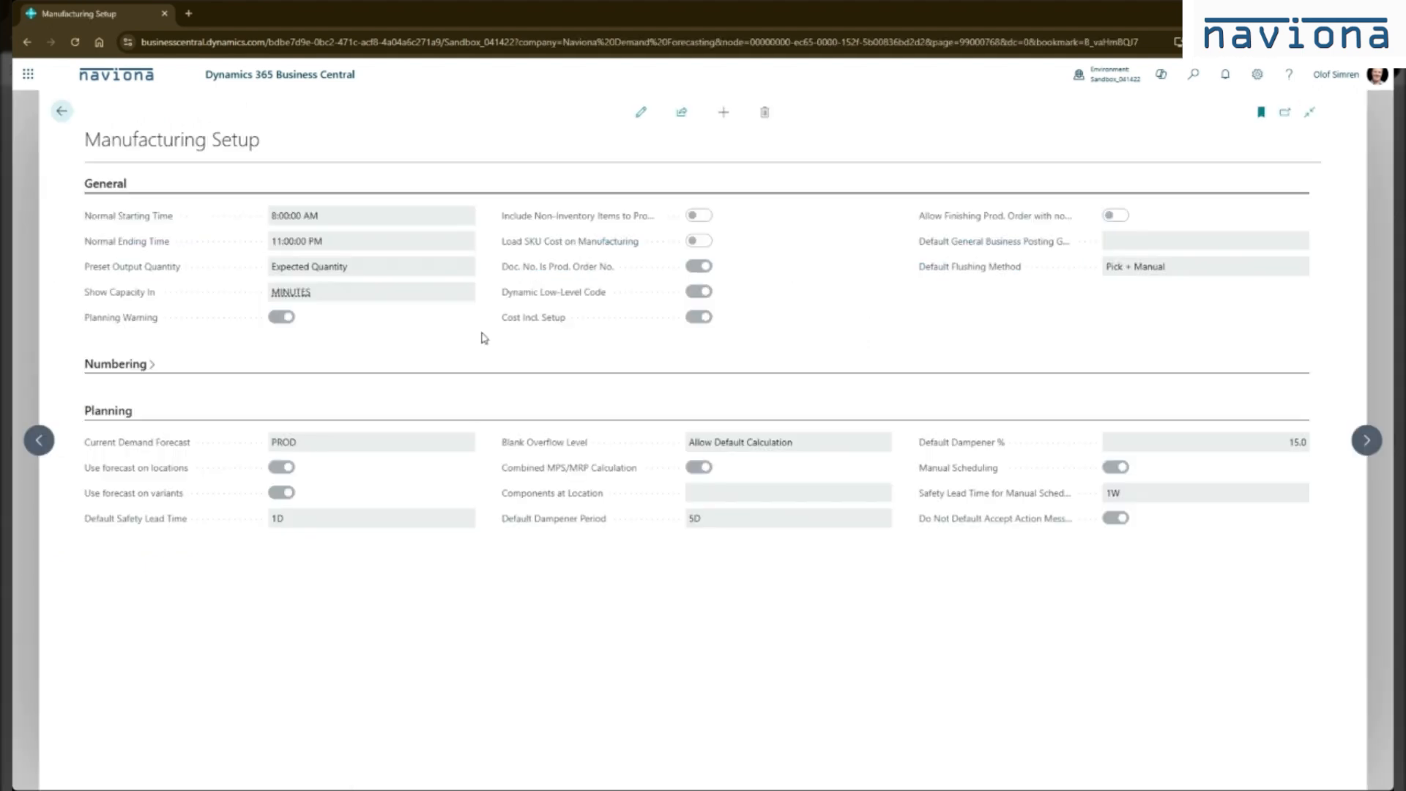
Switch the Manufacturing Setup page into edit mode to review its planning settings.
{"action": "left_click", "coordinate": [641, 113]}
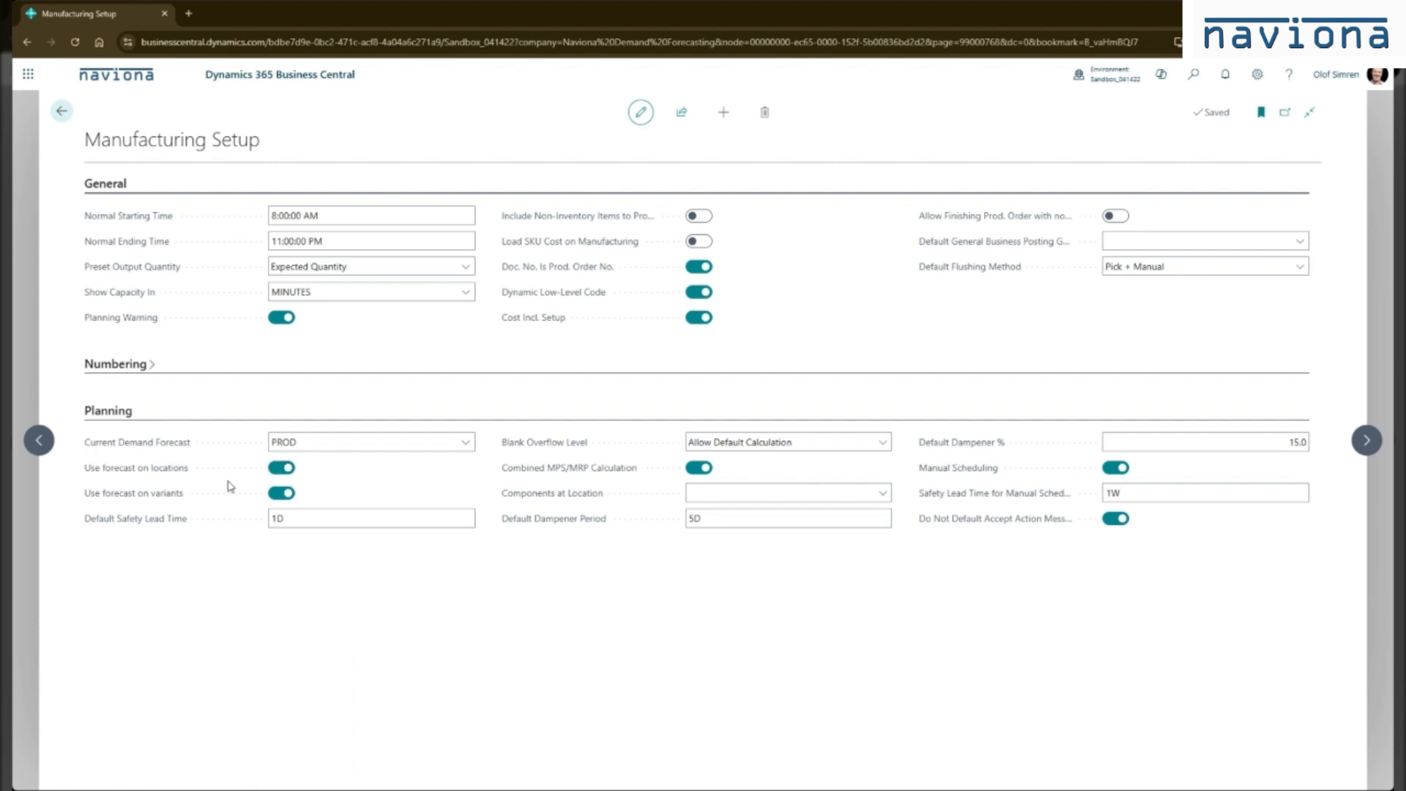
{"action": "mouse_move", "coordinate": [299, 498]}
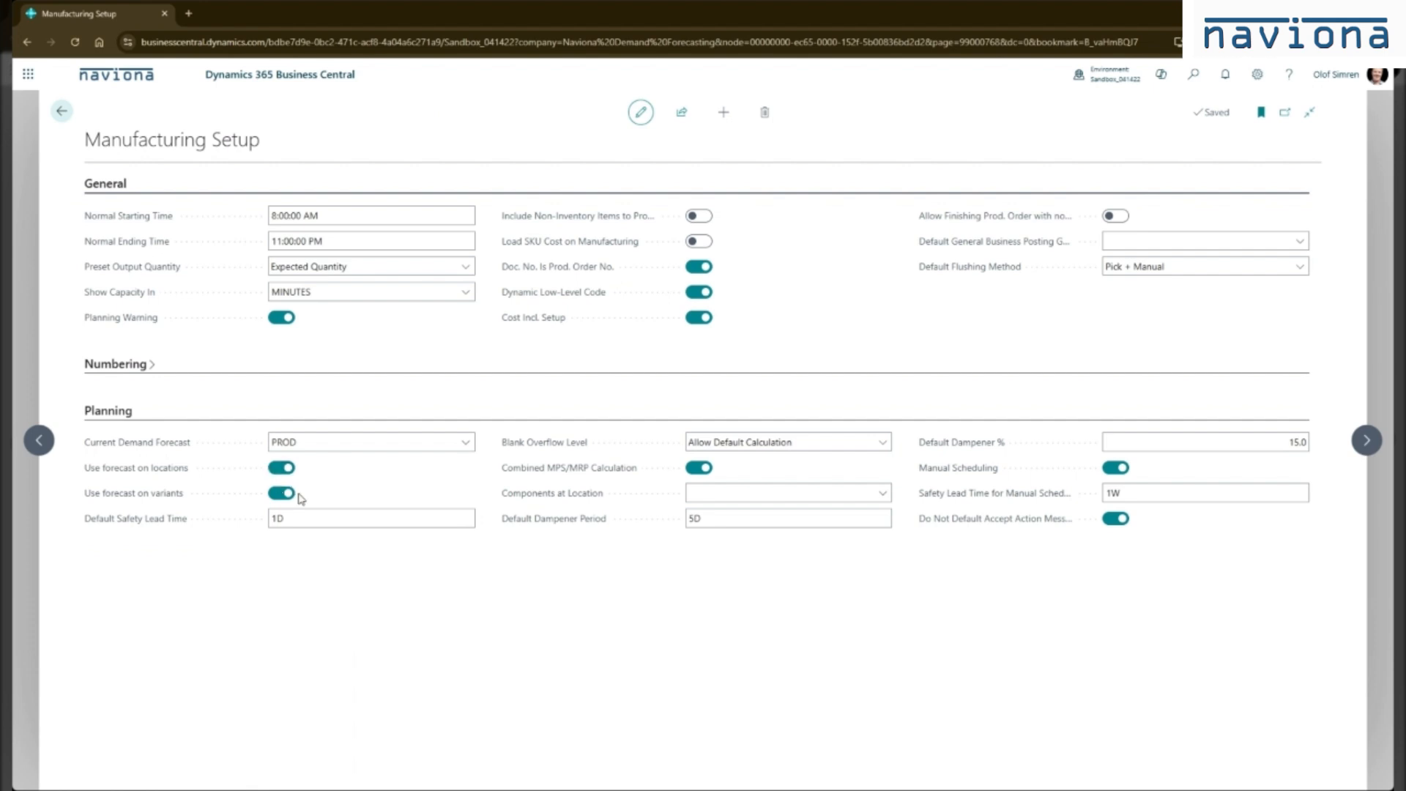
{"action": "mouse_move", "coordinate": [328, 496]}
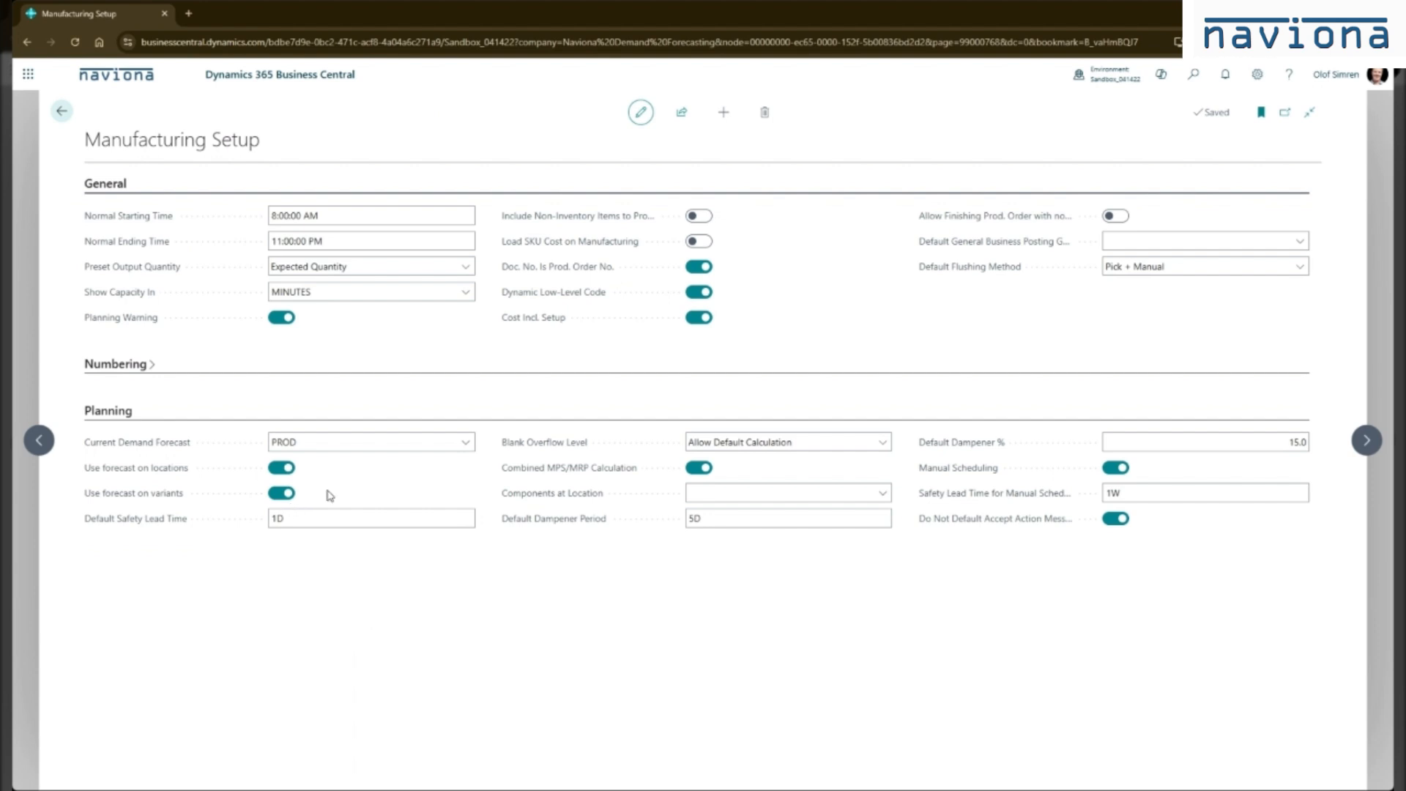
{"action": "mouse_move", "coordinate": [378, 488]}
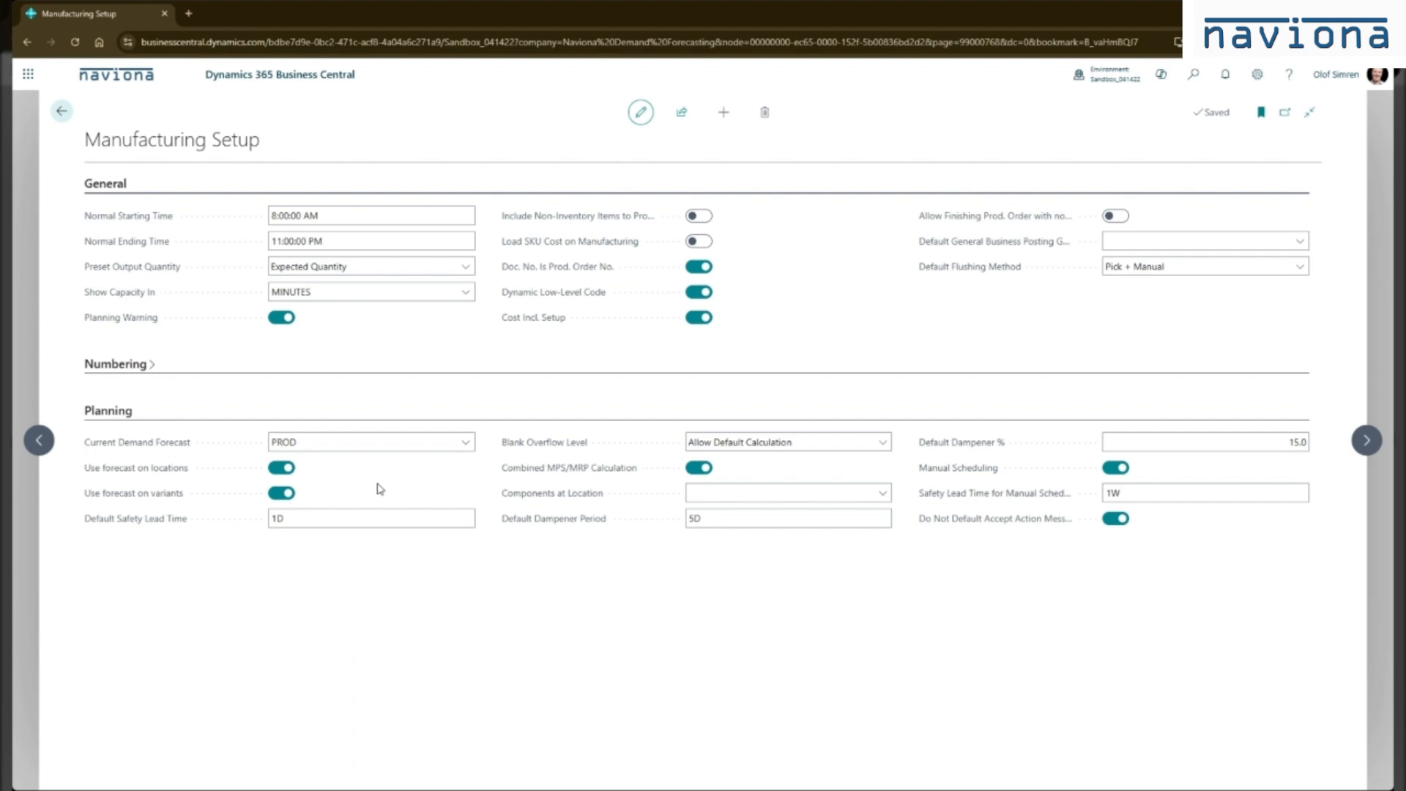
{"action": "mouse_move", "coordinate": [373, 486]}
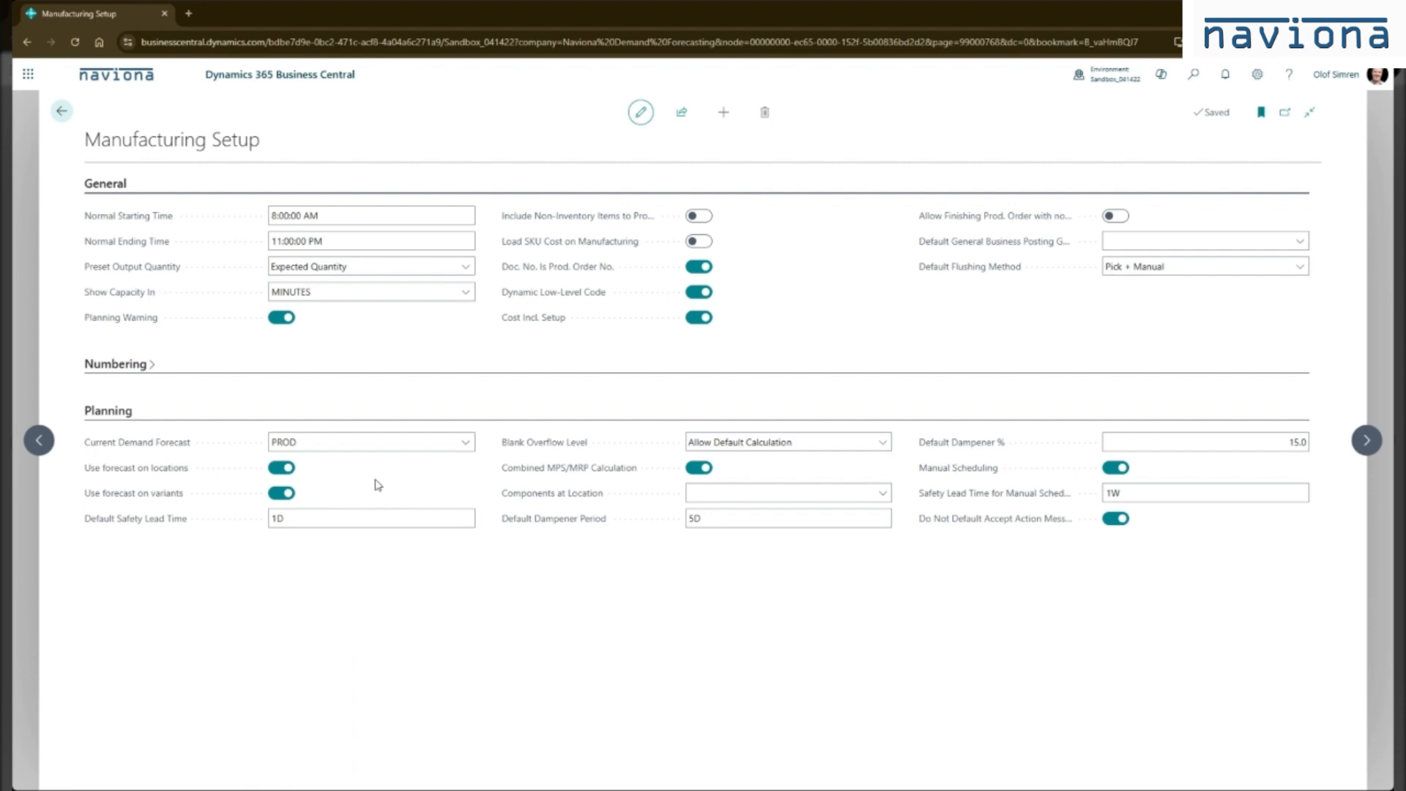
{"action": "mouse_move", "coordinate": [378, 471]}
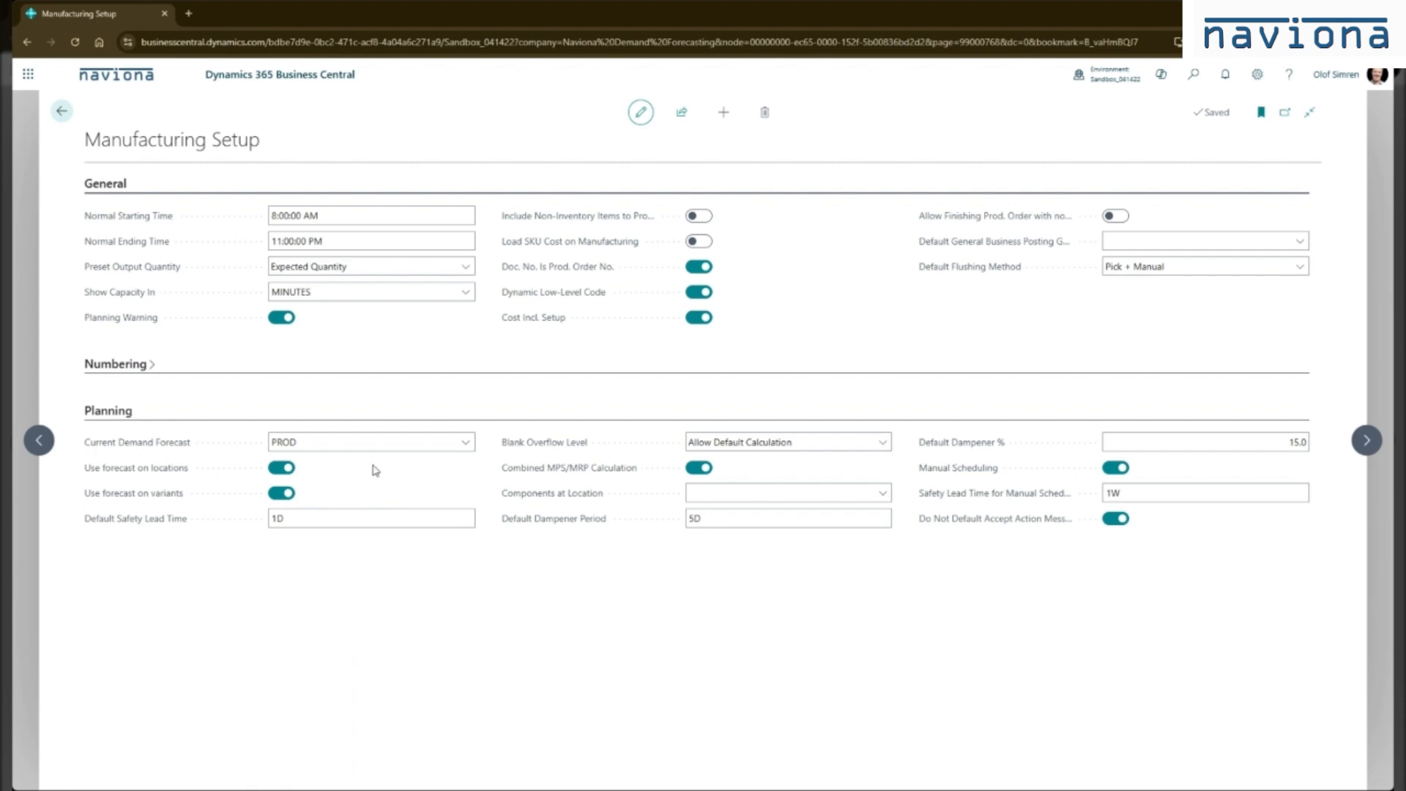
Return to the Role Center and launch the Demand Forecast Worksheet (DEFAULT).
{"action": "left_click", "coordinate": [61, 110]}
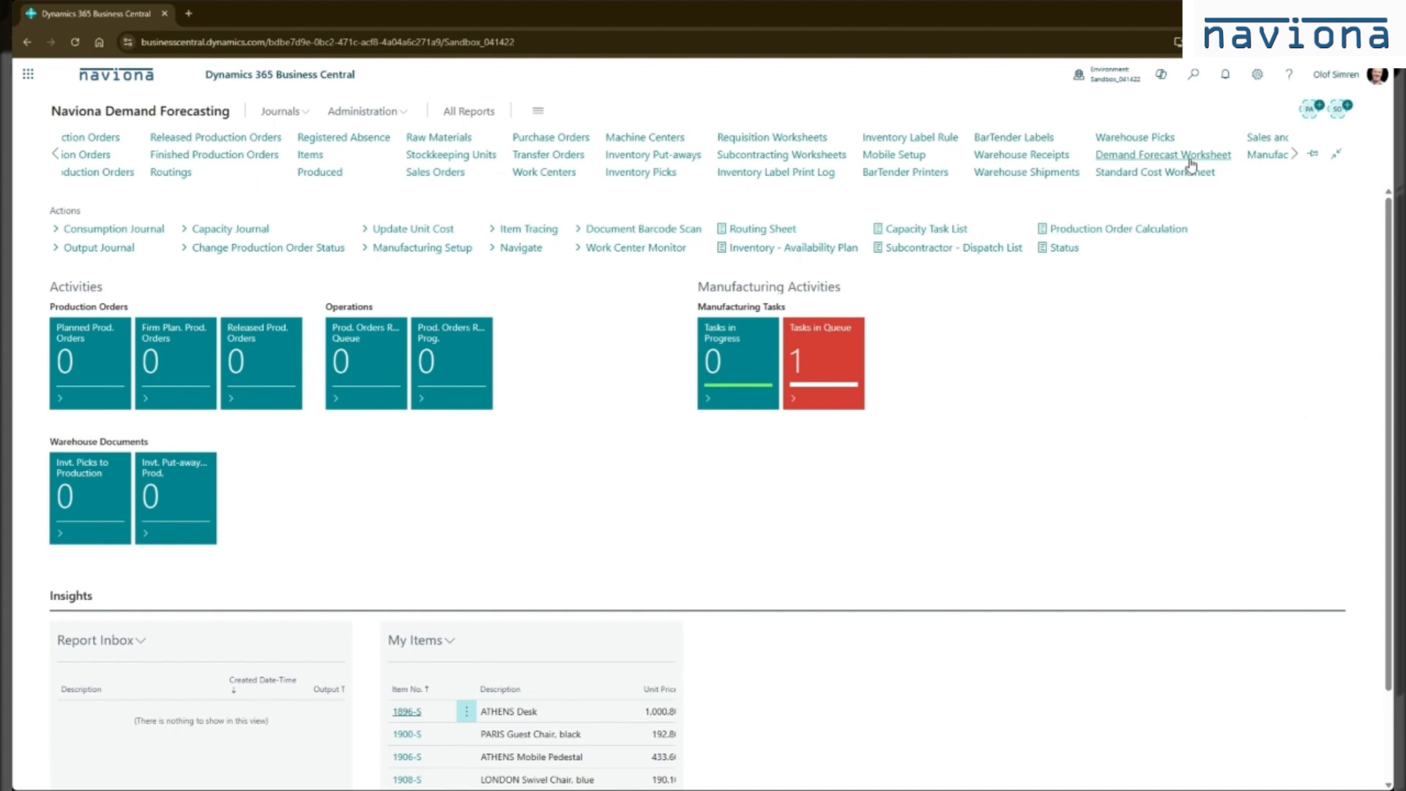
{"action": "left_click", "coordinate": [1161, 154]}
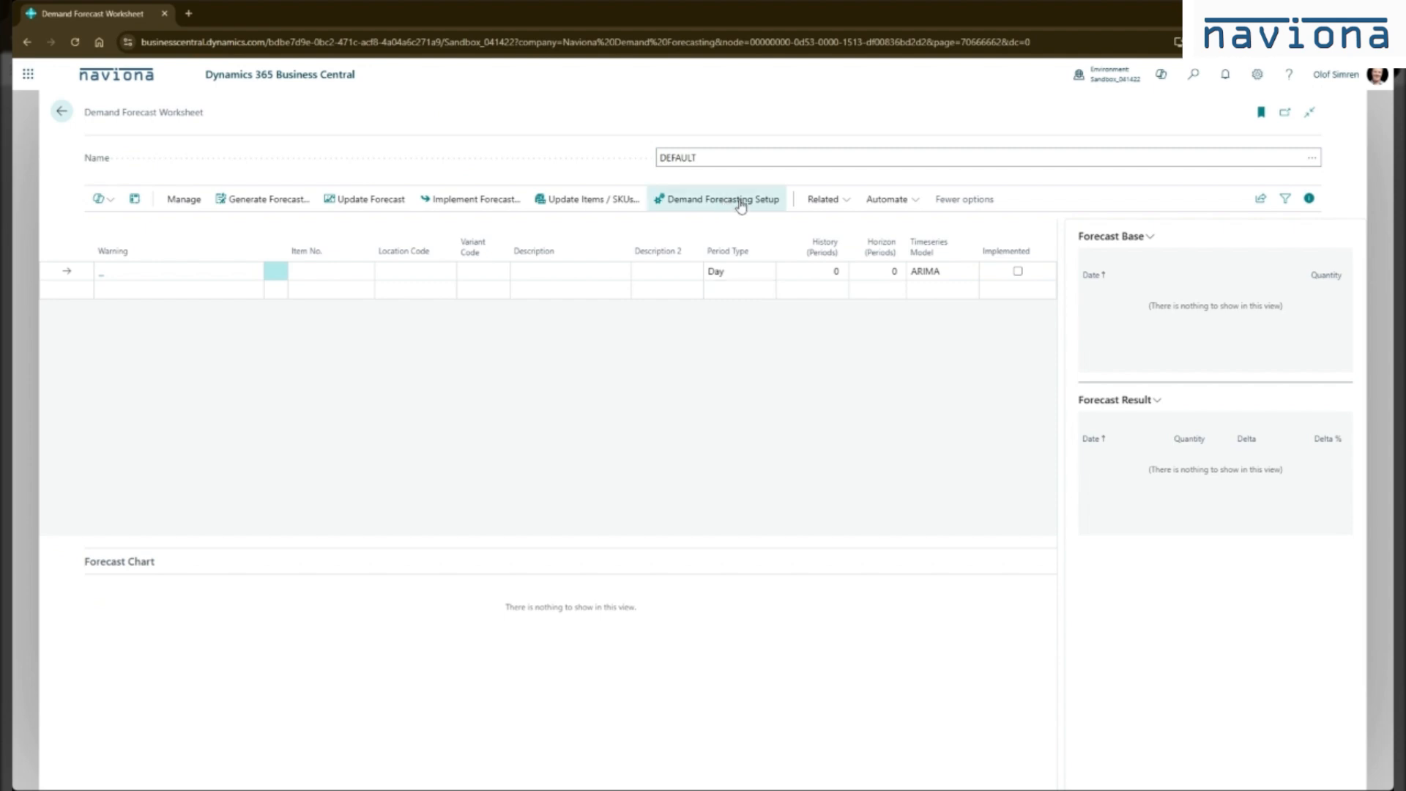
Review Demand Forecasting Setup: monthly periods, 12 history periods, 6 horizon periods, ARIMA model.
{"action": "left_click", "coordinate": [723, 198]}
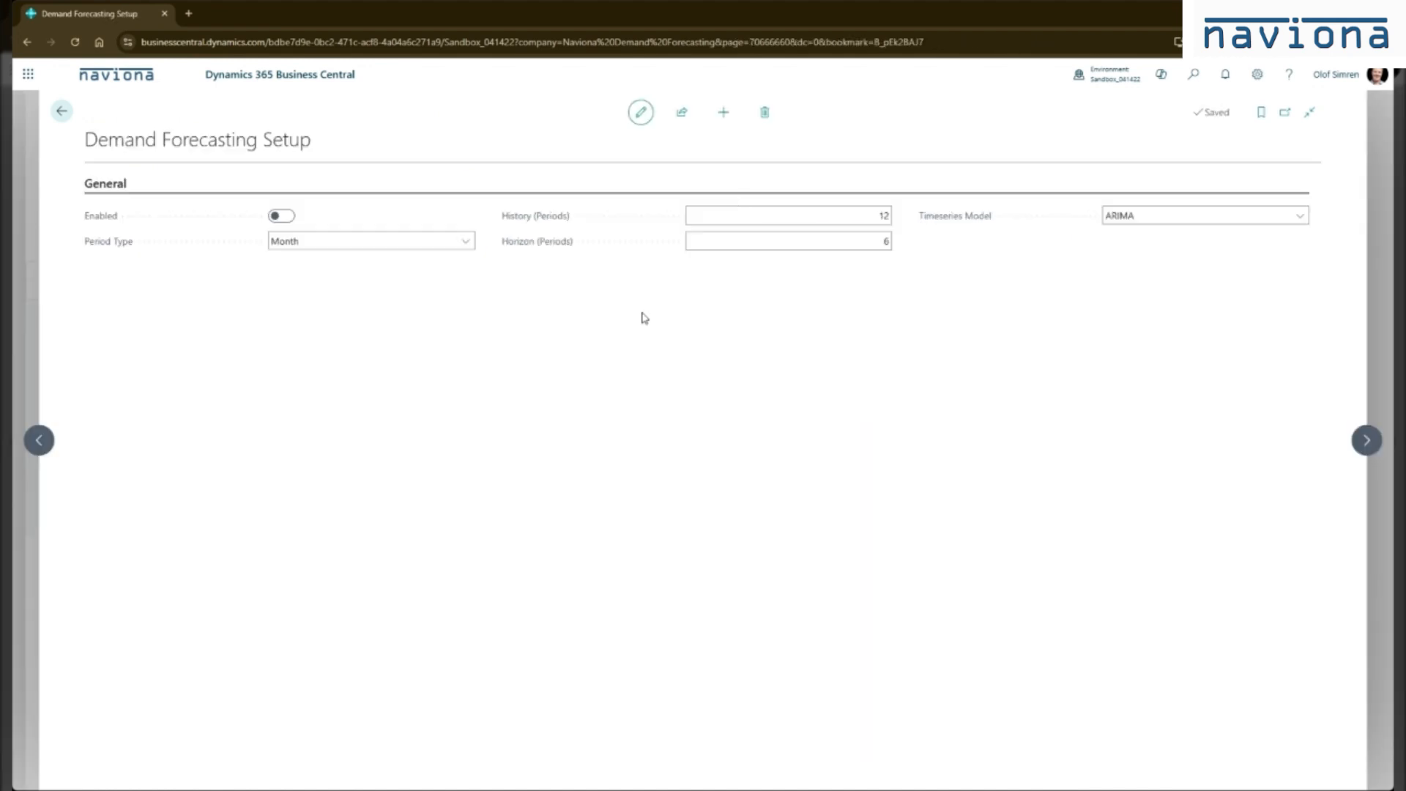
{"action": "mouse_move", "coordinate": [586, 323]}
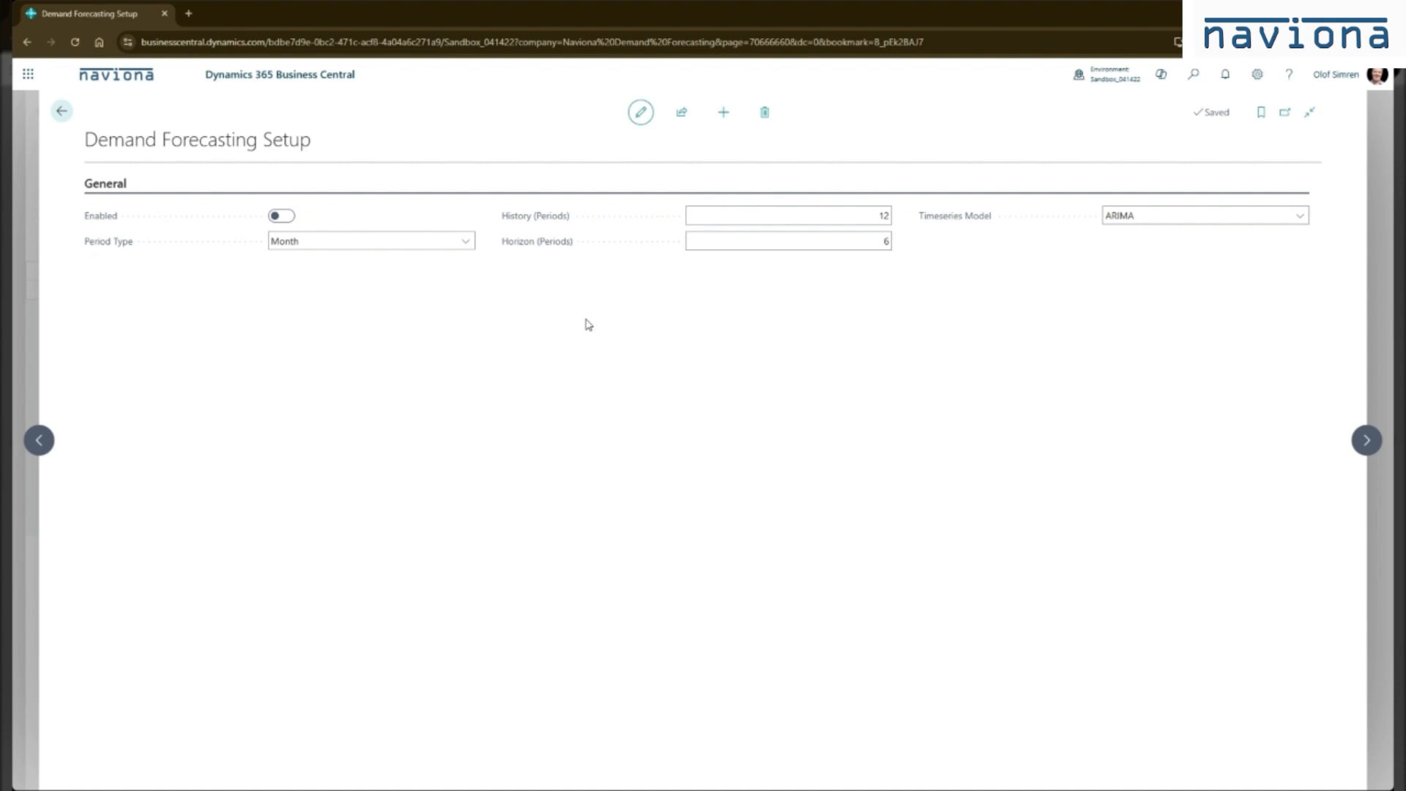
{"action": "mouse_move", "coordinate": [577, 324]}
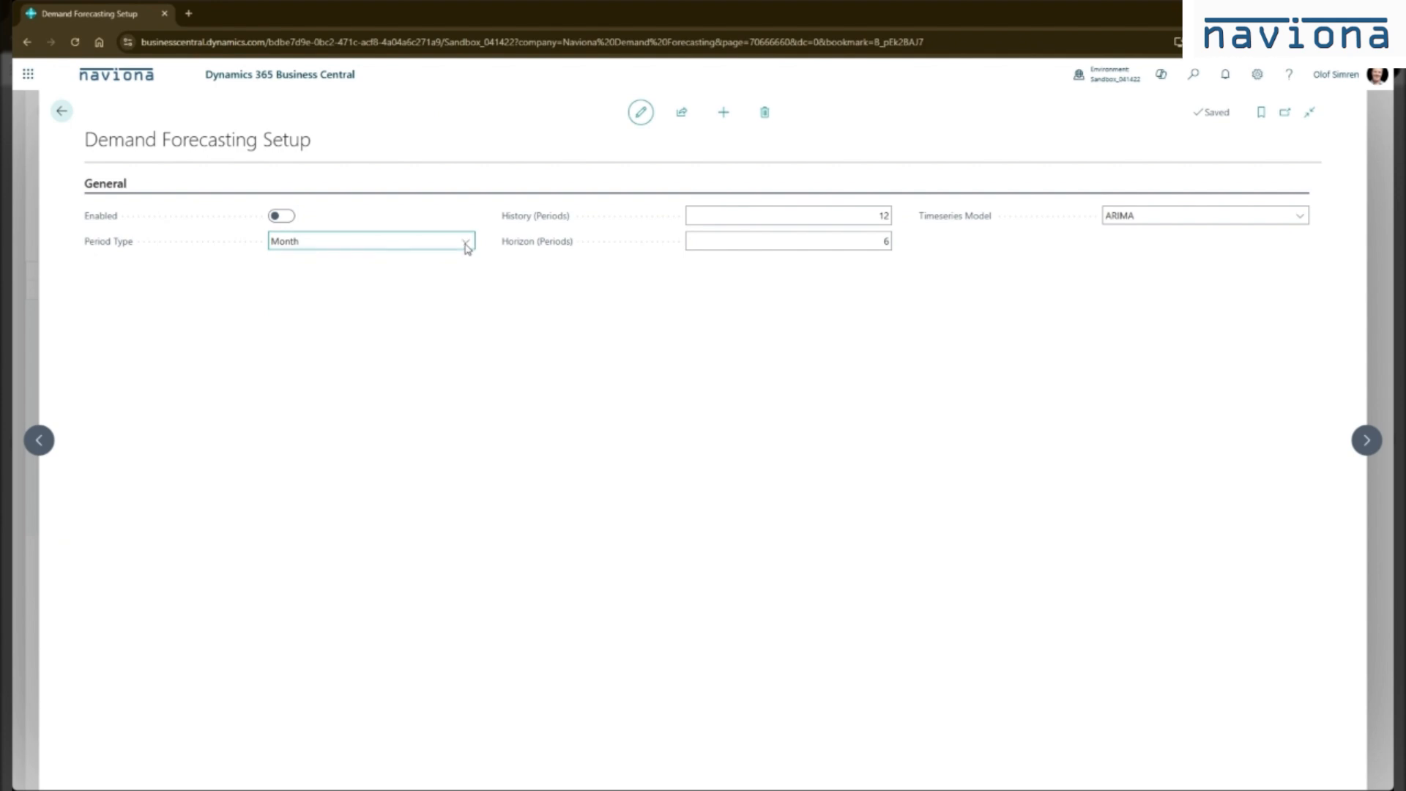
{"action": "mouse_move", "coordinate": [542, 231]}
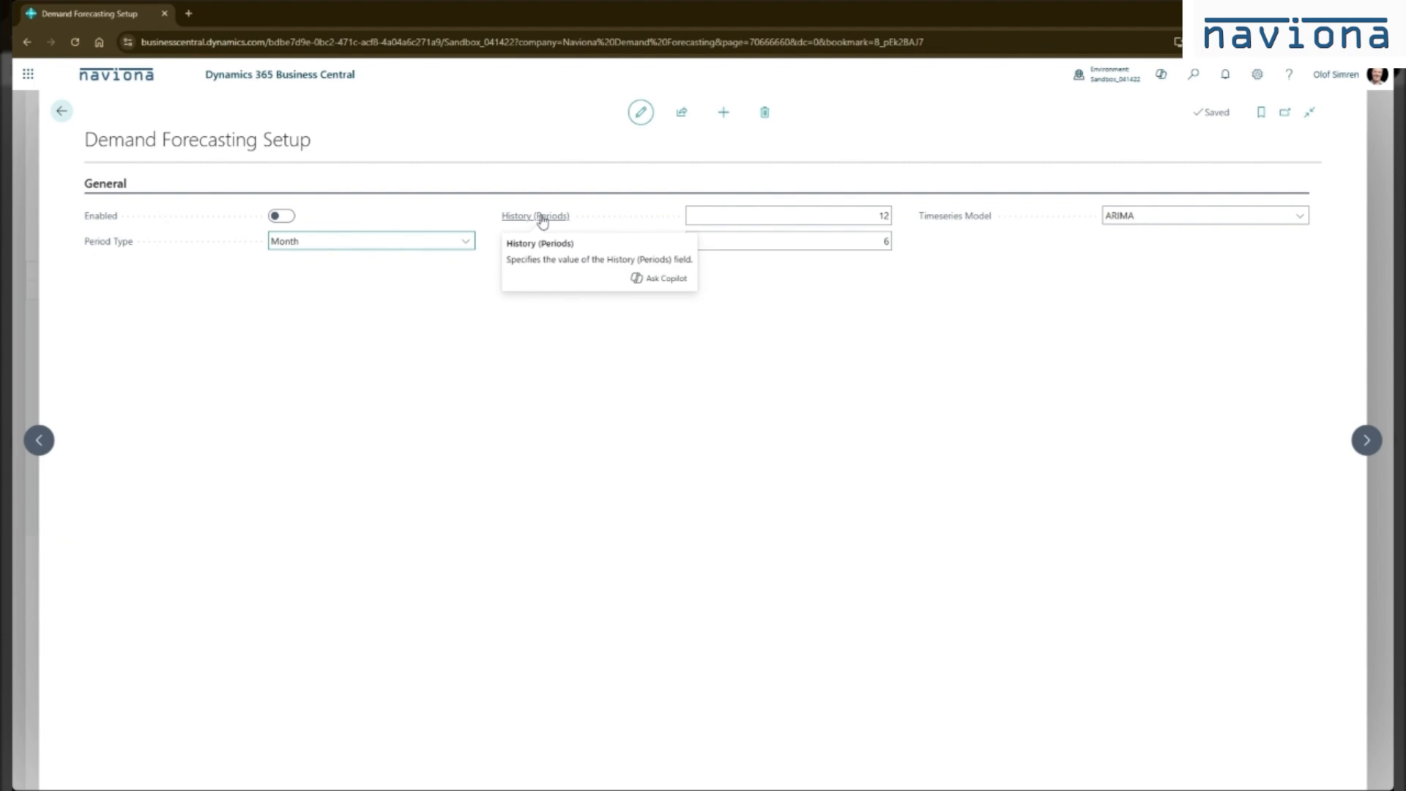
{"action": "left_click", "coordinate": [788, 215]}
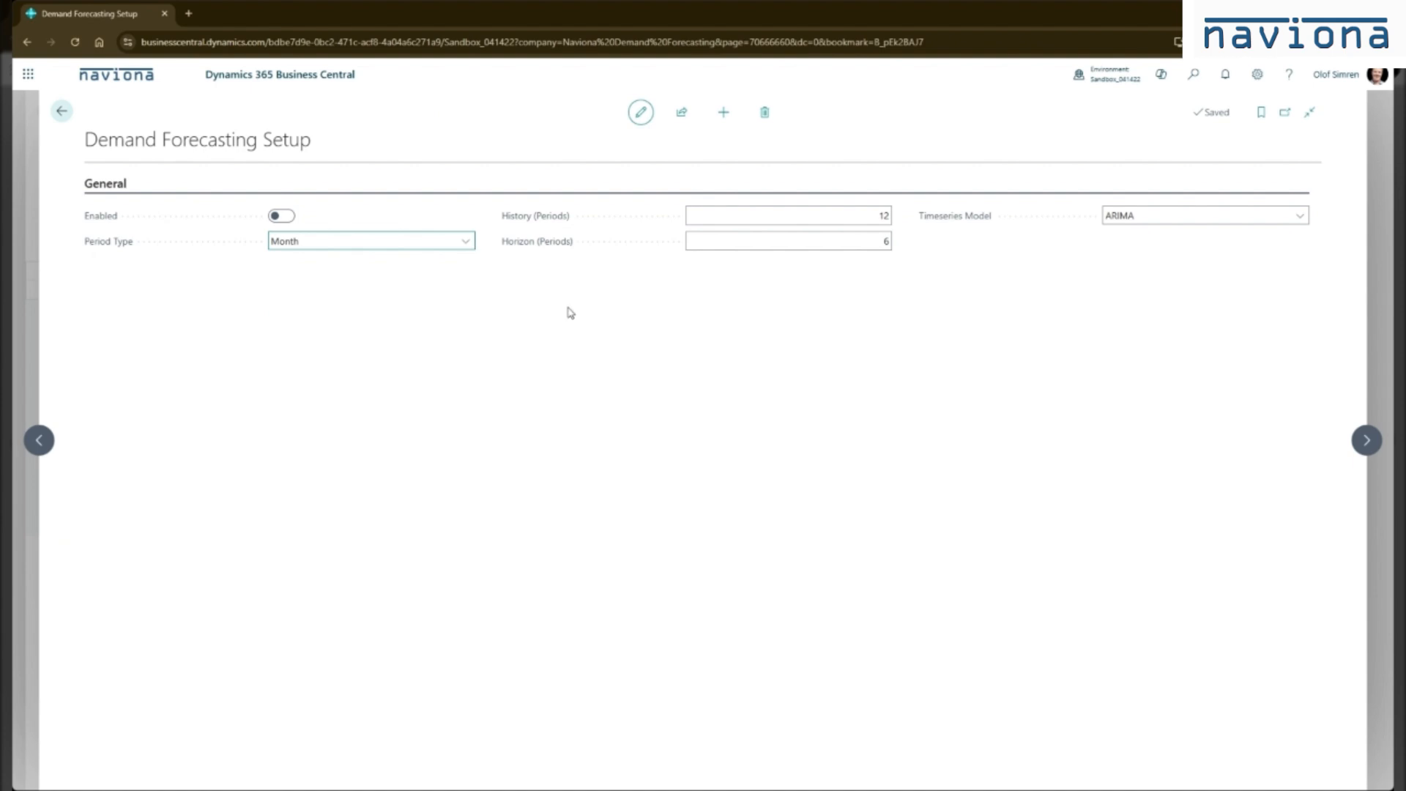
{"action": "mouse_move", "coordinate": [546, 294]}
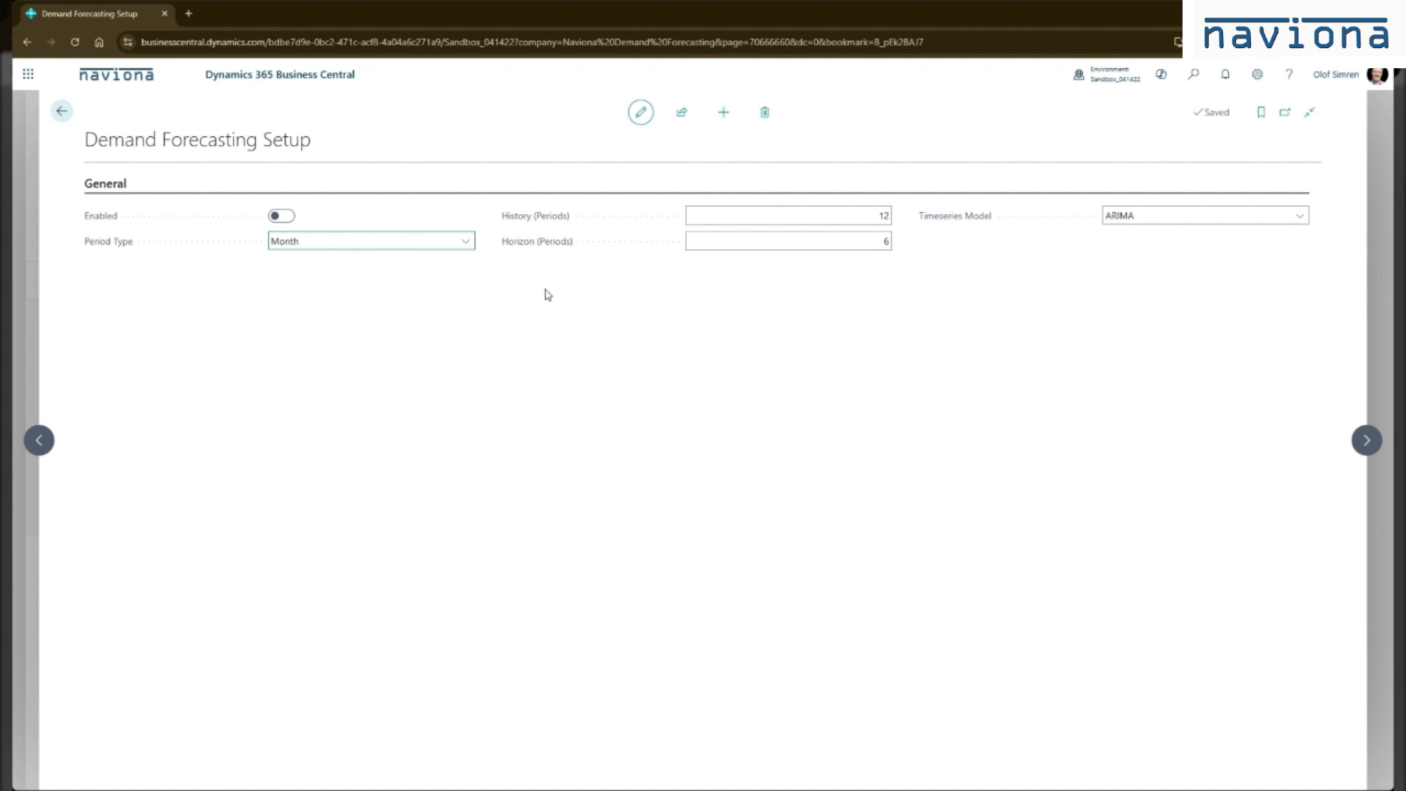
{"action": "mouse_move", "coordinate": [551, 293]}
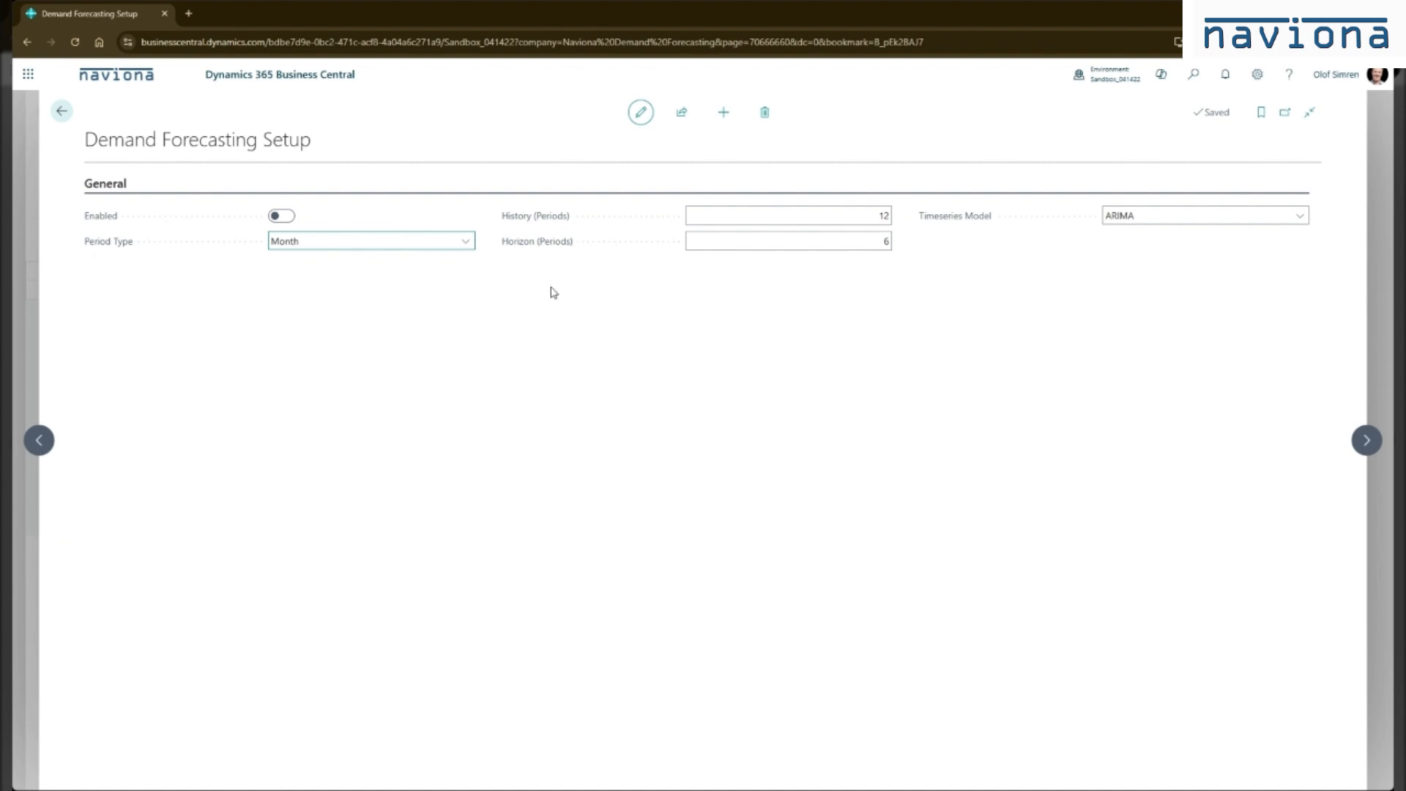
{"action": "left_click", "coordinate": [788, 242]}
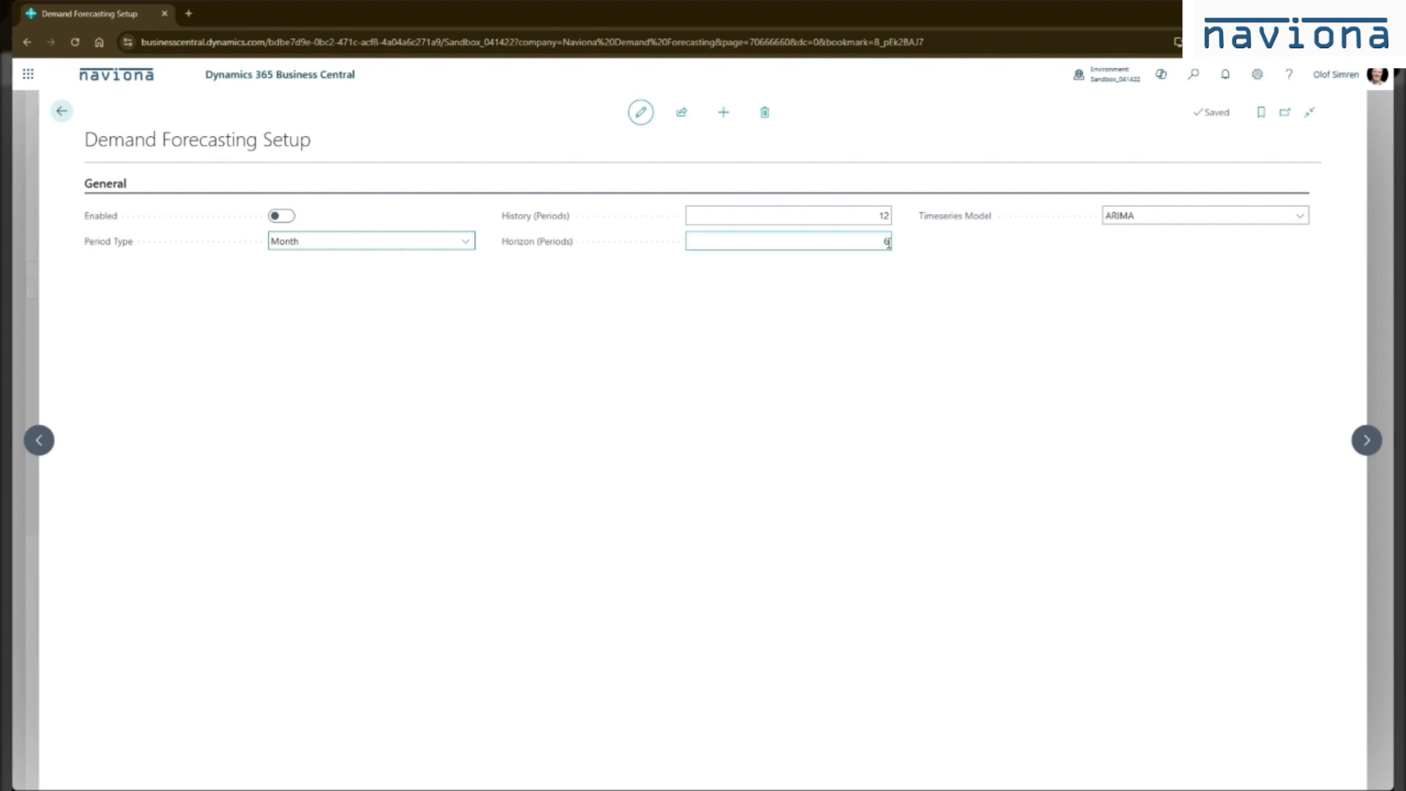
{"action": "mouse_move", "coordinate": [986, 234]}
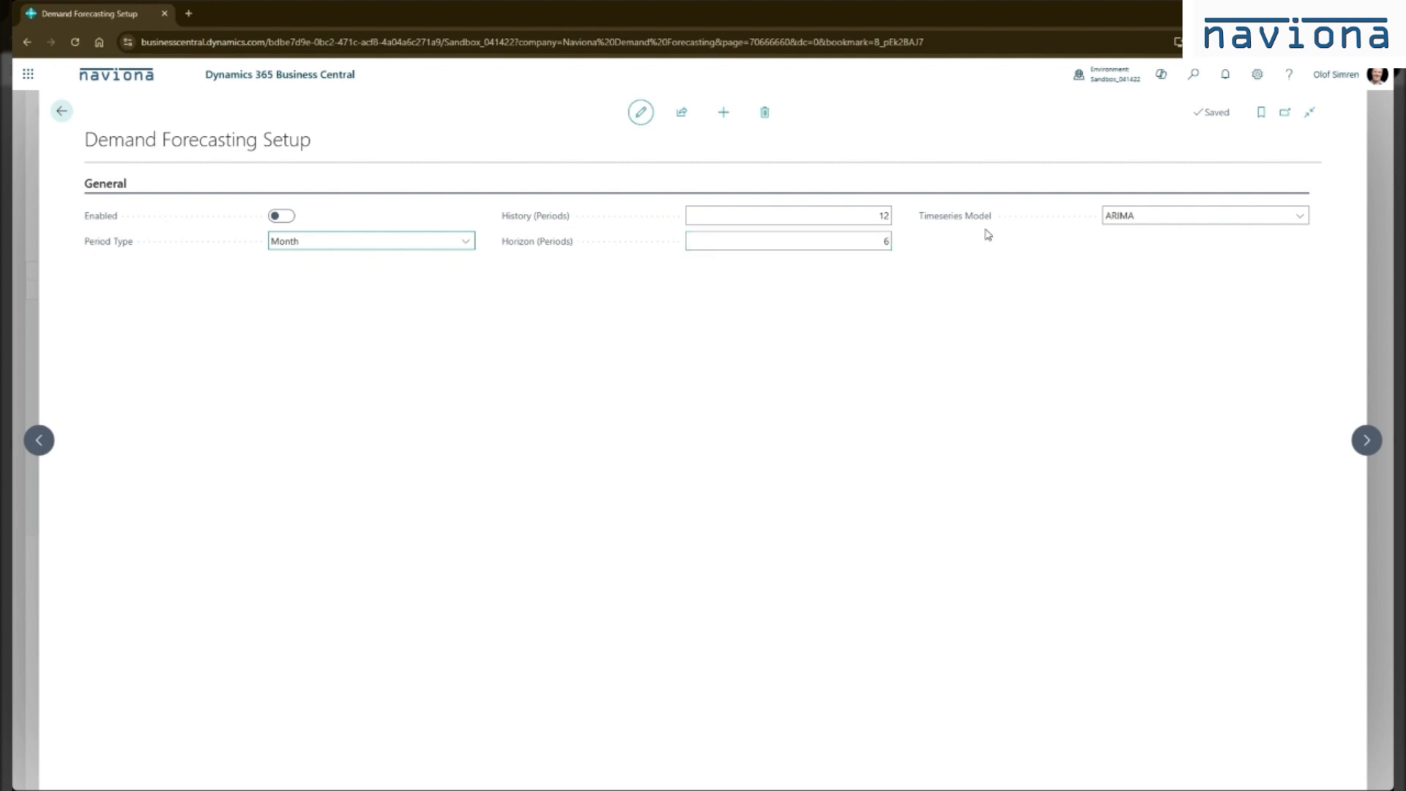
{"action": "mouse_move", "coordinate": [1108, 238]}
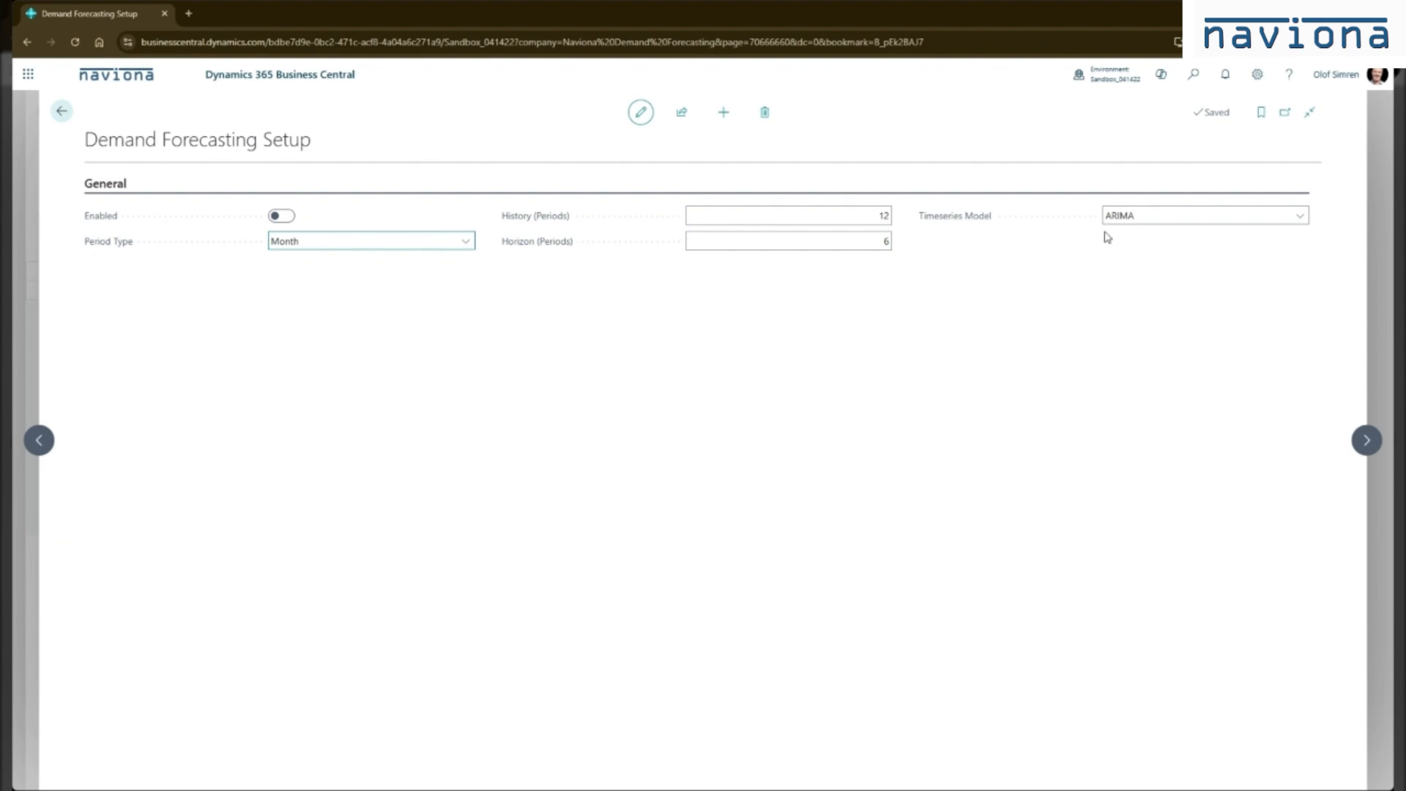
{"action": "left_click", "coordinate": [1201, 215]}
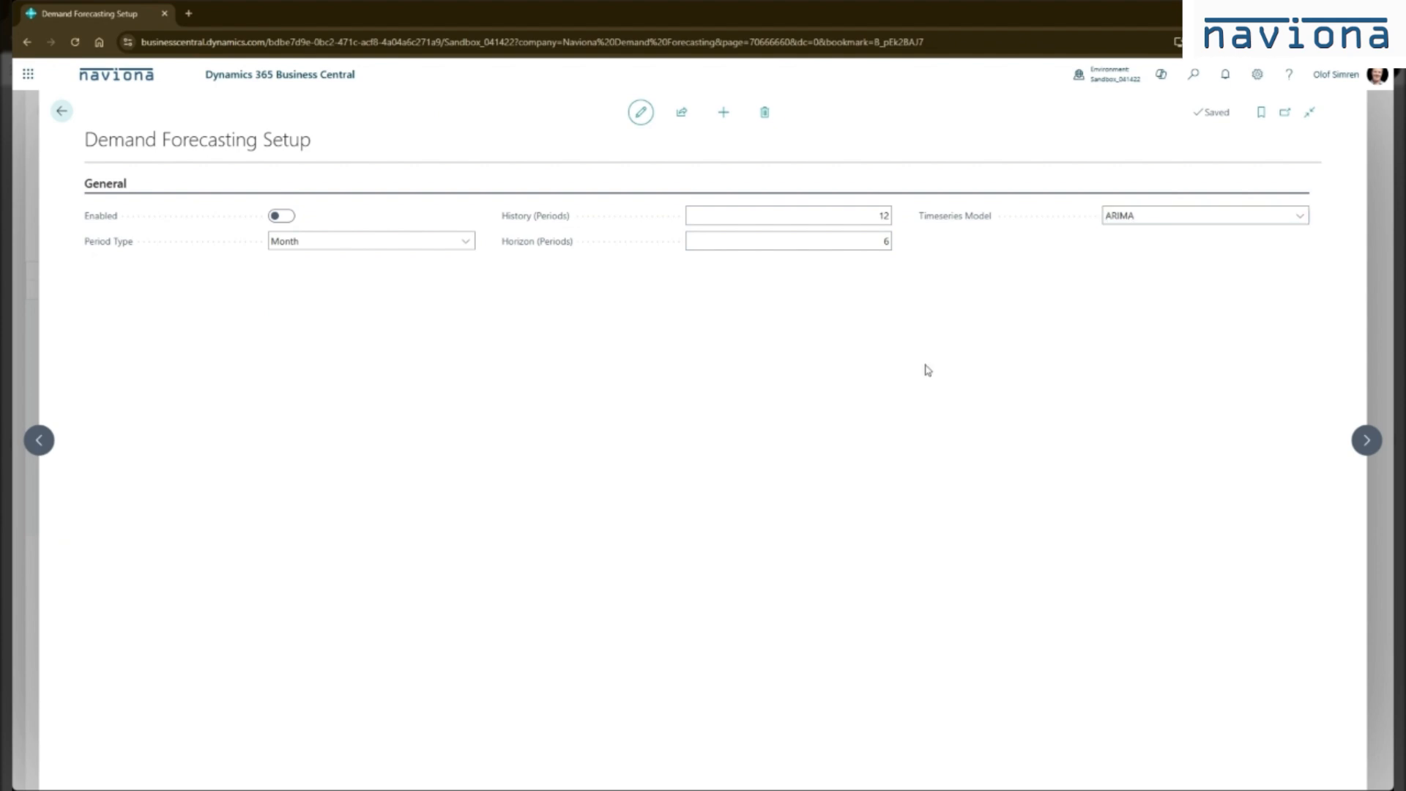
{"action": "mouse_move", "coordinate": [903, 387]}
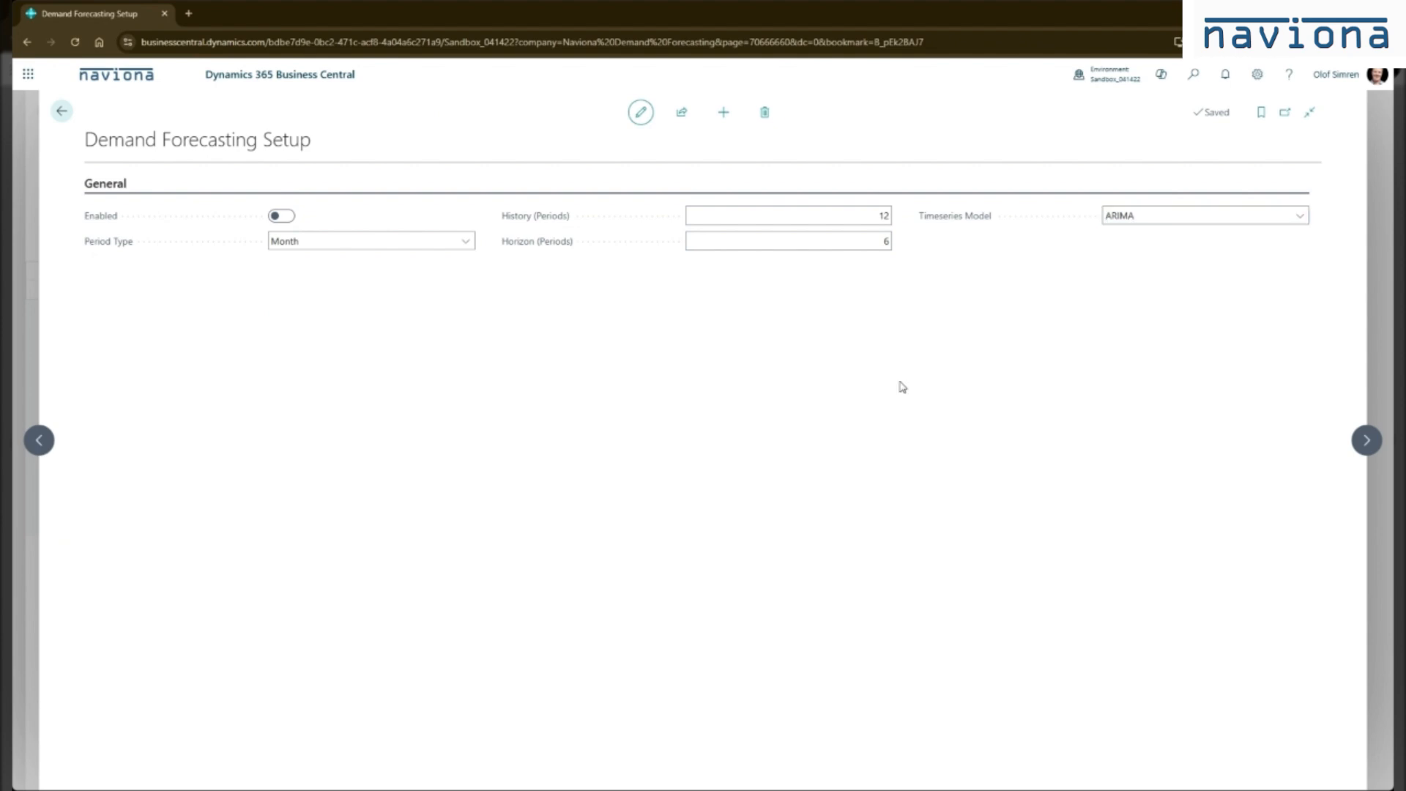
{"action": "mouse_move", "coordinate": [841, 375]}
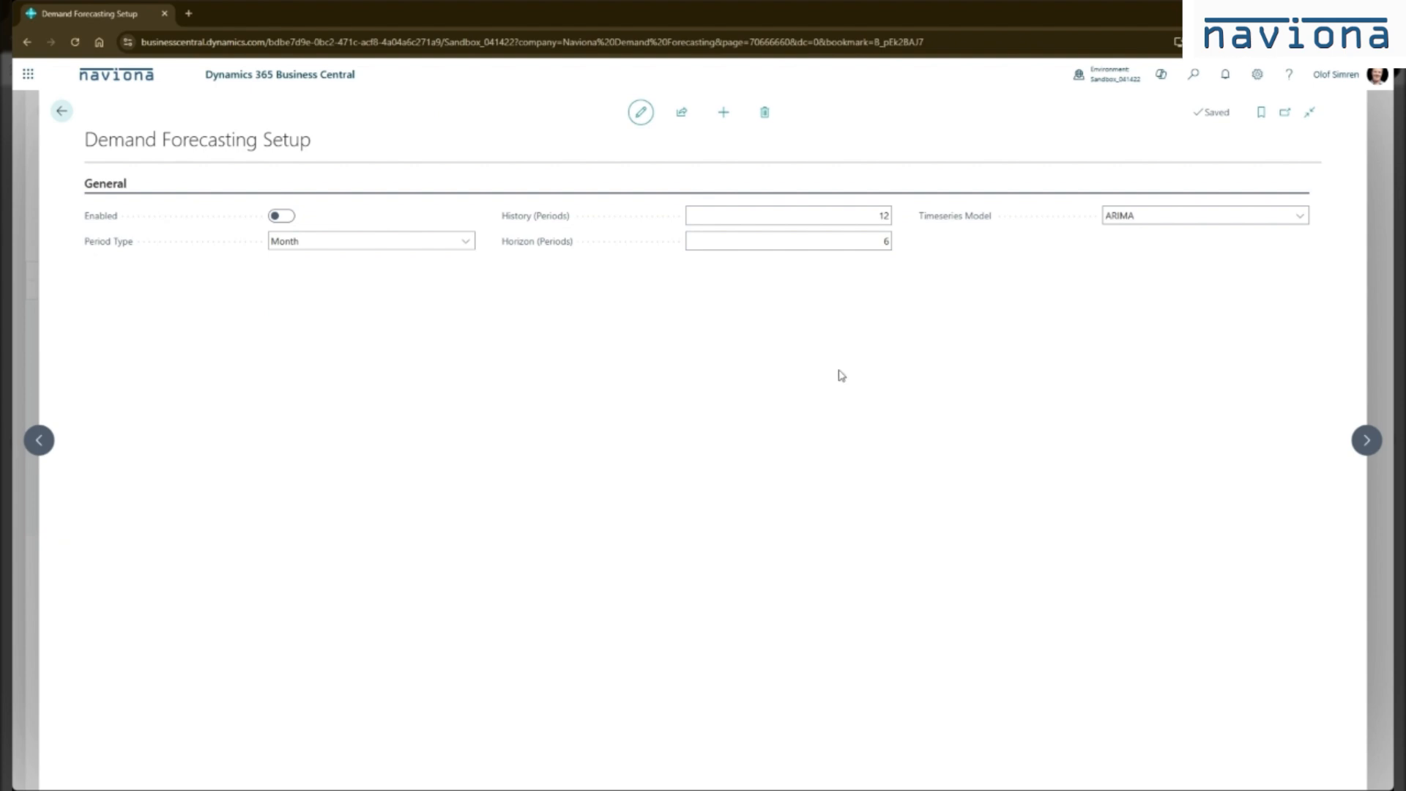
{"action": "mouse_move", "coordinate": [526, 322]}
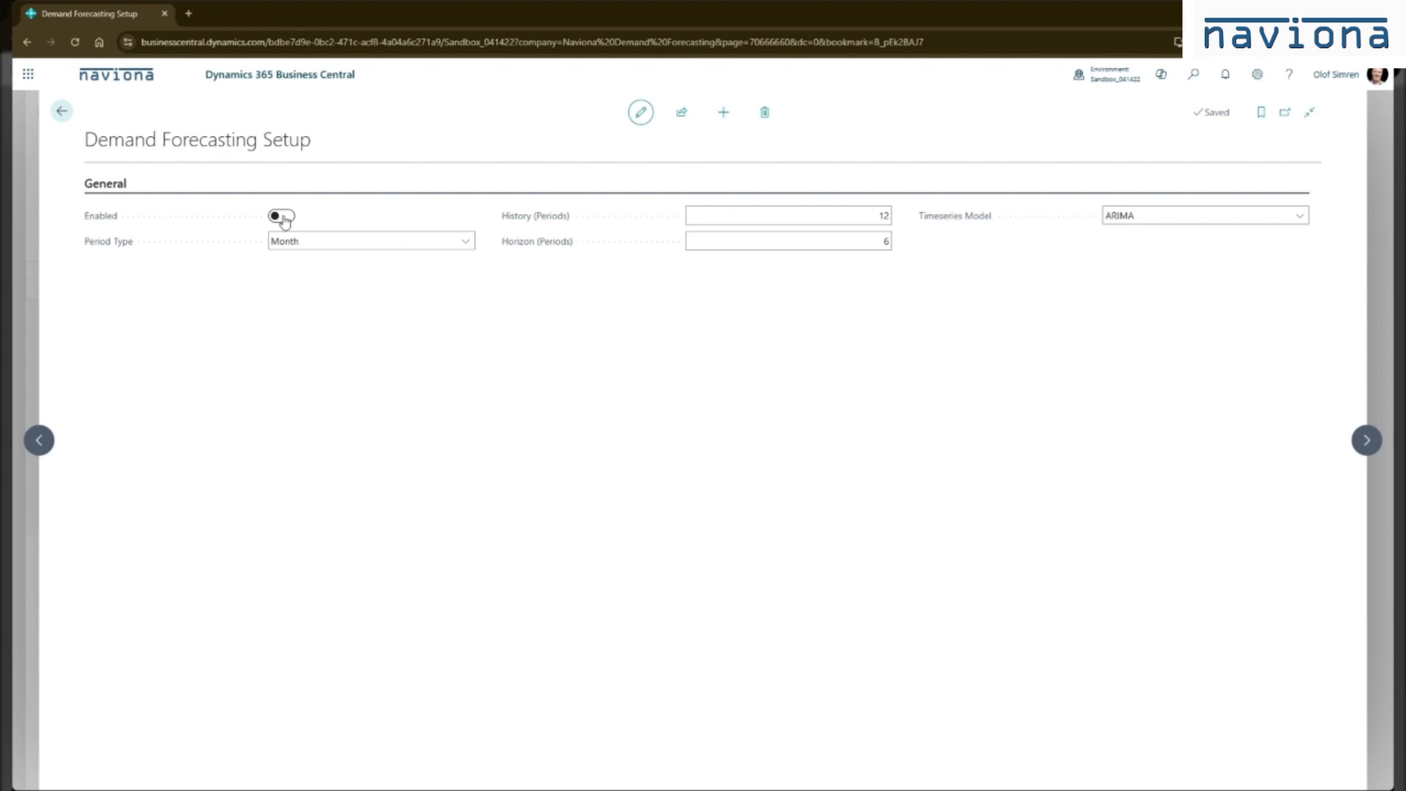
Turn on Enabled for demand forecasting and accept the AI terms and conditions.
{"action": "left_click", "coordinate": [279, 215]}
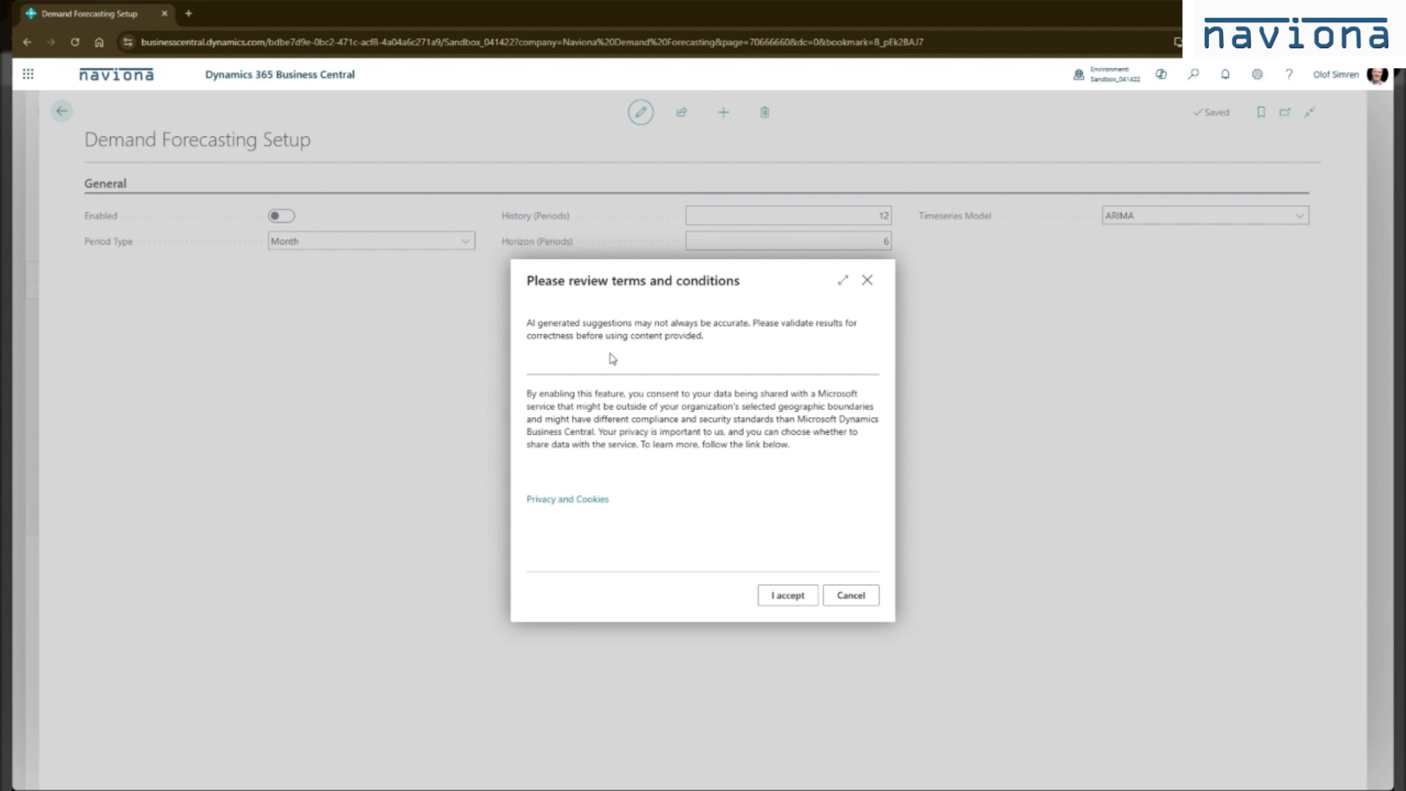
{"action": "mouse_move", "coordinate": [701, 448]}
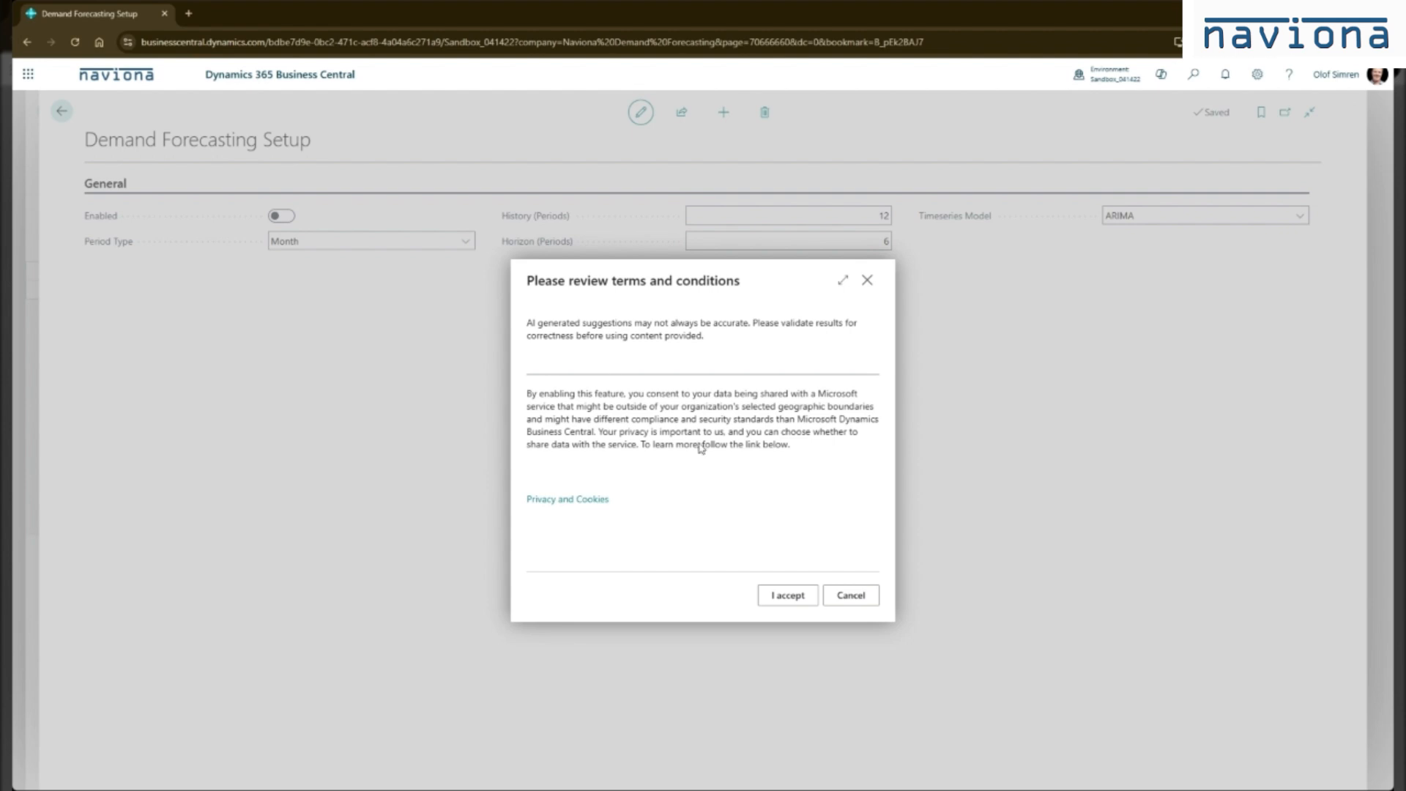
{"action": "mouse_move", "coordinate": [706, 492]}
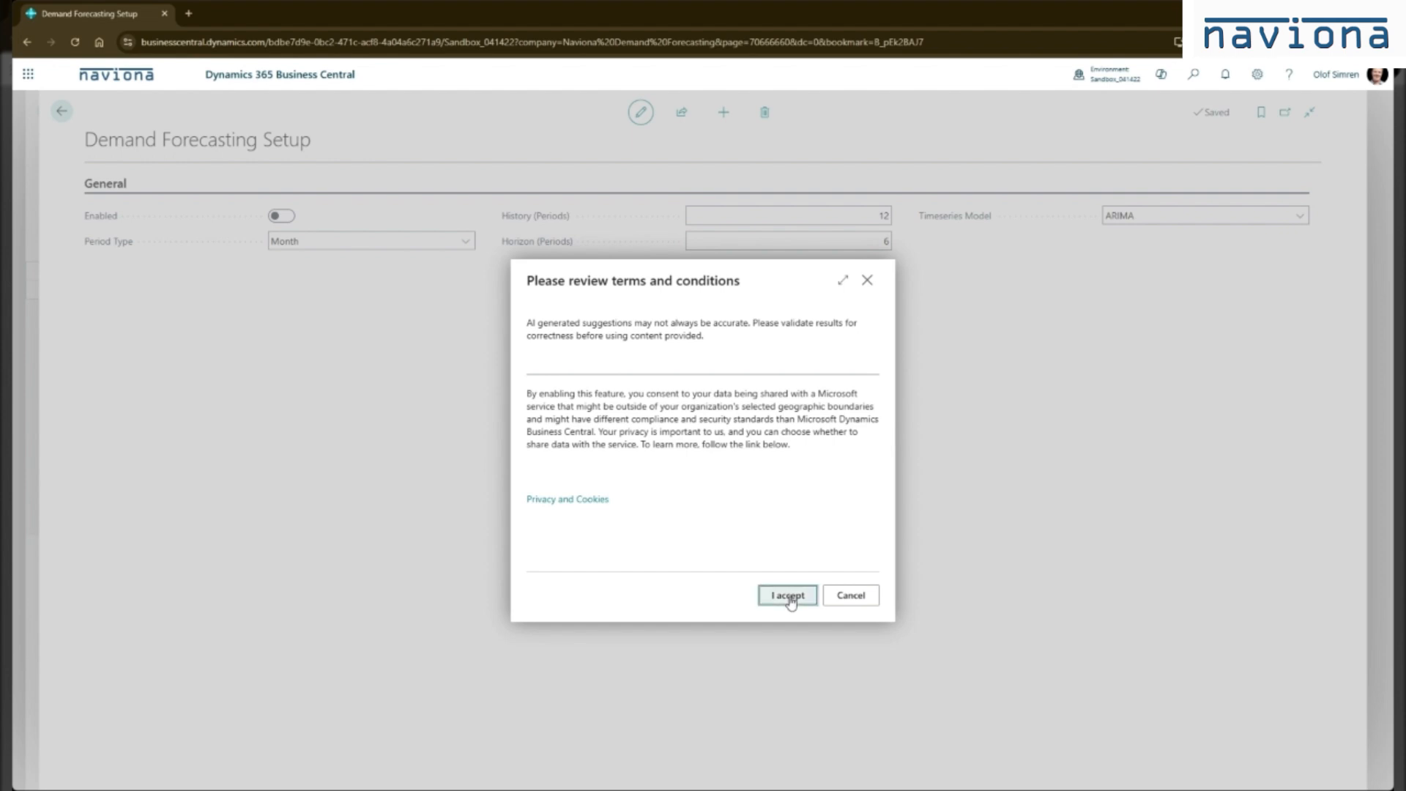
{"action": "left_click", "coordinate": [785, 595]}
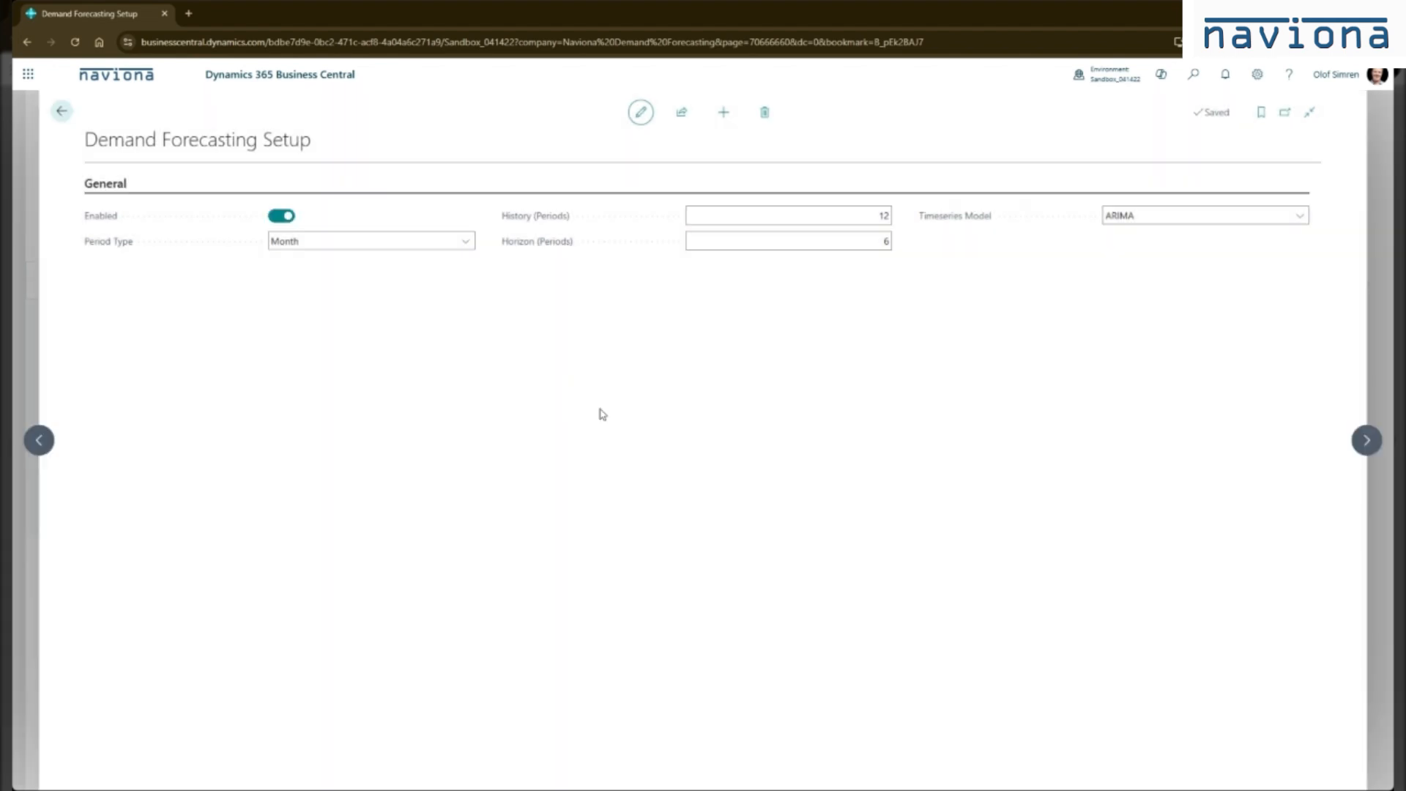
{"action": "mouse_move", "coordinate": [63, 150]}
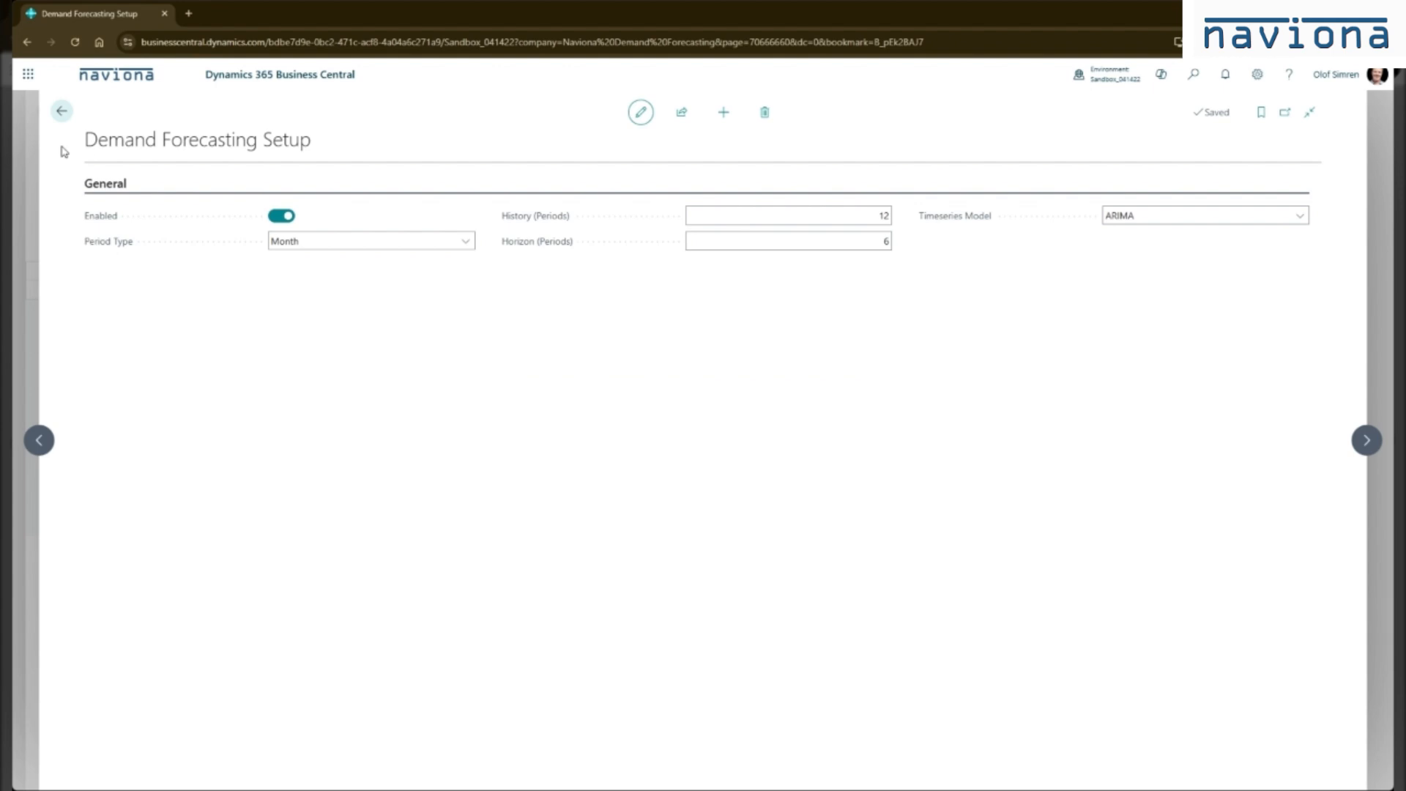
{"action": "mouse_move", "coordinate": [66, 151]}
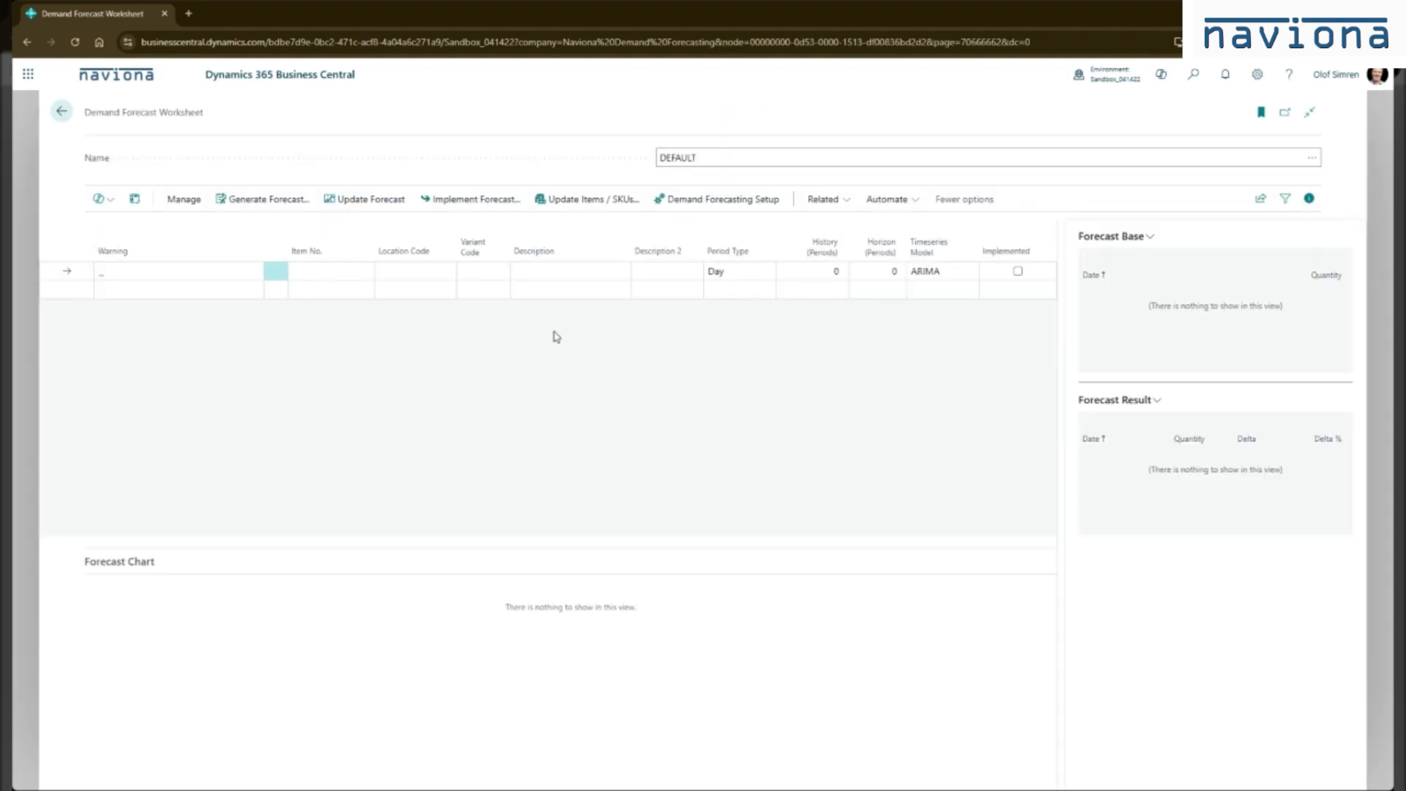
{"action": "mouse_move", "coordinate": [540, 348]}
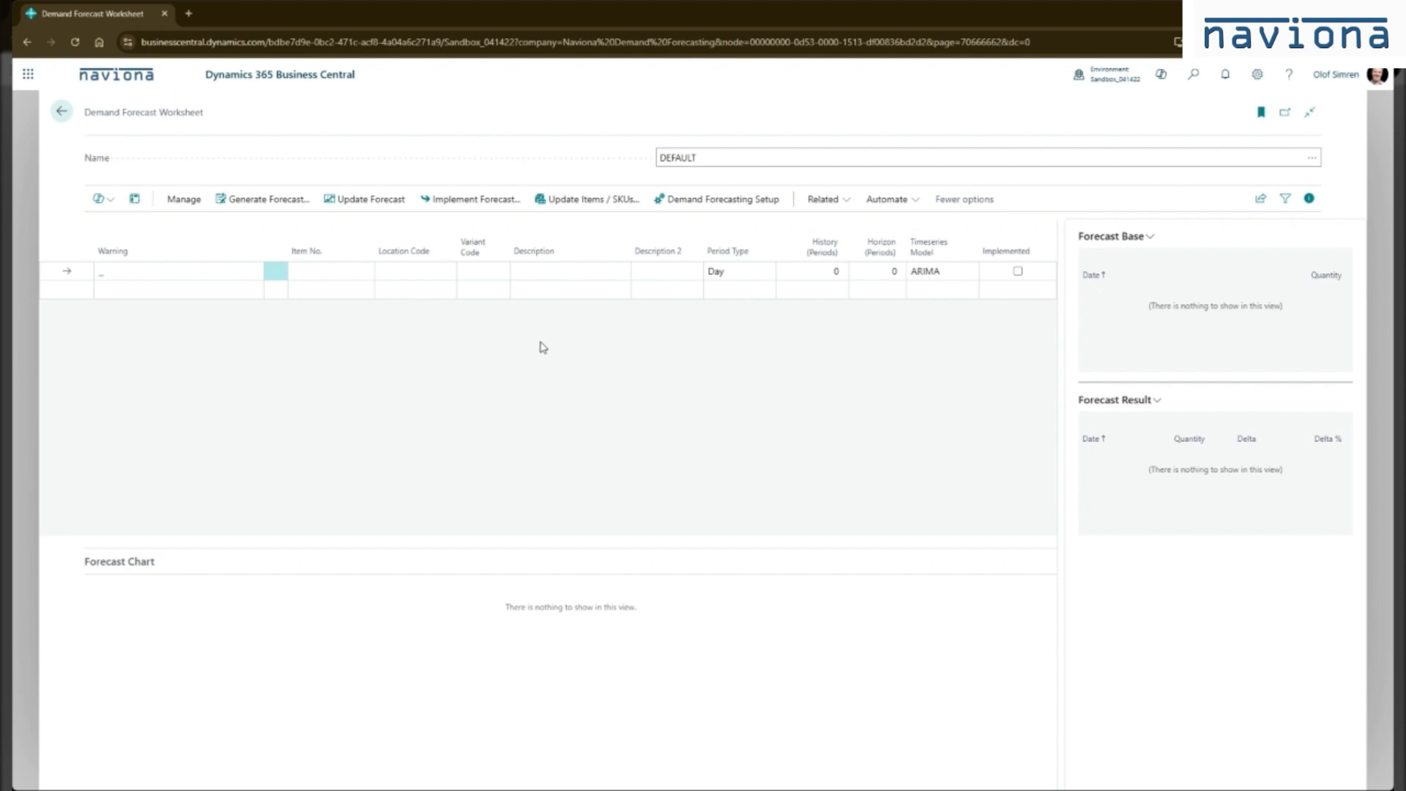
{"action": "mouse_move", "coordinate": [341, 330]}
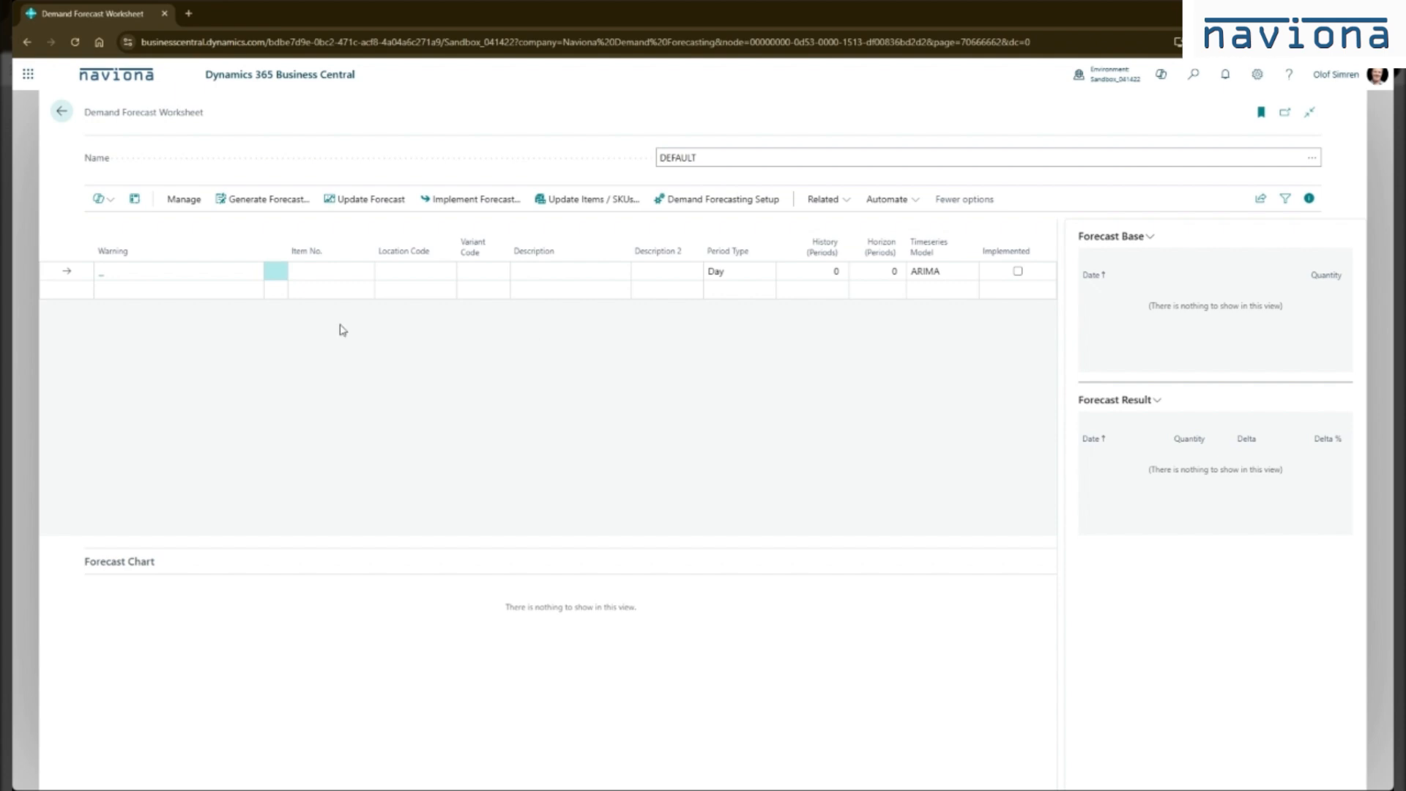
{"action": "mouse_move", "coordinate": [331, 325]}
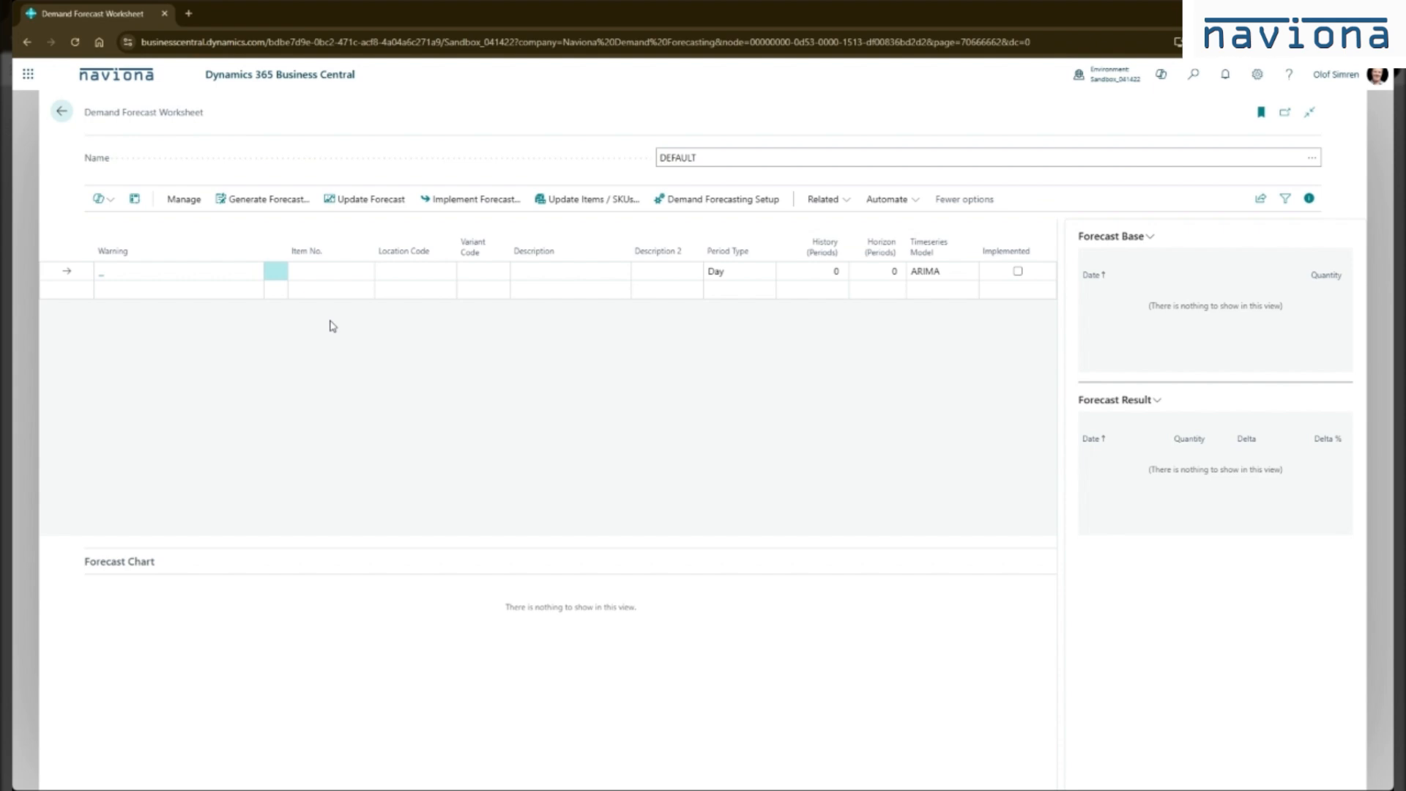
{"action": "mouse_move", "coordinate": [338, 328]}
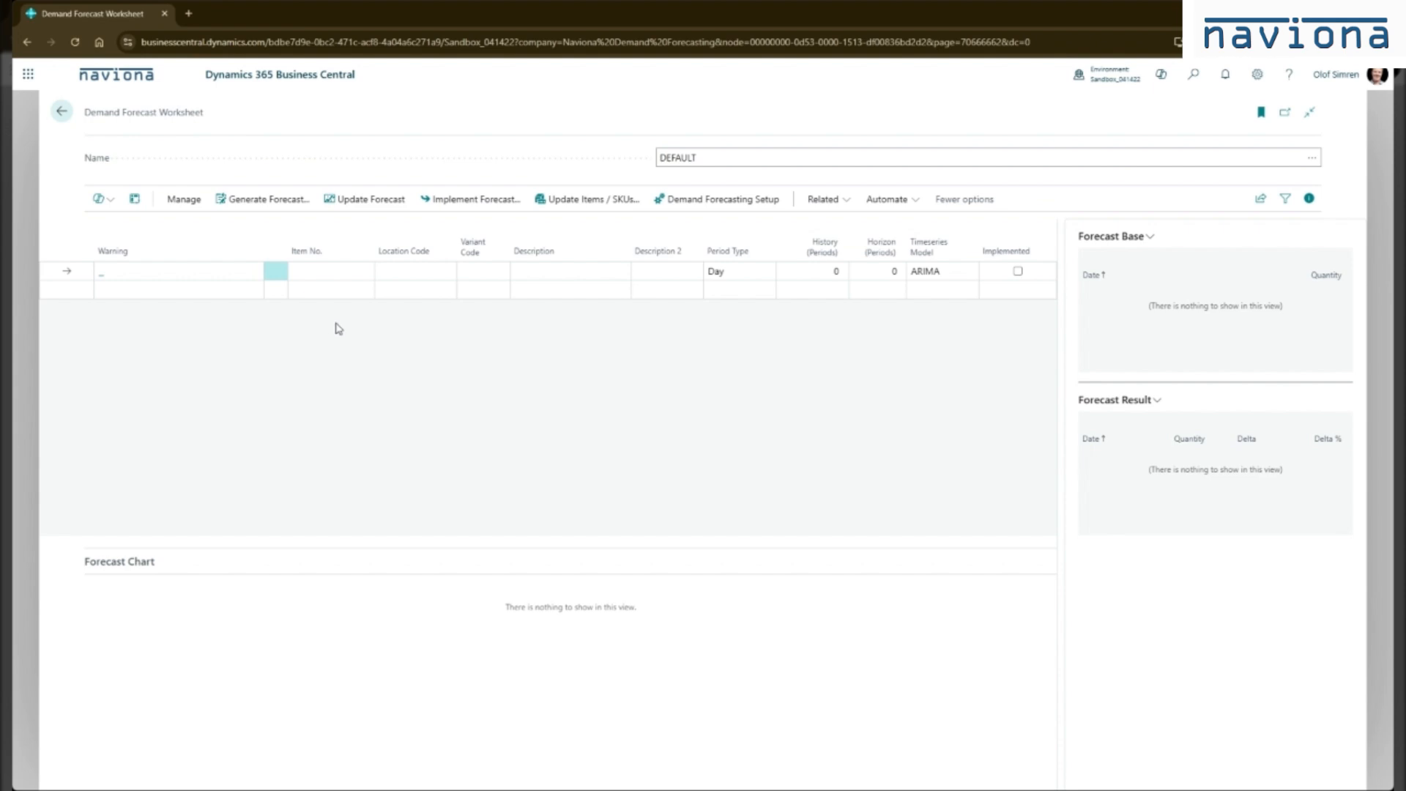
{"action": "left_click", "coordinate": [330, 290]}
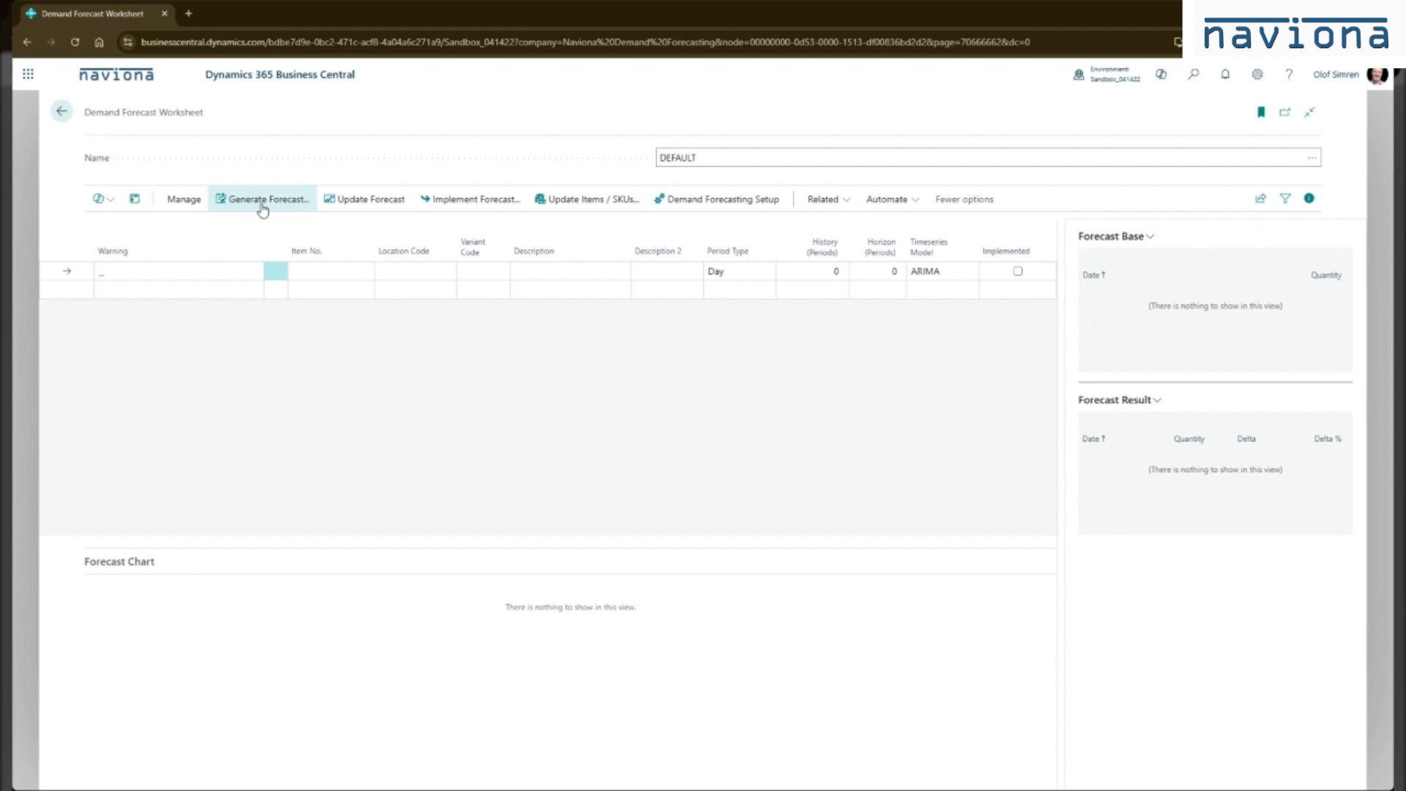
Generate a forecast for item category FLORIDA with location filter WEST|MAIN|EAST.
{"action": "left_click", "coordinate": [267, 198]}
{"action": "type", "text": "FLO"}
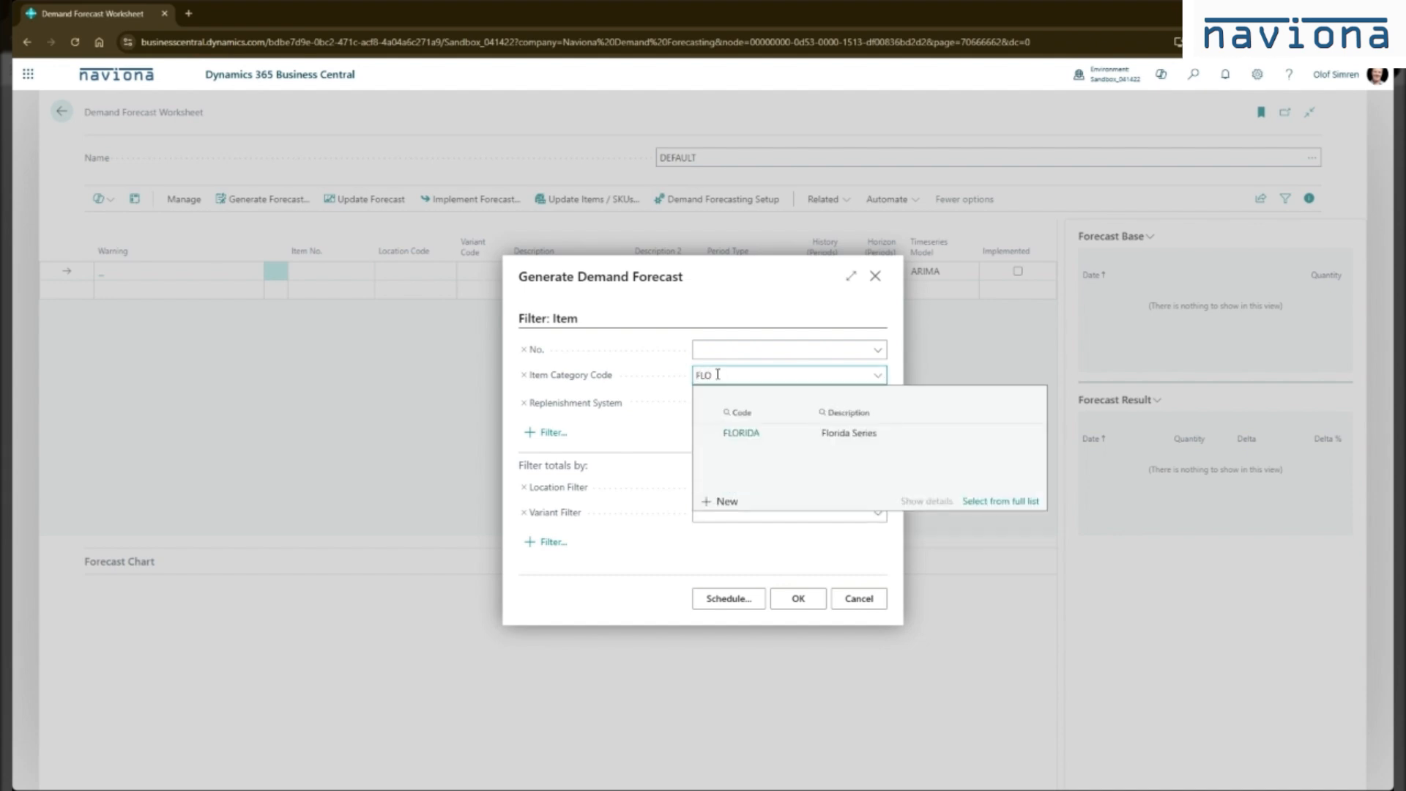
{"action": "left_click", "coordinate": [741, 433]}
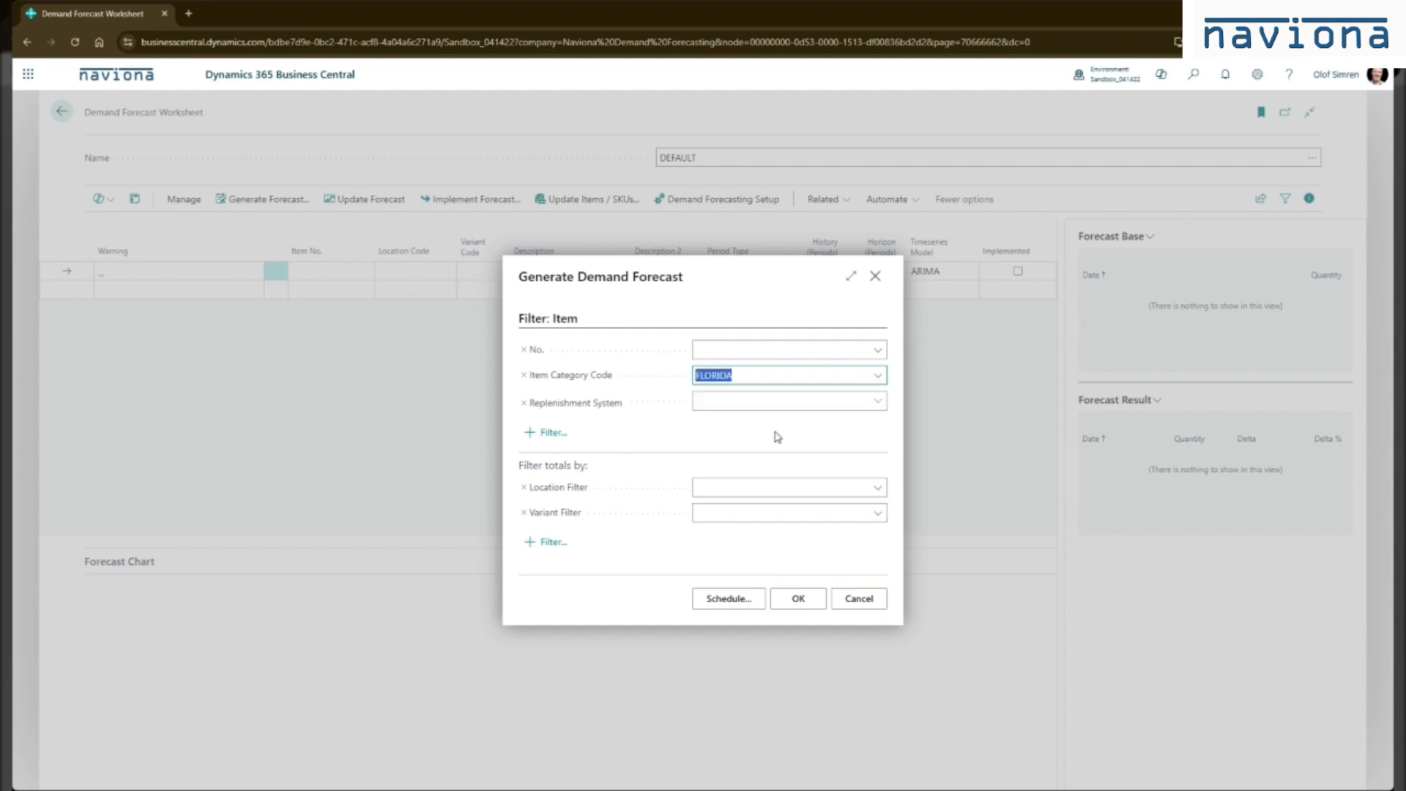
{"action": "left_click", "coordinate": [785, 487]}
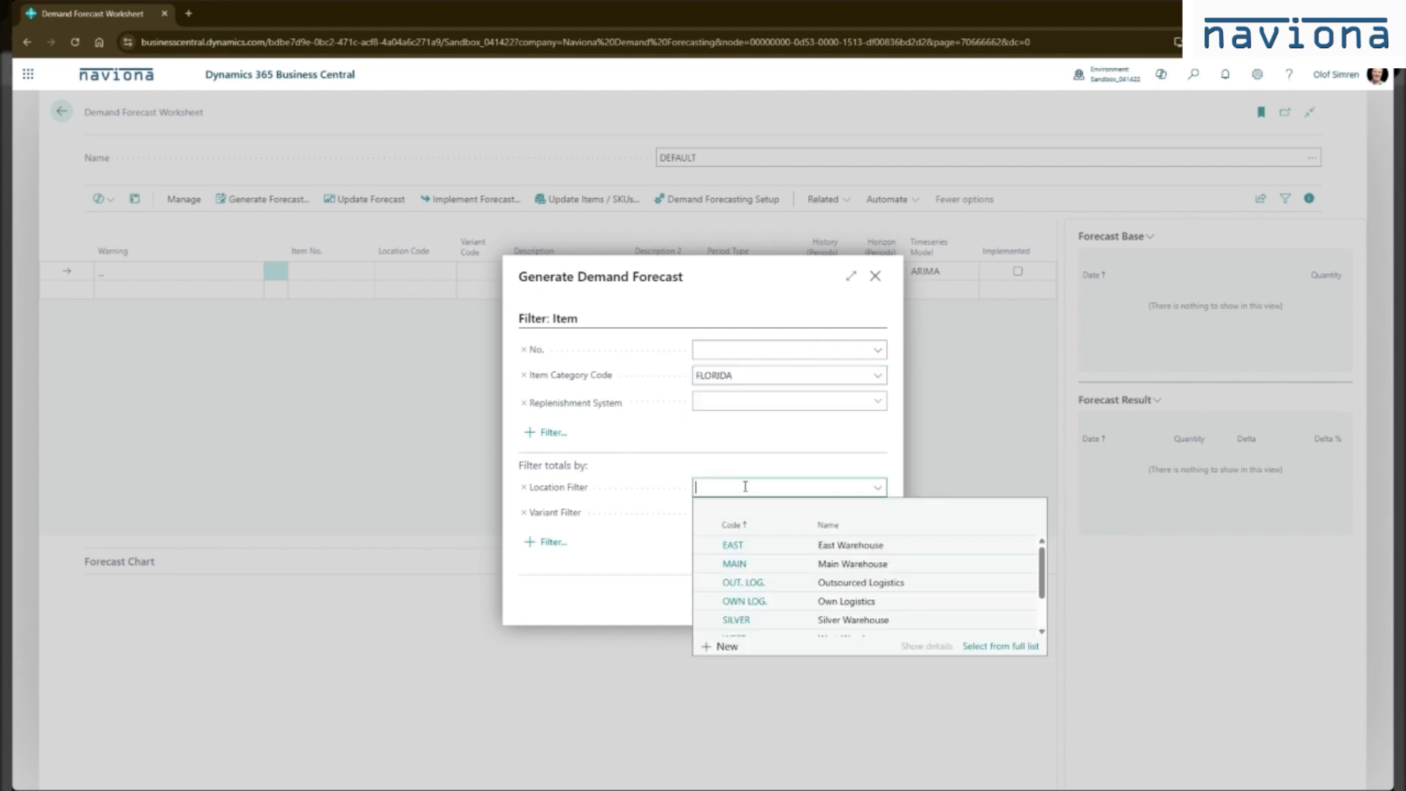
{"action": "type", "text": "WEST|"}
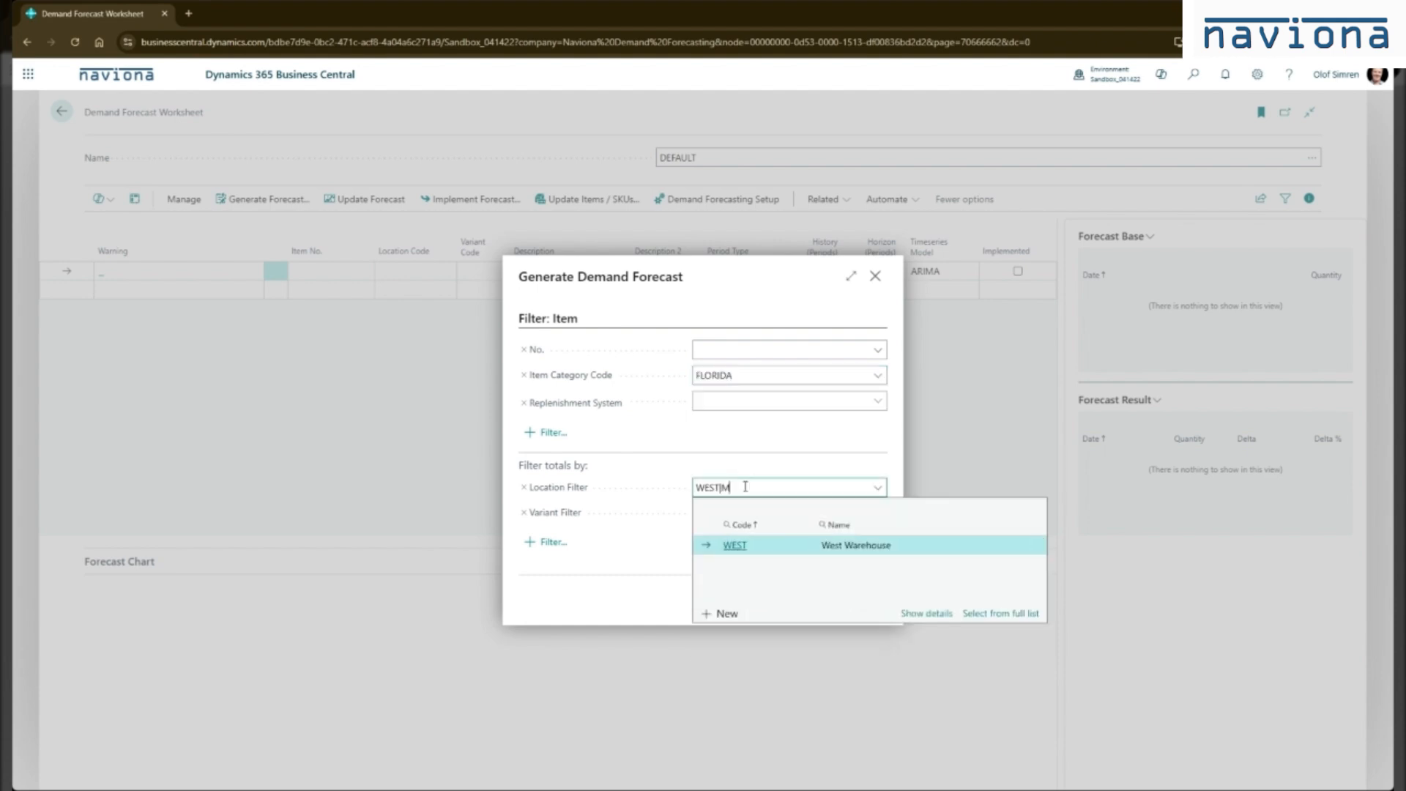
{"action": "type", "text": "MAINE"}
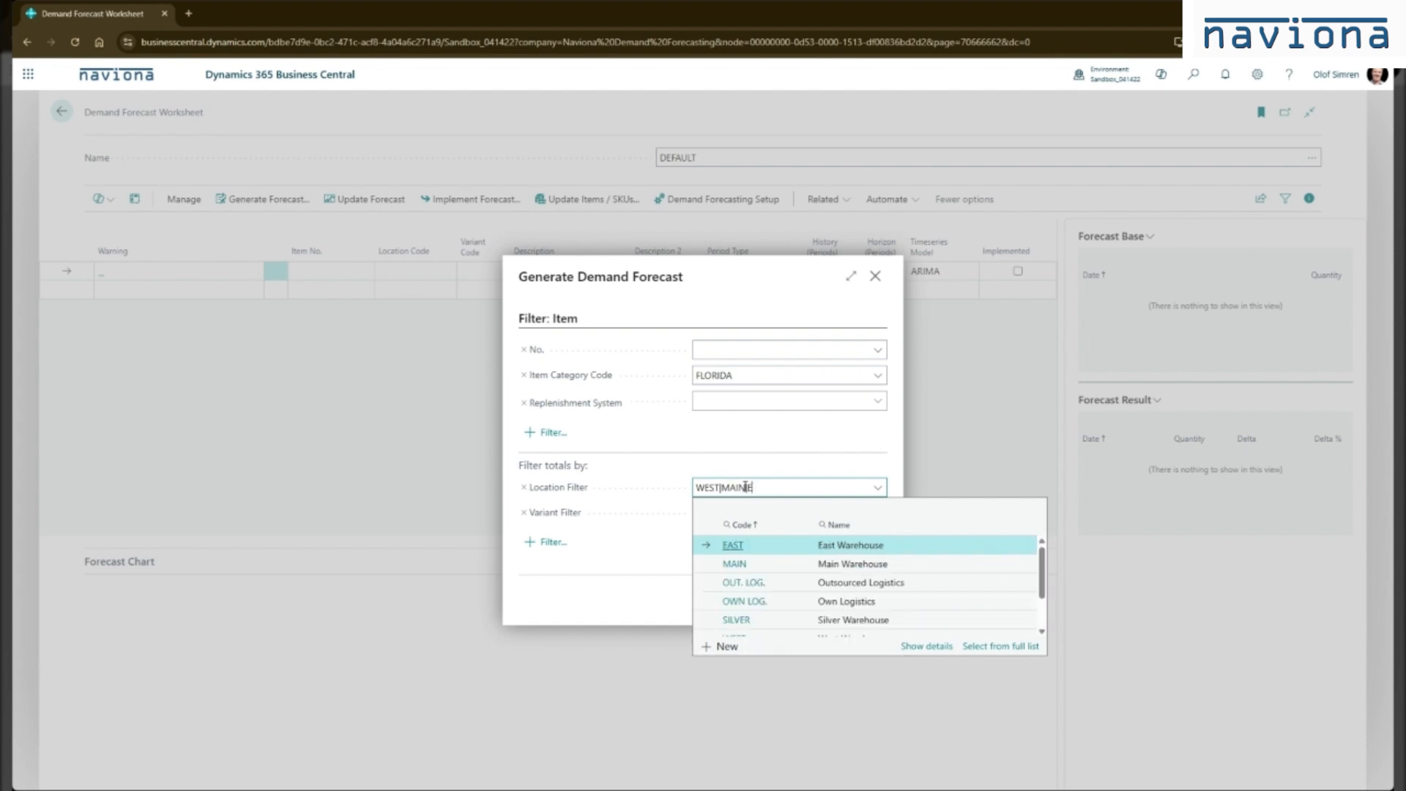
{"action": "left_click", "coordinate": [733, 545]}
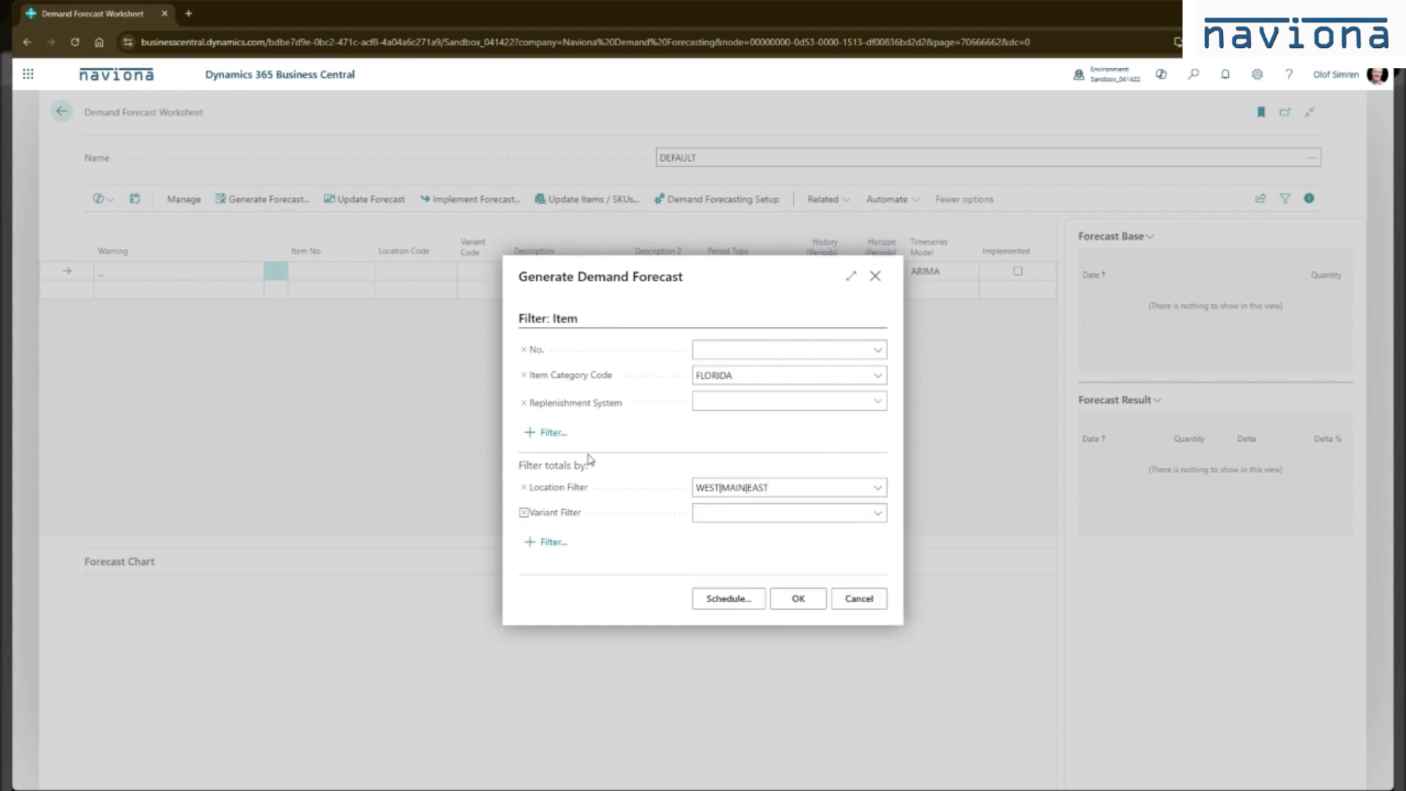
{"action": "left_click", "coordinate": [797, 598]}
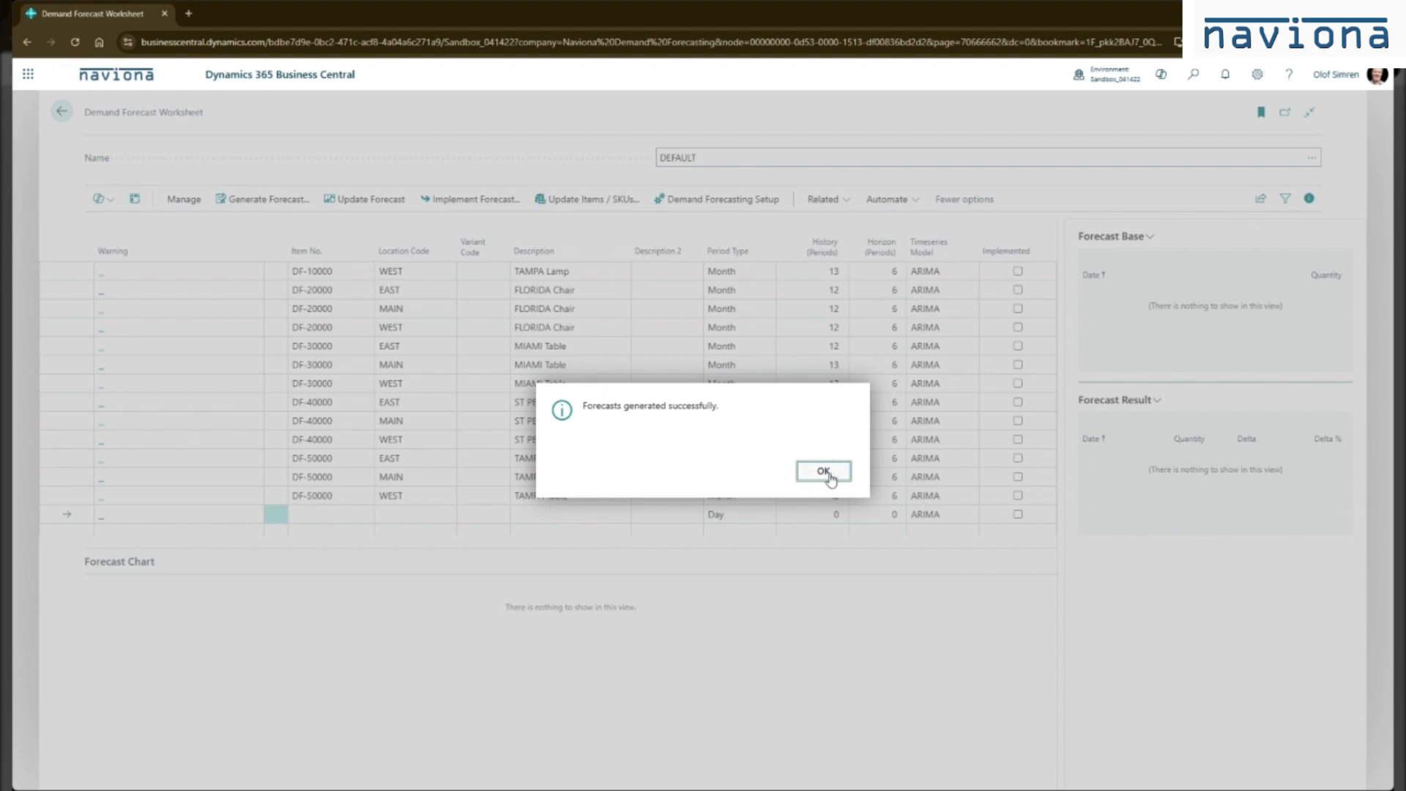
Dismiss the success notice and inspect the FLORIDA Chair WEST line's base history and forecast.
{"action": "left_click", "coordinate": [822, 470]}
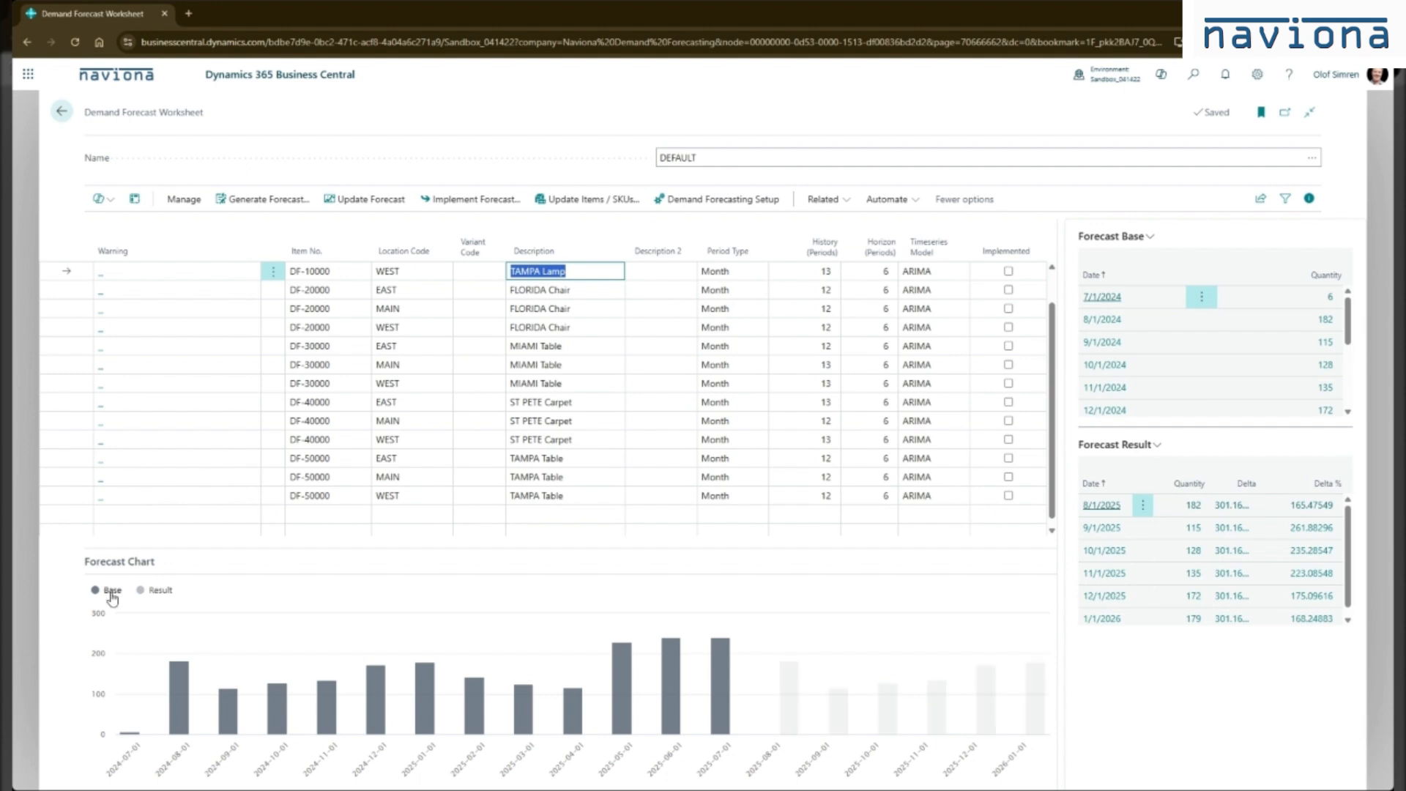
{"action": "mouse_move", "coordinate": [225, 694]}
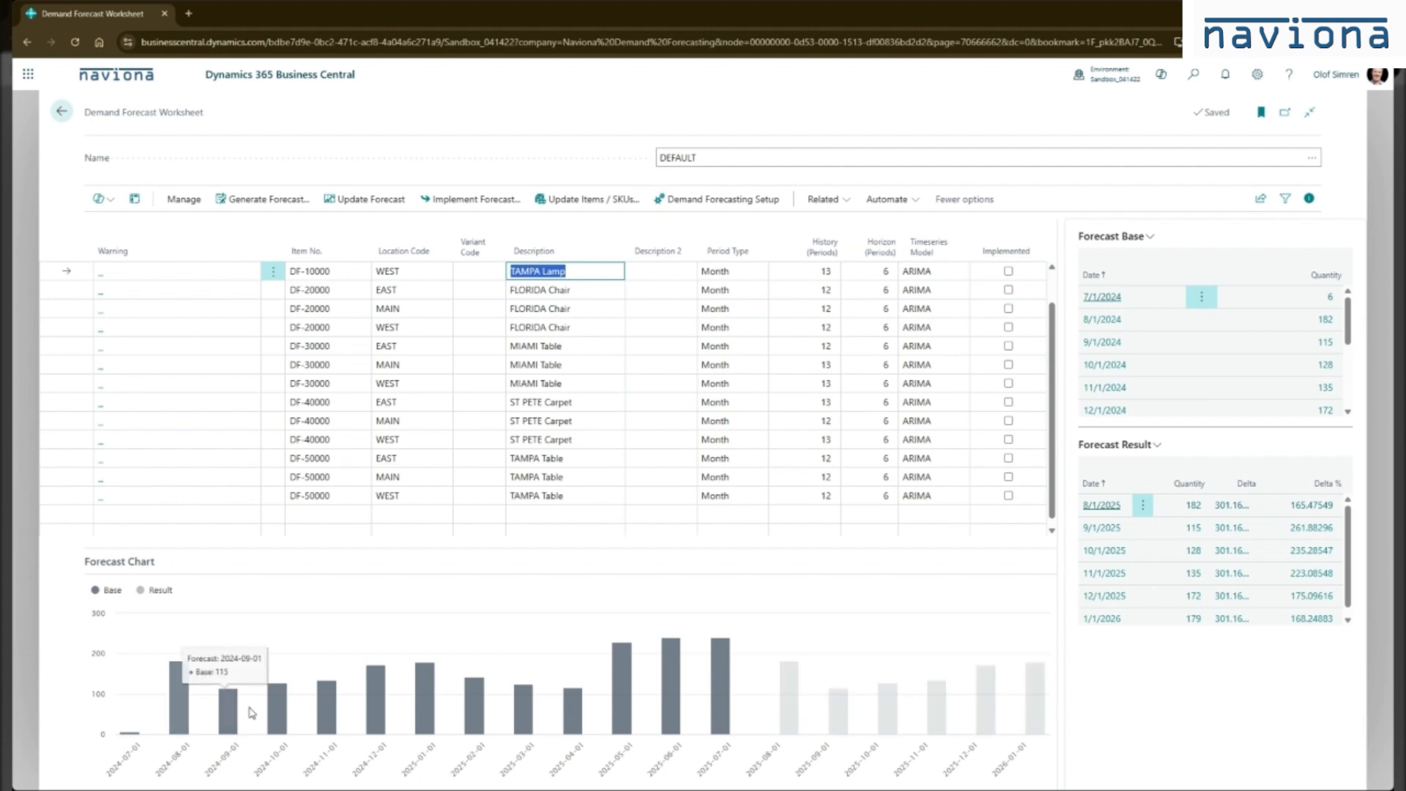
{"action": "mouse_move", "coordinate": [621, 710]}
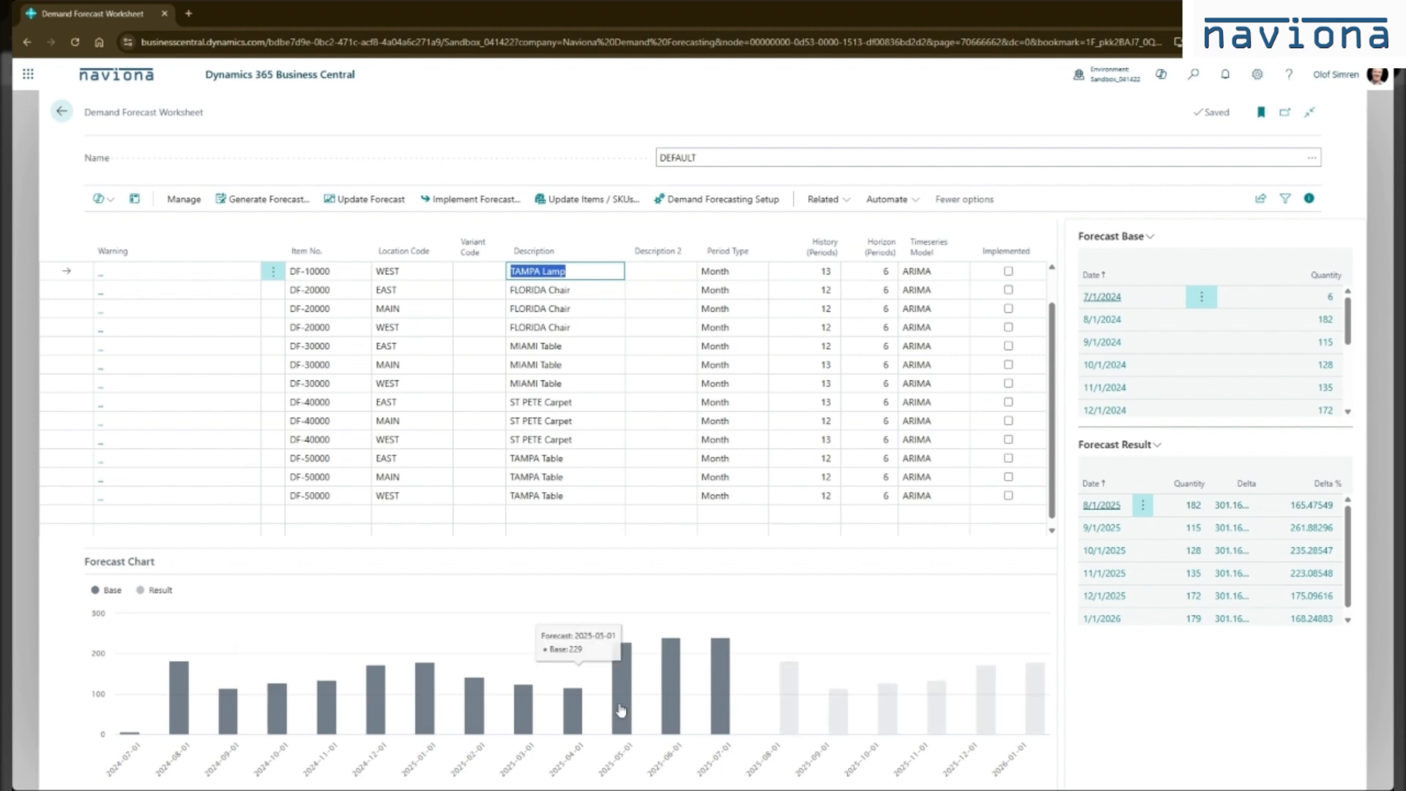
{"action": "mouse_move", "coordinate": [730, 709]}
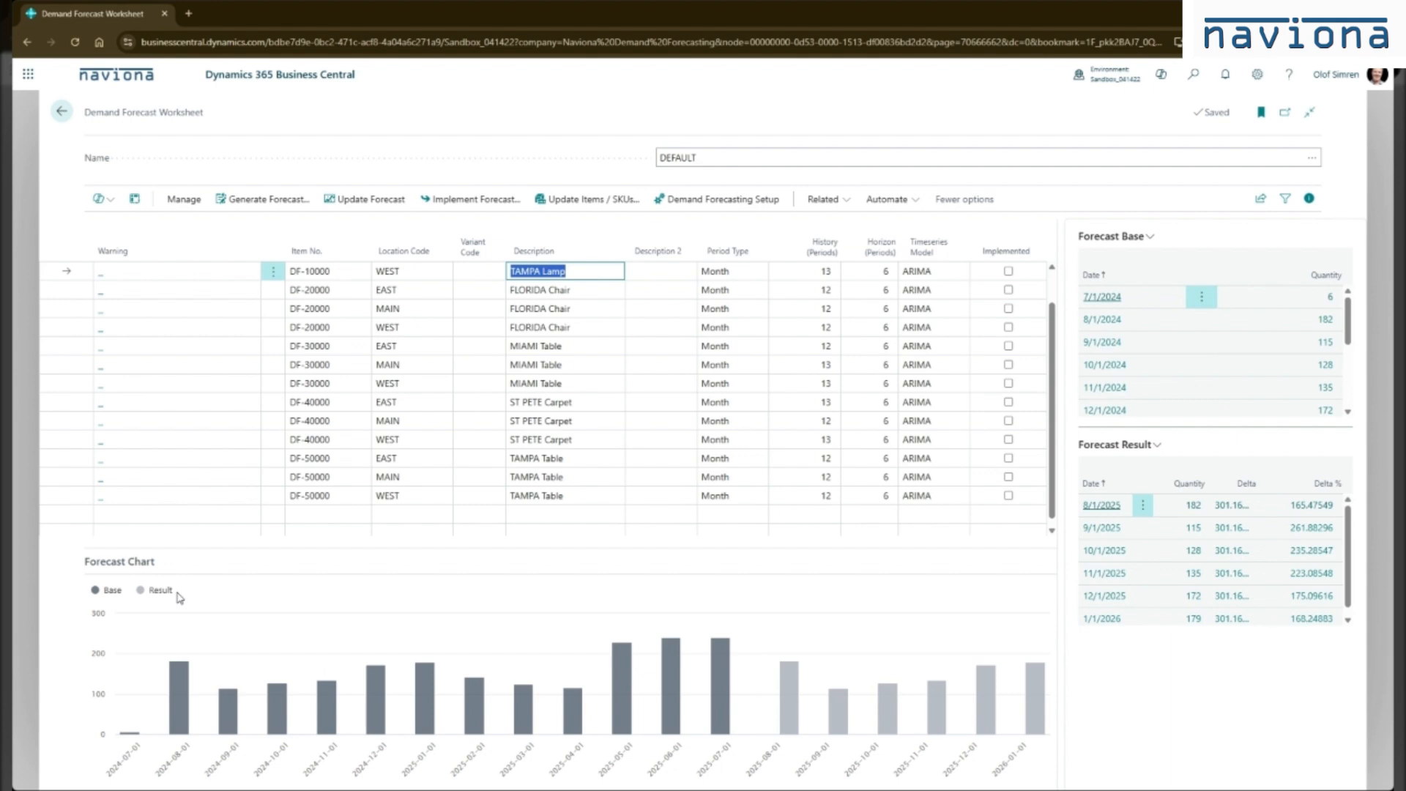
{"action": "mouse_move", "coordinate": [813, 621]}
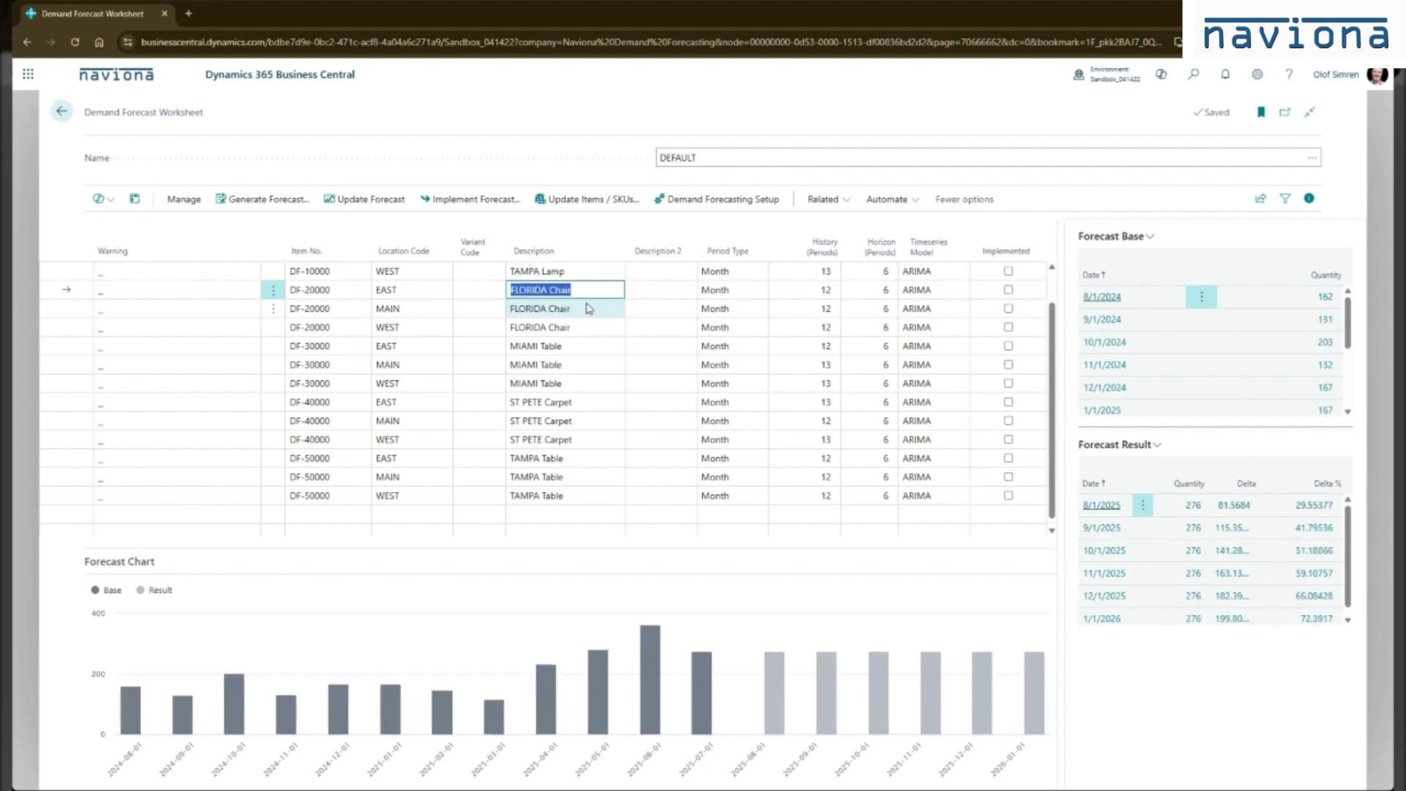
{"action": "left_click", "coordinate": [538, 307]}
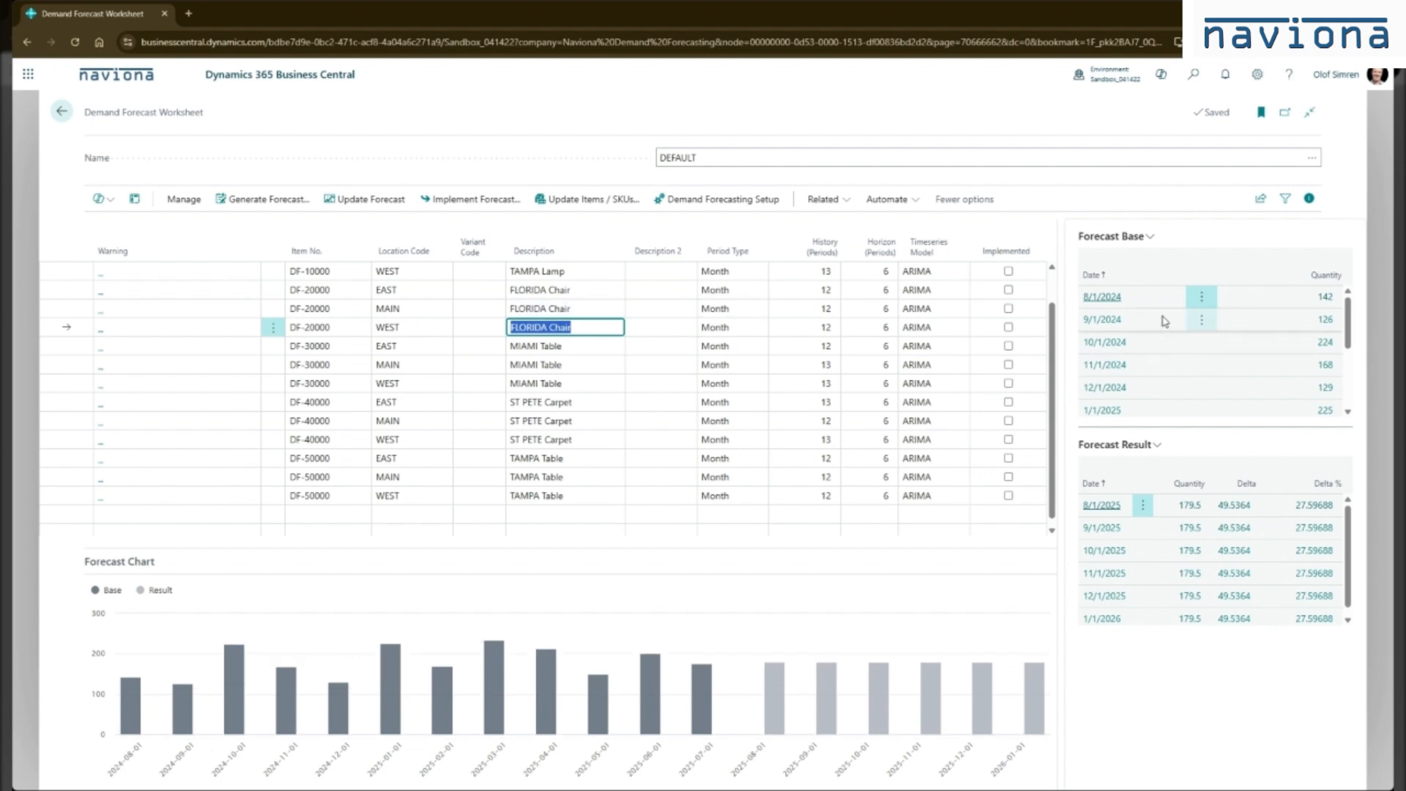
{"action": "mouse_move", "coordinate": [1161, 342]}
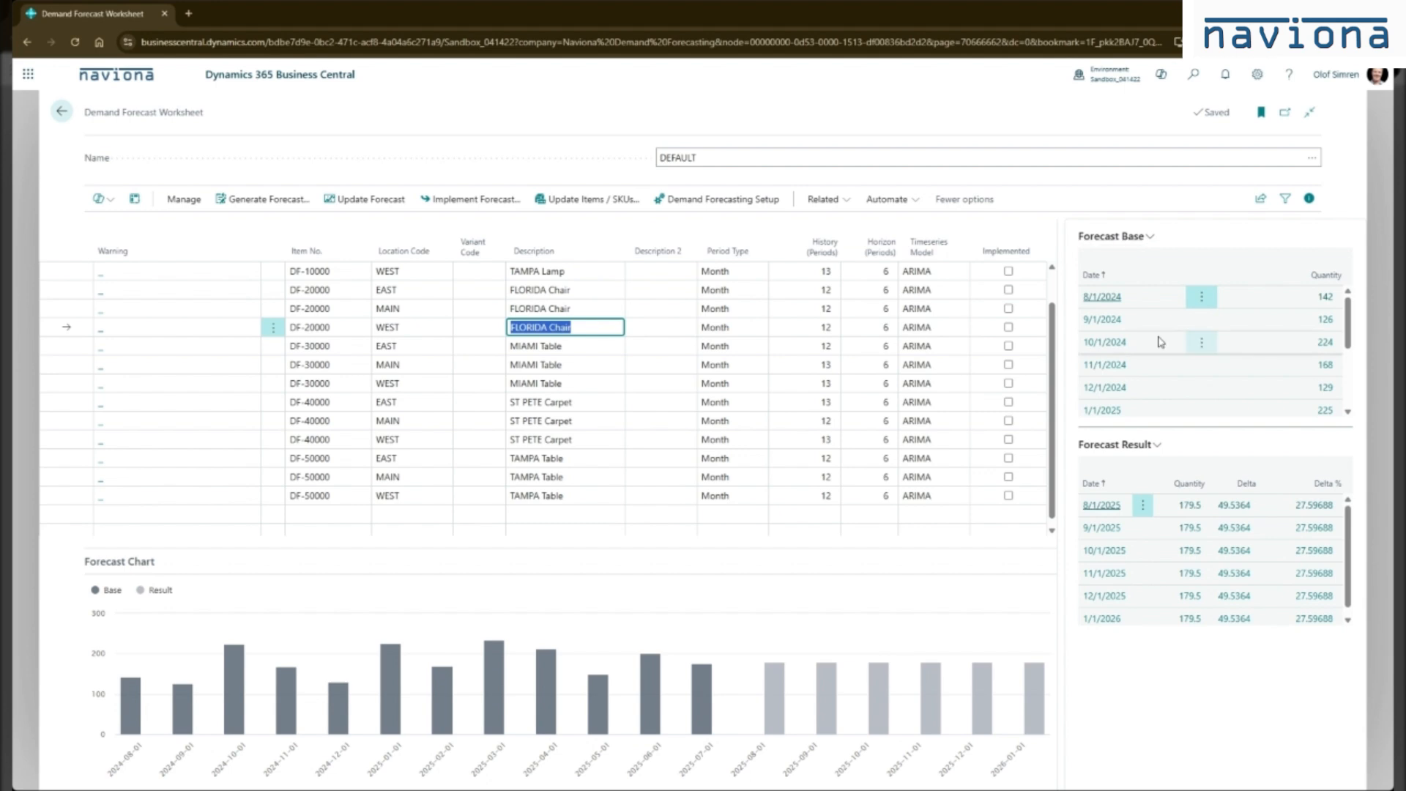
{"action": "mouse_move", "coordinate": [1156, 364]}
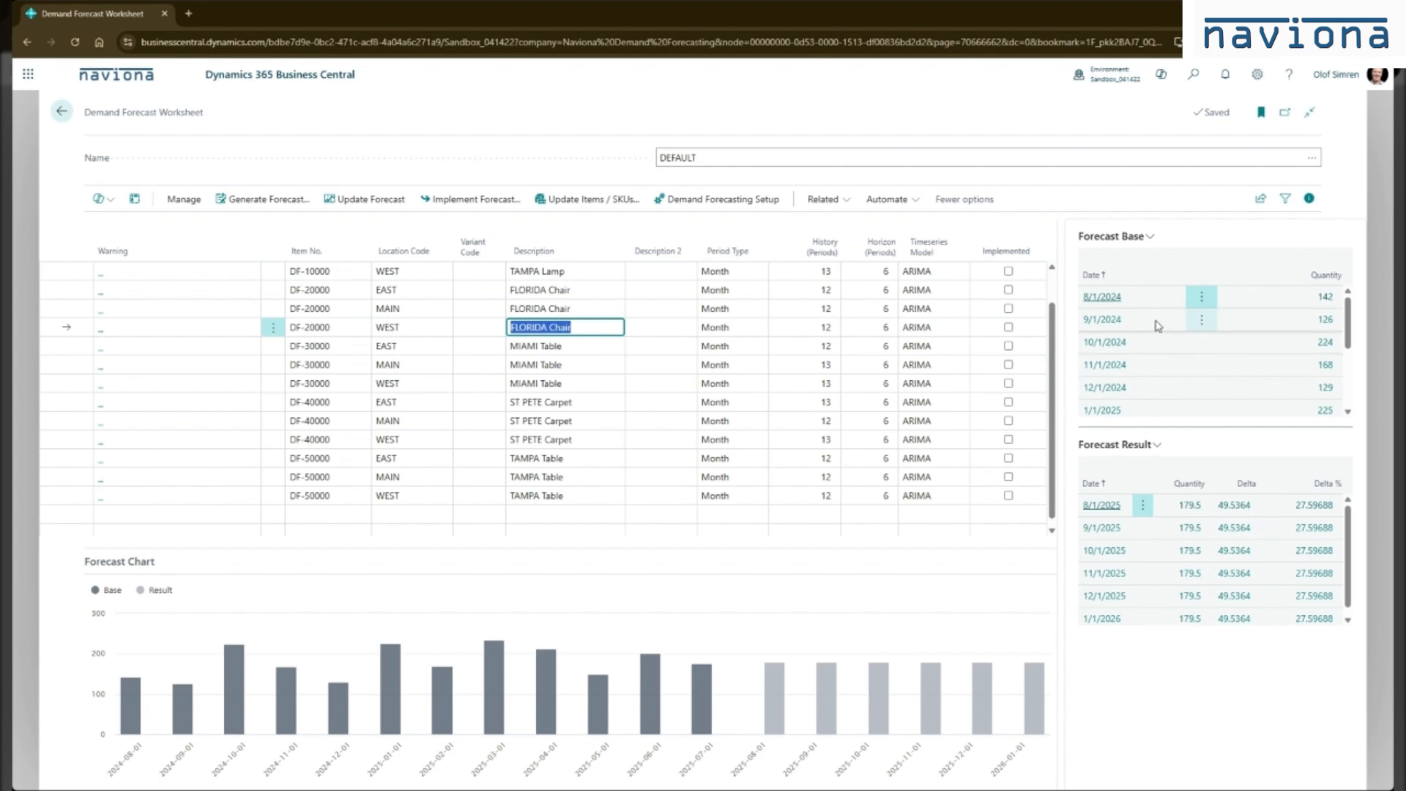
{"action": "scroll", "scroll_direction": "down", "scroll_amount": 3}
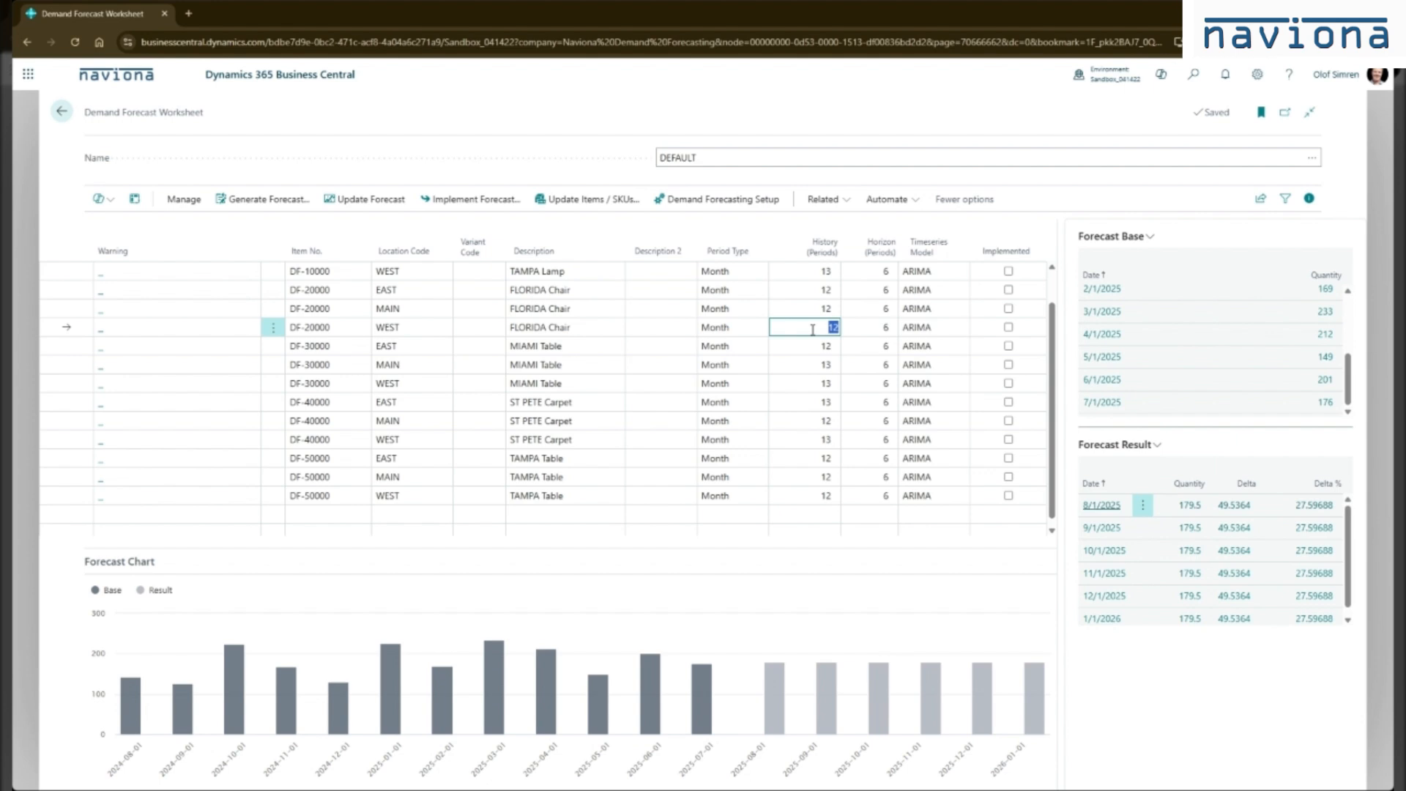
Set FLORIDA Chair WEST to 18 history periods and ETS, MIAMI Table EAST to 18 periods, and update forecasts.
{"action": "type", "text": "18"}
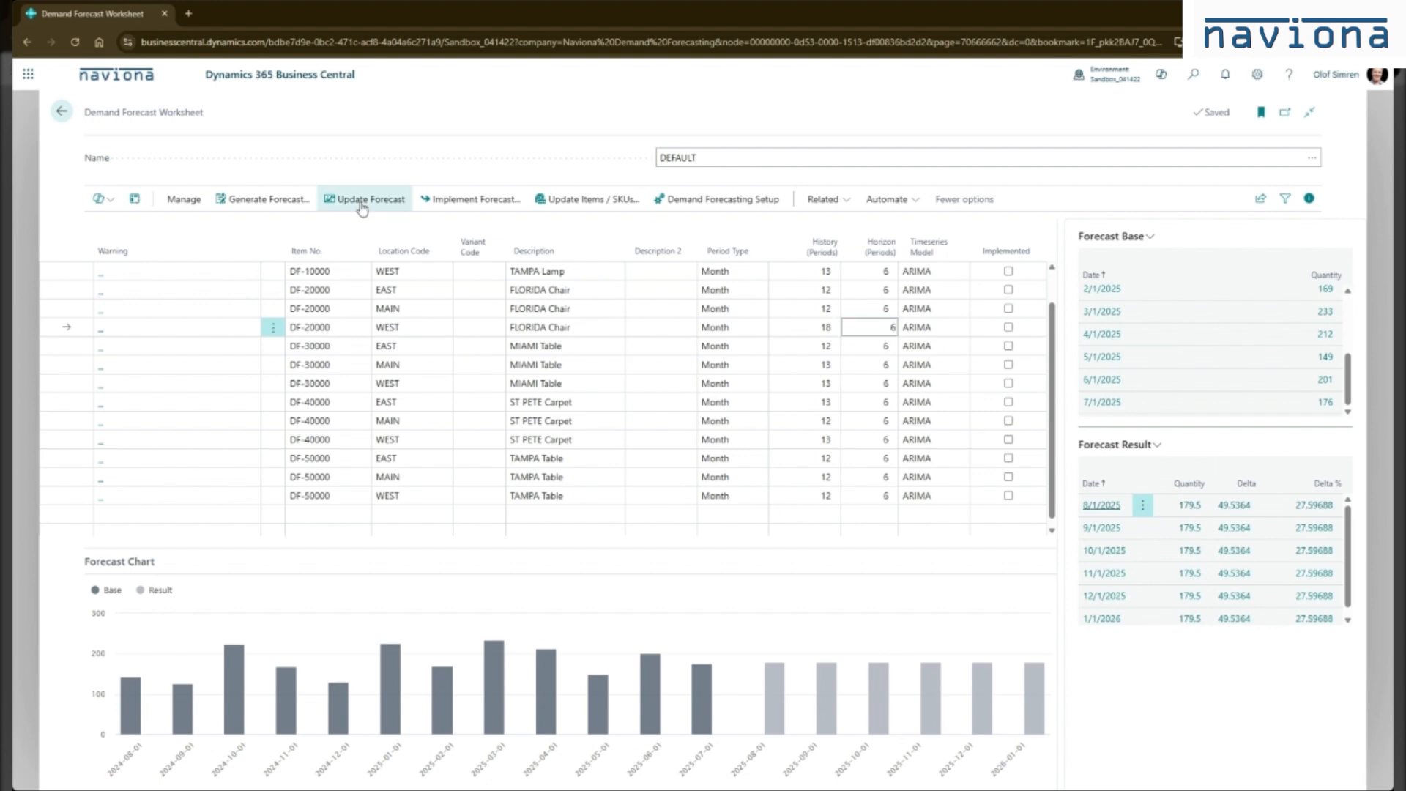
{"action": "left_click", "coordinate": [363, 198]}
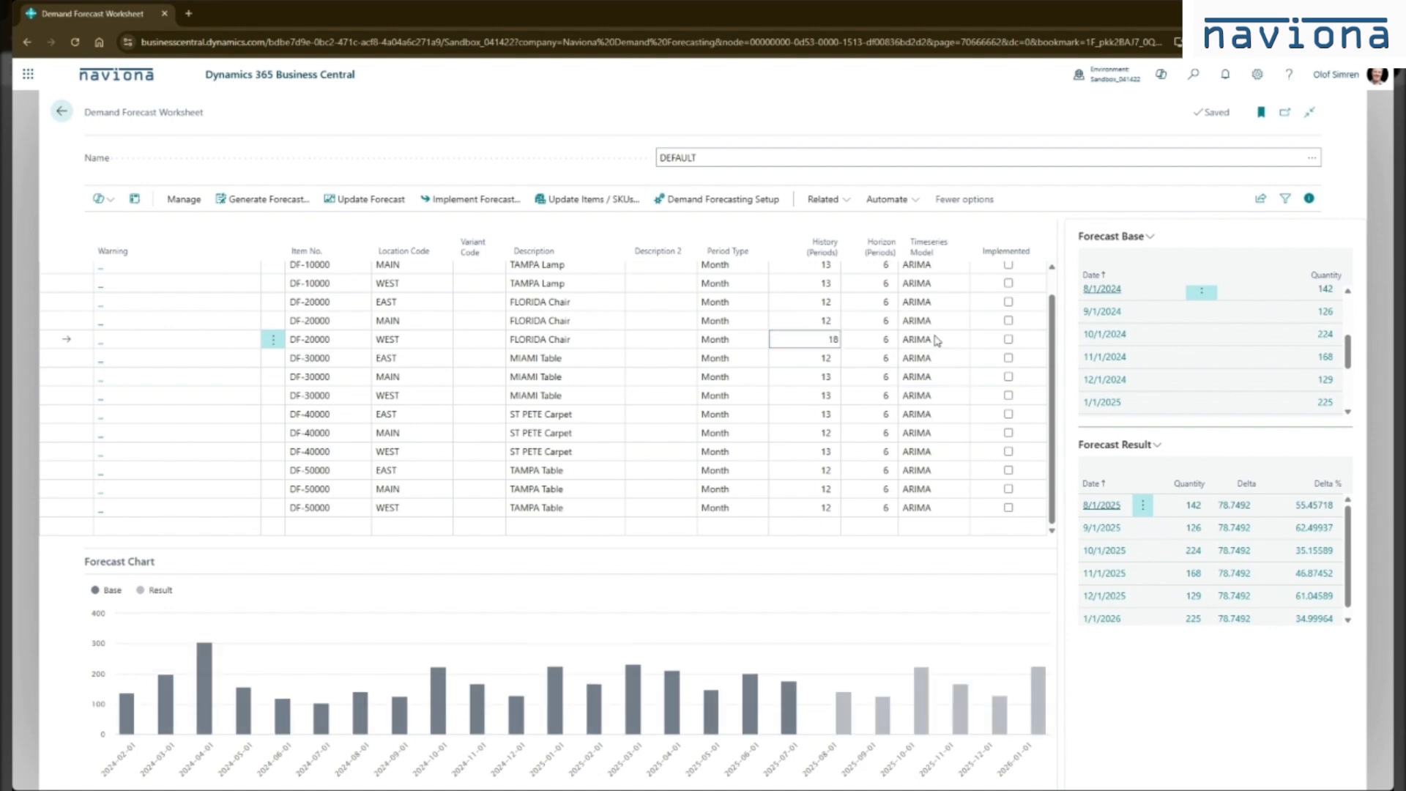
{"action": "left_click", "coordinate": [928, 338]}
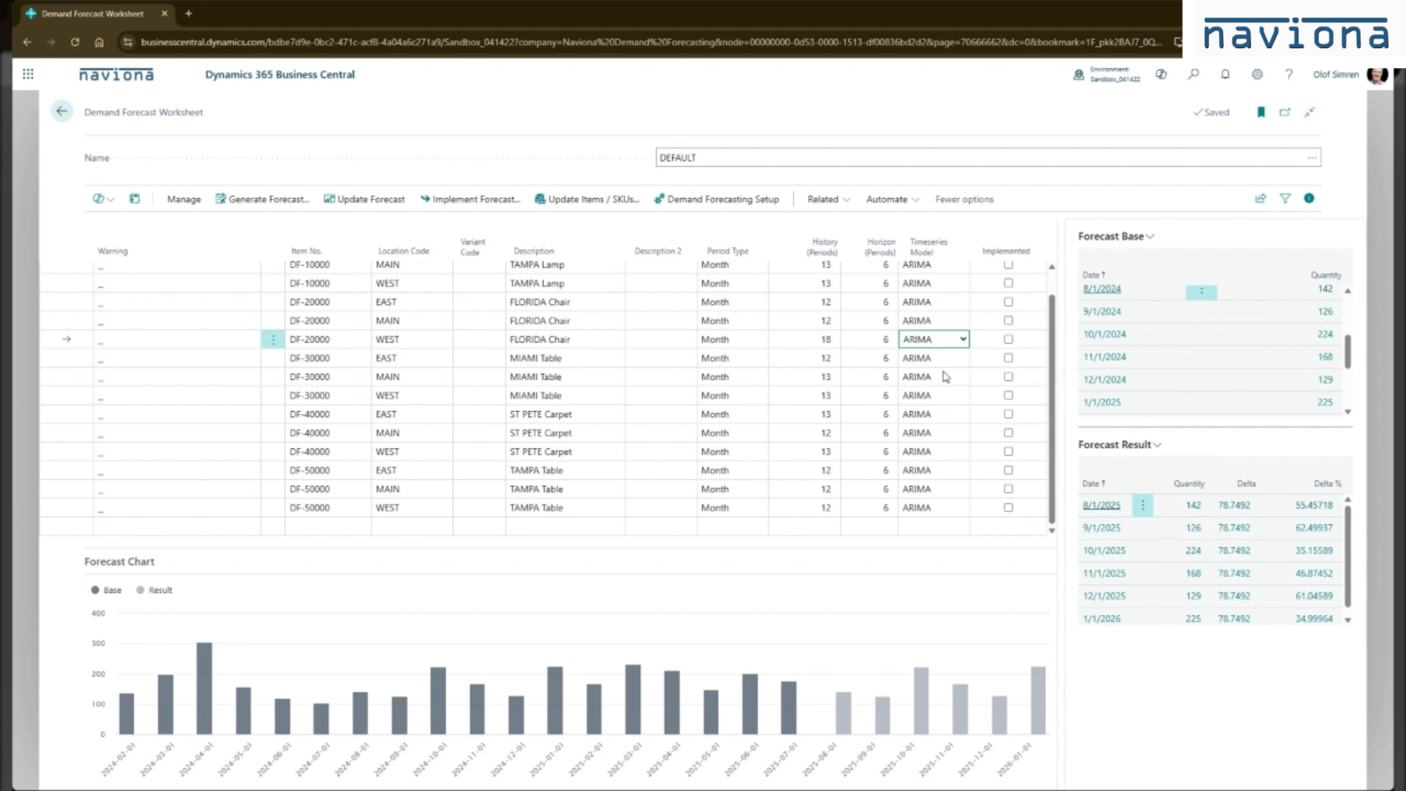
{"action": "left_click", "coordinate": [933, 339]}
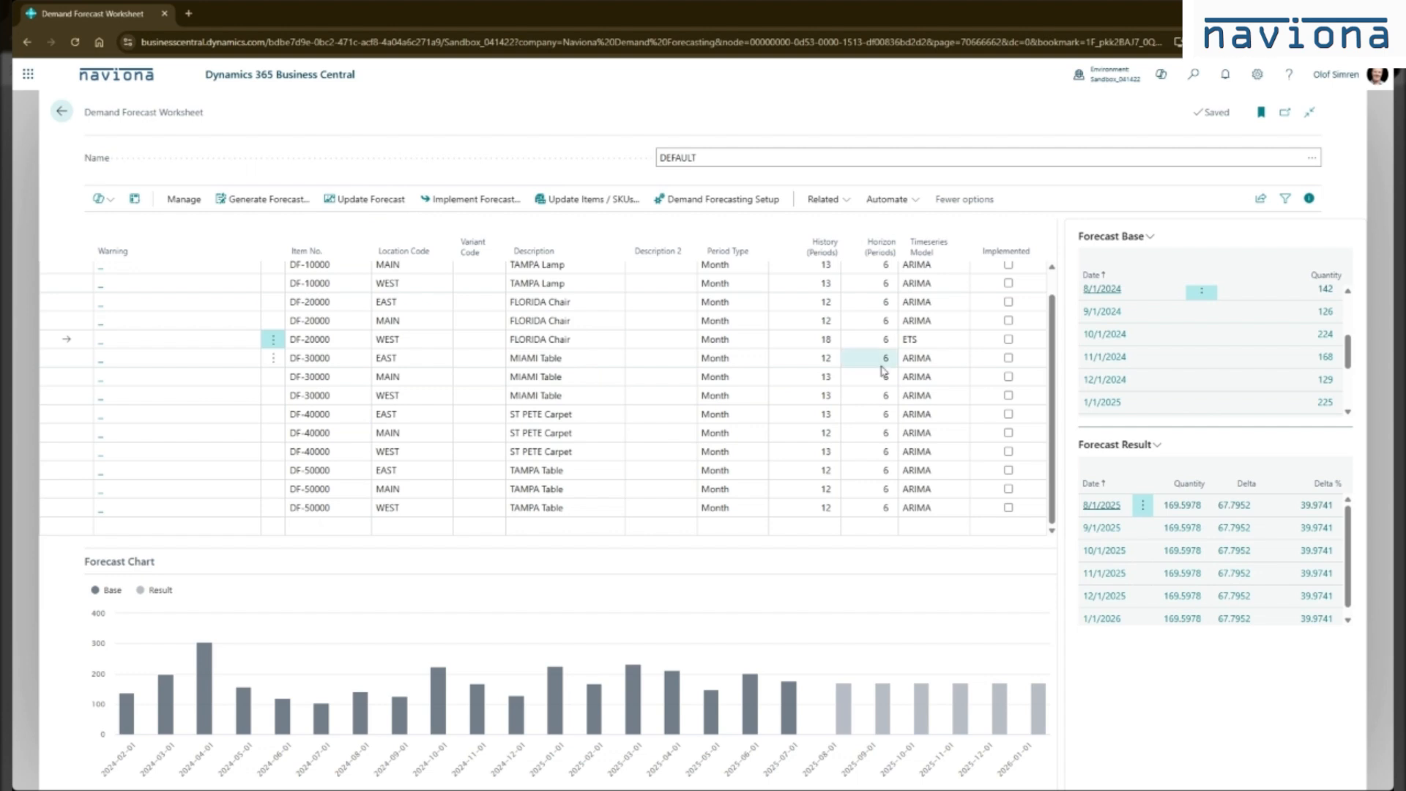
{"action": "left_click", "coordinate": [961, 357]}
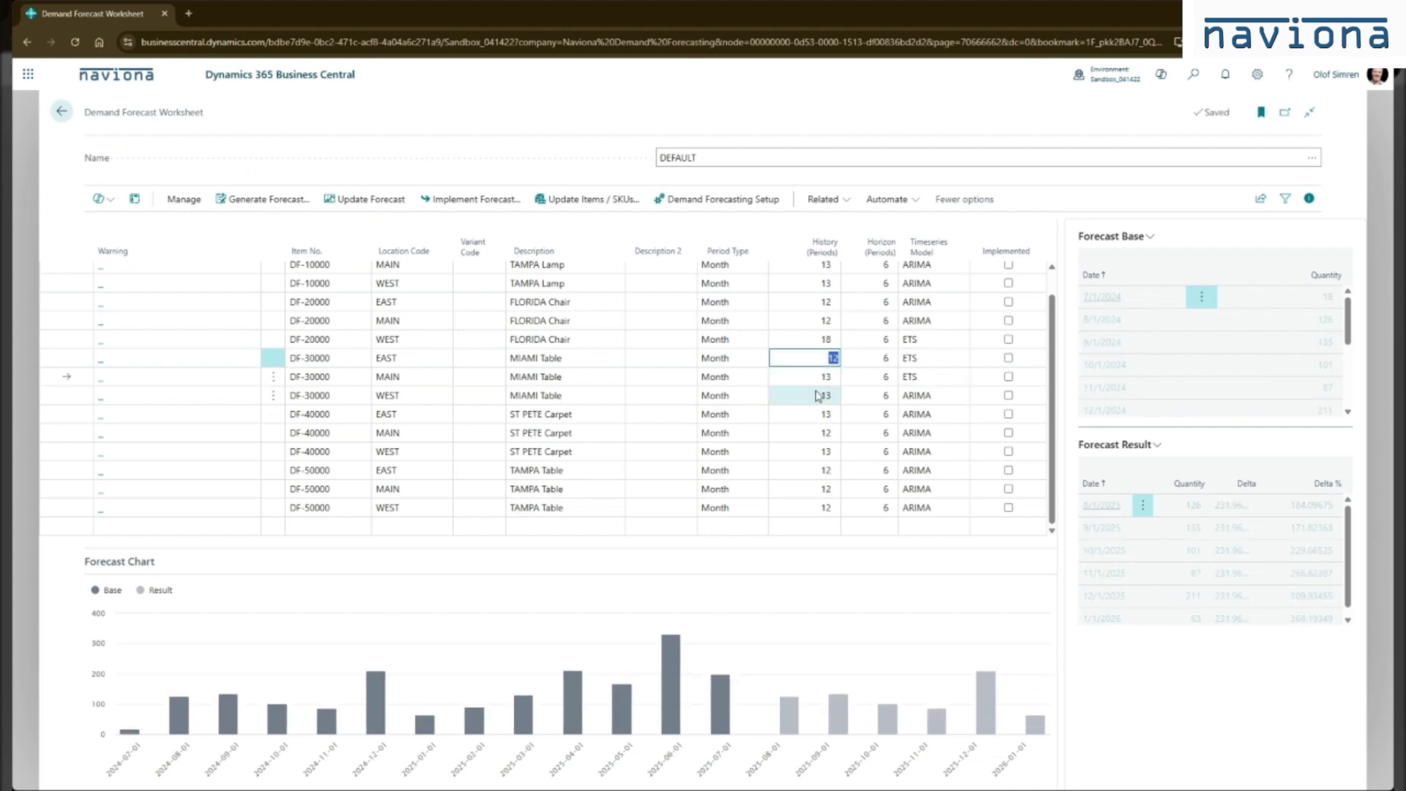
{"action": "type", "text": "18"}
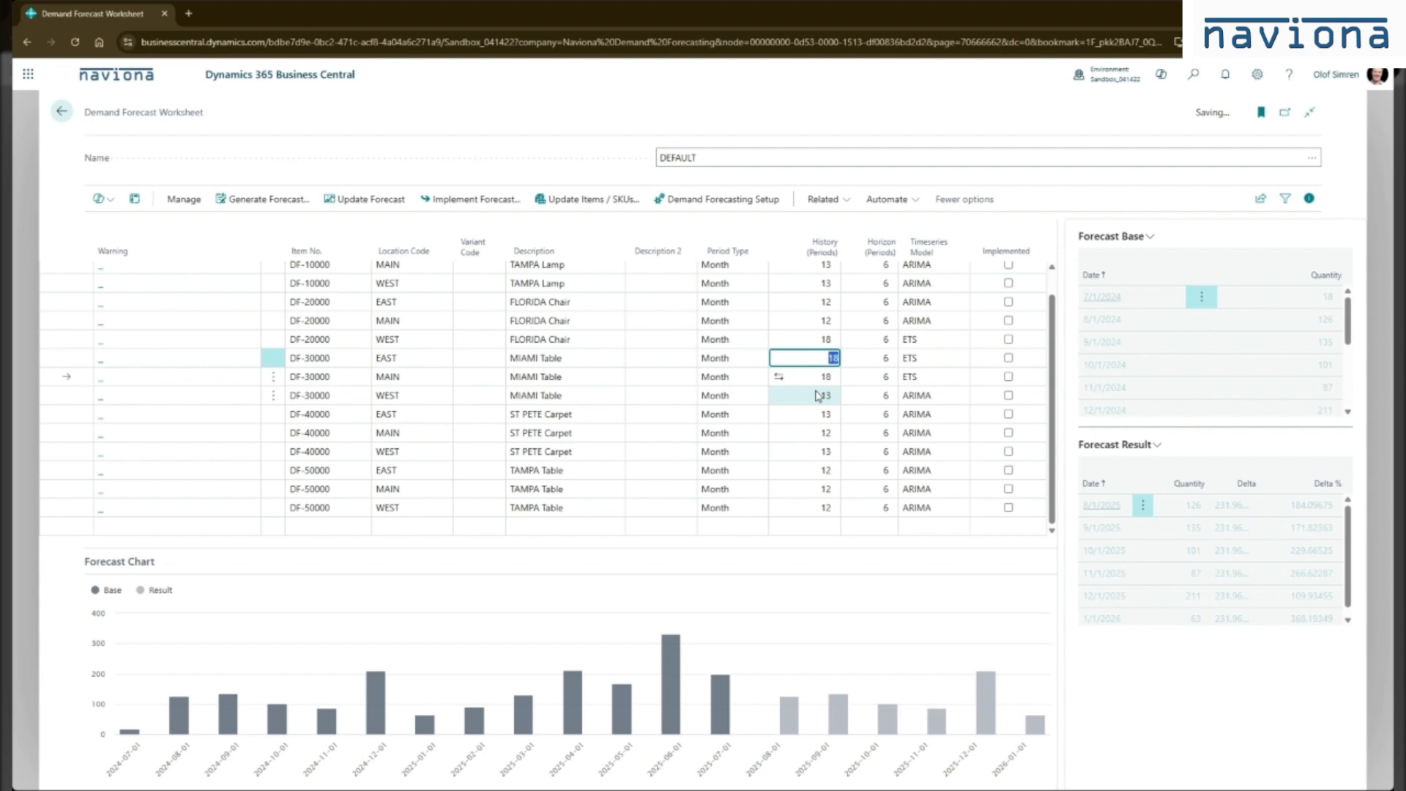
Insert a new empty worksheet line below the FLORIDA Chair WEST line.
{"action": "left_click", "coordinate": [565, 338]}
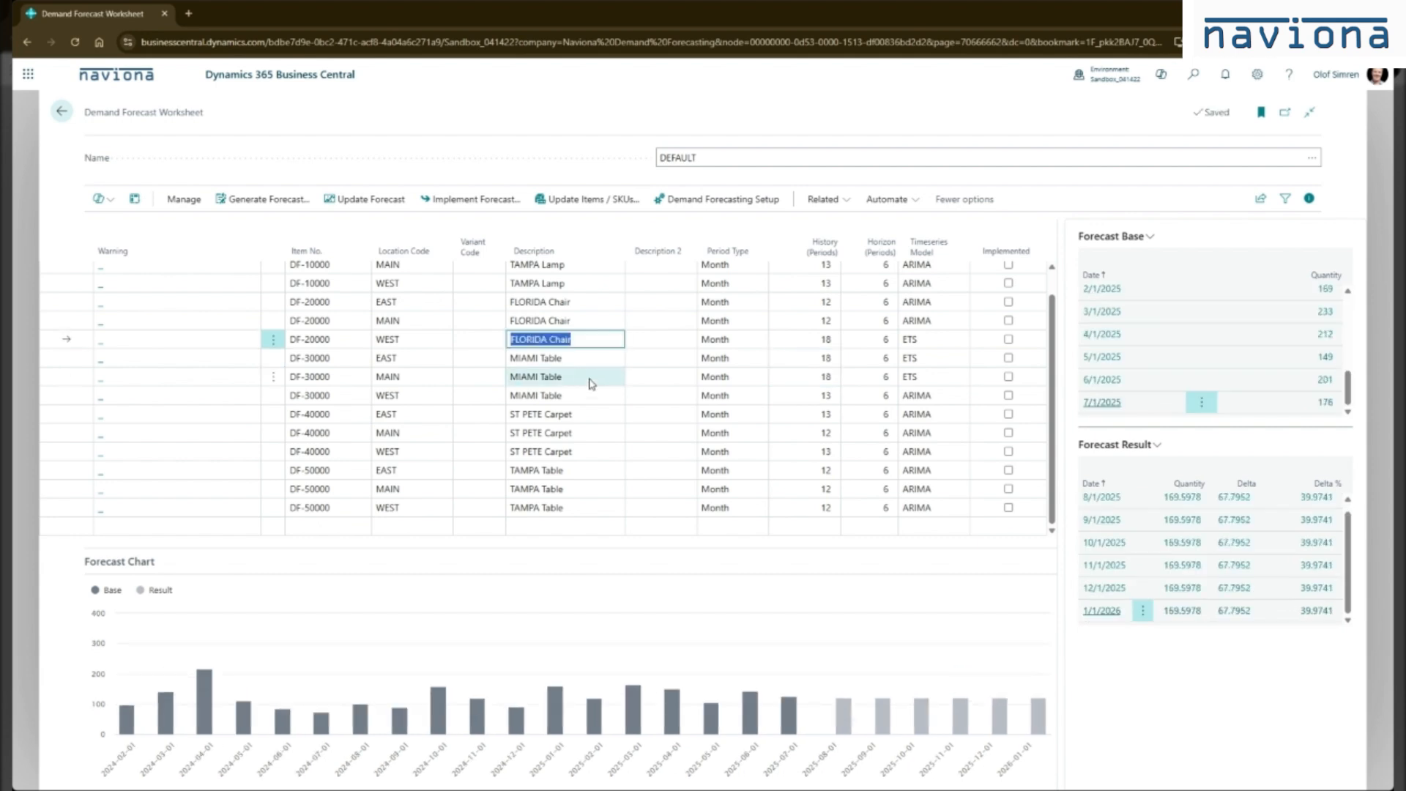
{"action": "left_click", "coordinate": [369, 198]}
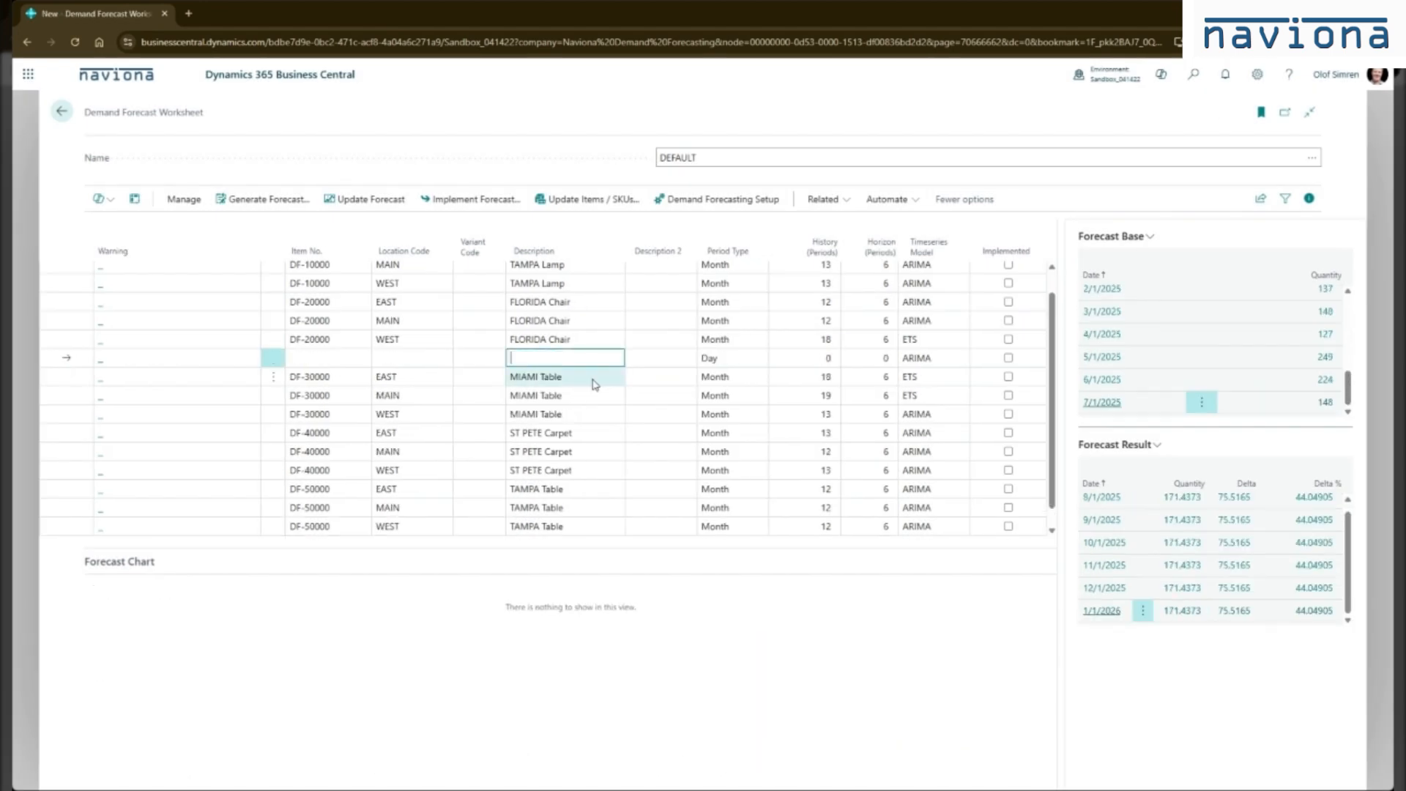
Fill the new line with item DF-20000, horizon 12 periods, update forecasts and view its results.
{"action": "type", "text": "DF-20000"}
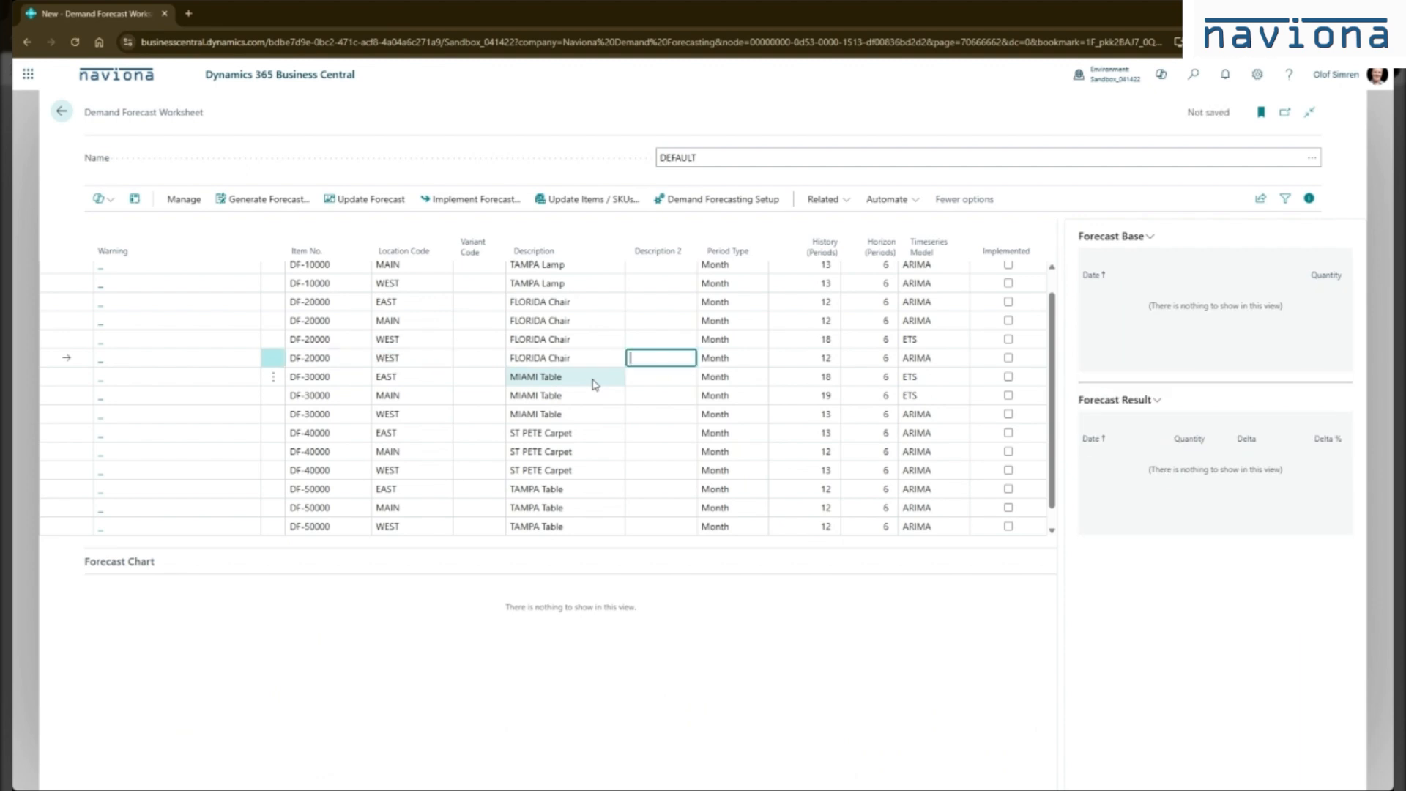
{"action": "left_click", "coordinate": [803, 357]}
{"action": "type", "text": "18"}
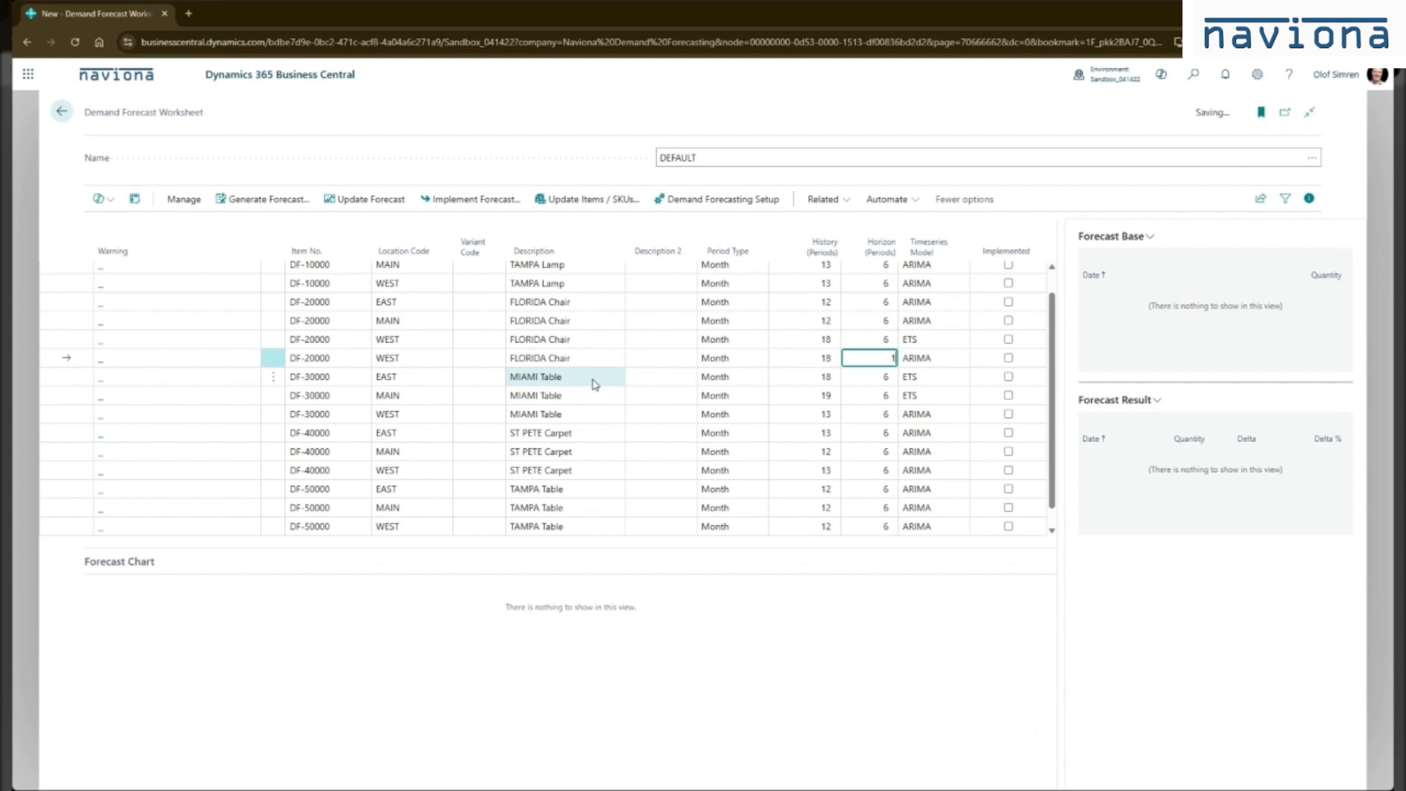
{"action": "type", "text": "12"}
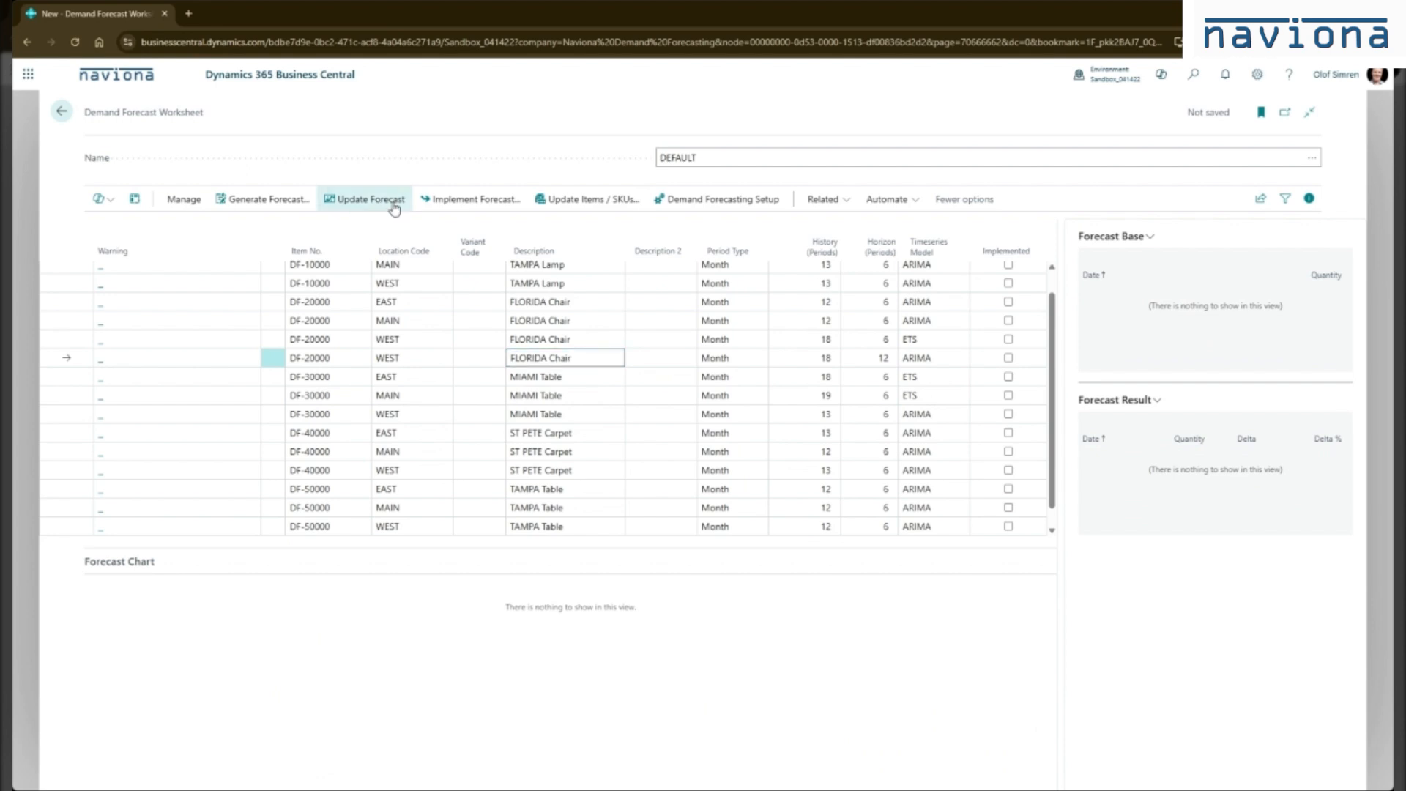
{"action": "left_click", "coordinate": [369, 199]}
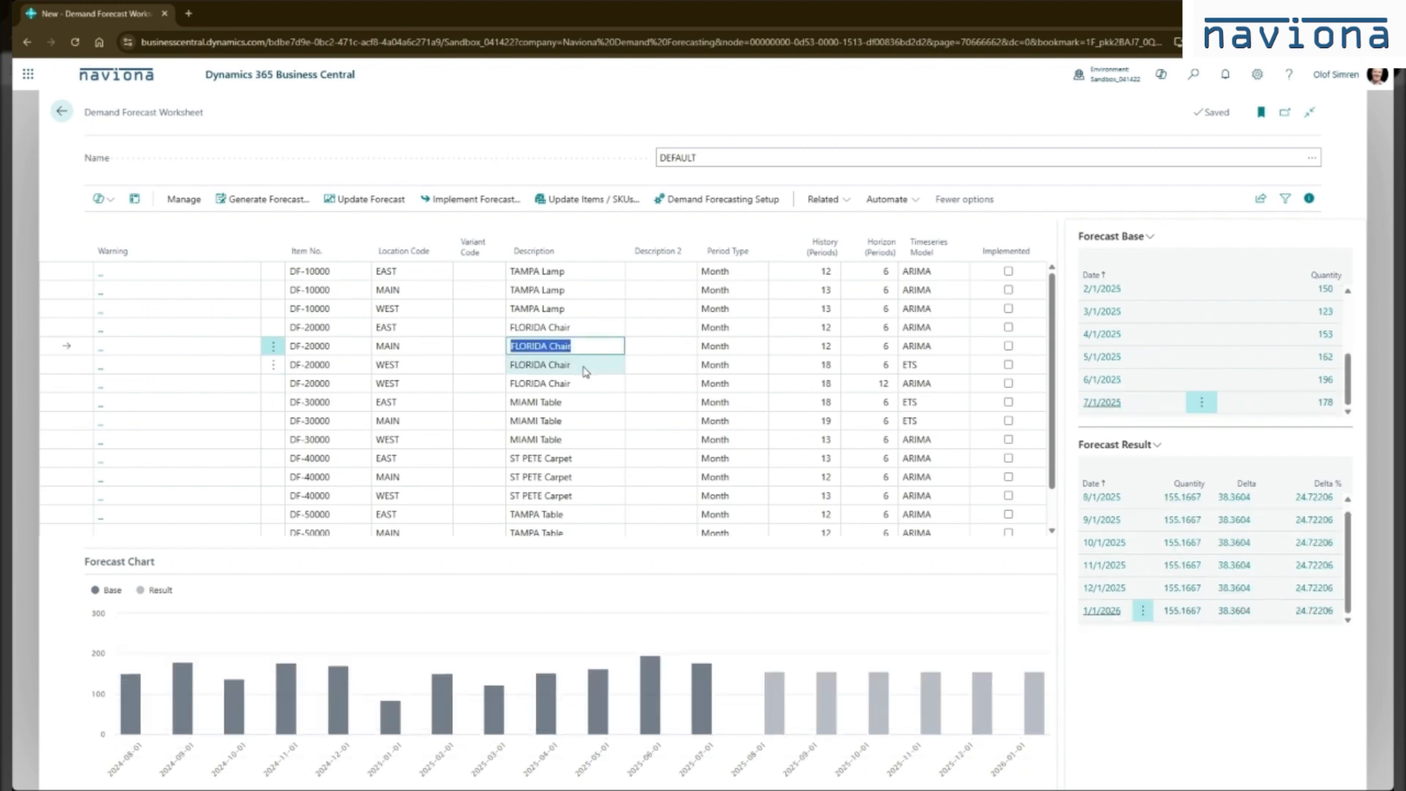
{"action": "left_click", "coordinate": [566, 365]}
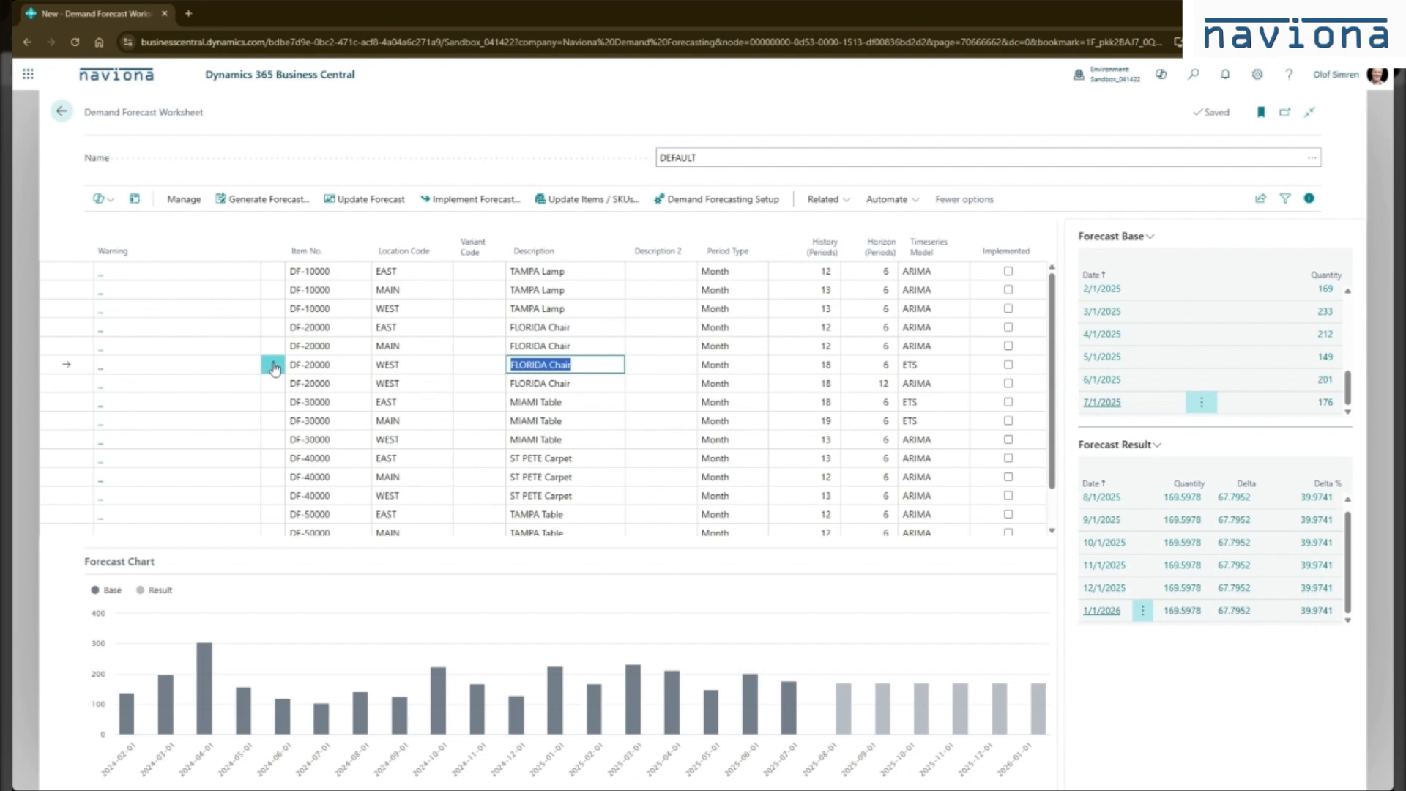
Delete the duplicate ETS DF-20000 WEST line and confirm.
{"action": "left_click", "coordinate": [274, 365]}
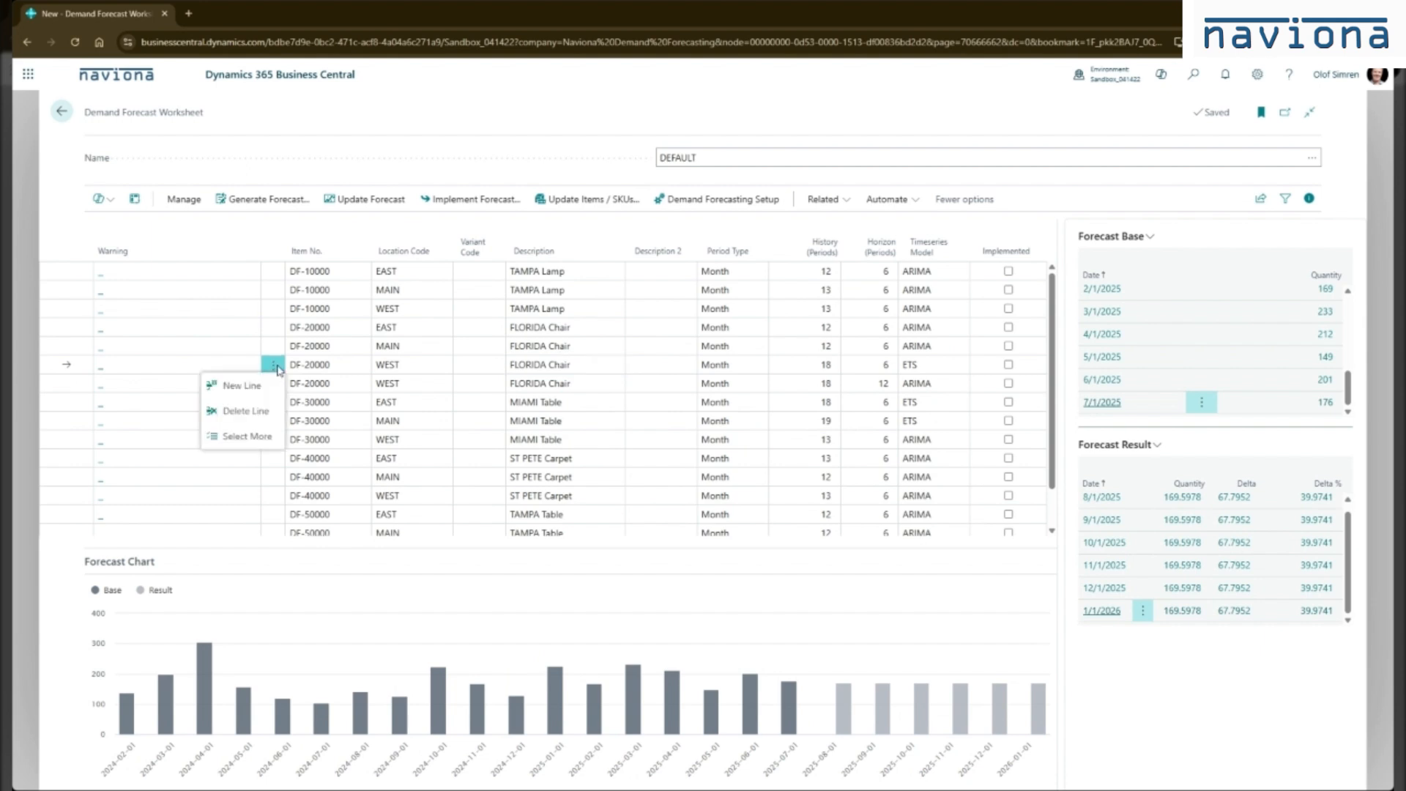
{"action": "left_click", "coordinate": [245, 410]}
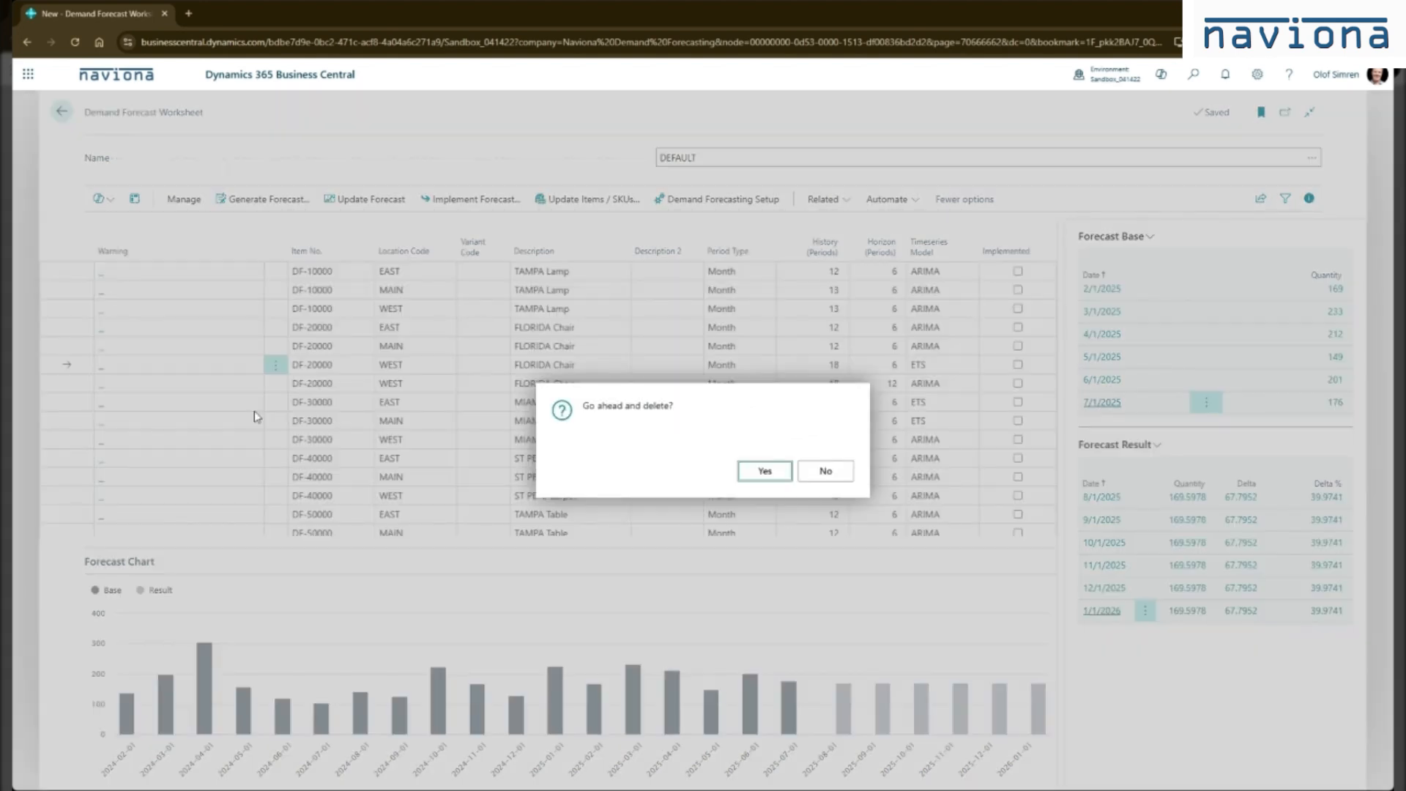
{"action": "left_click", "coordinate": [762, 470]}
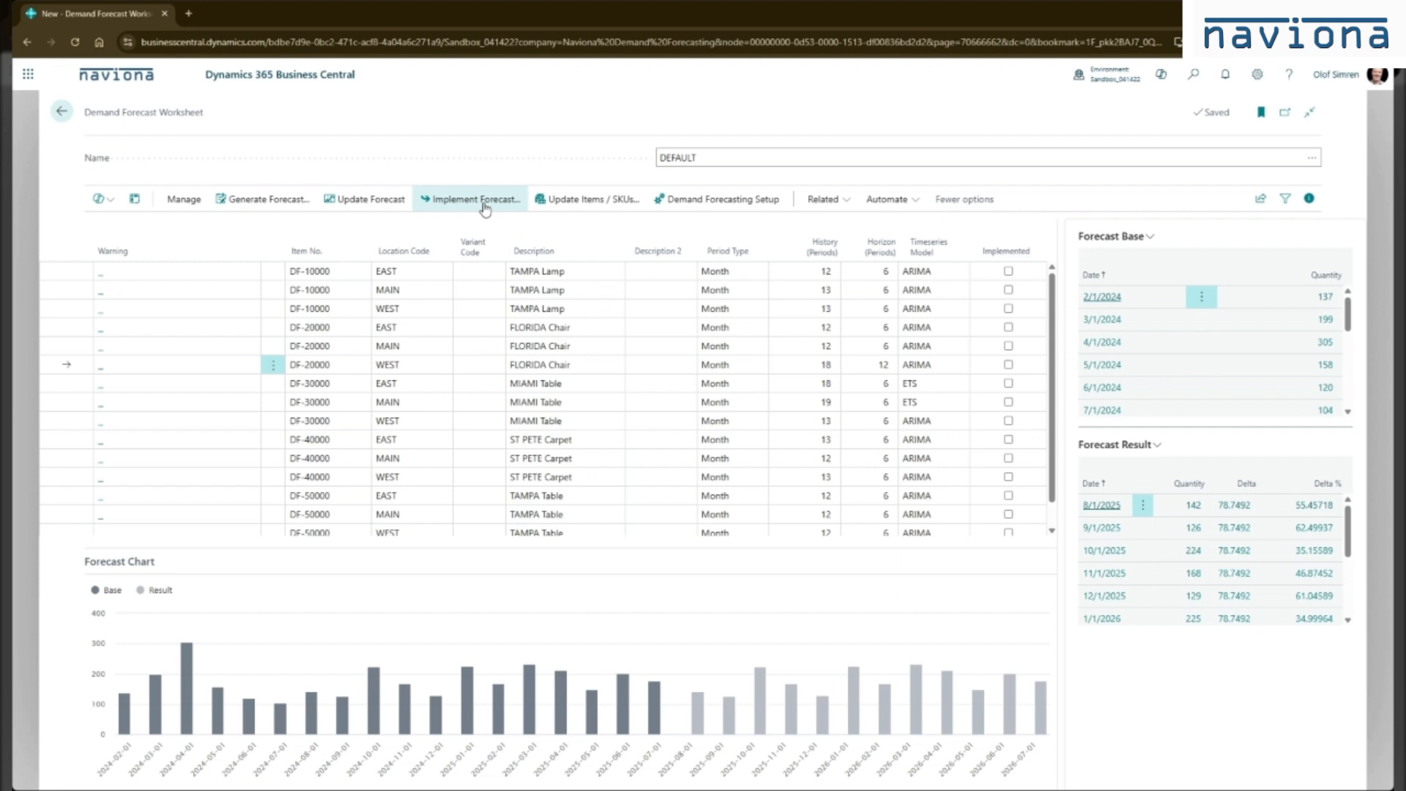
Implement the worksheet forecast into the PROD production forecast and dismiss the confirmation.
{"action": "left_click", "coordinate": [470, 199]}
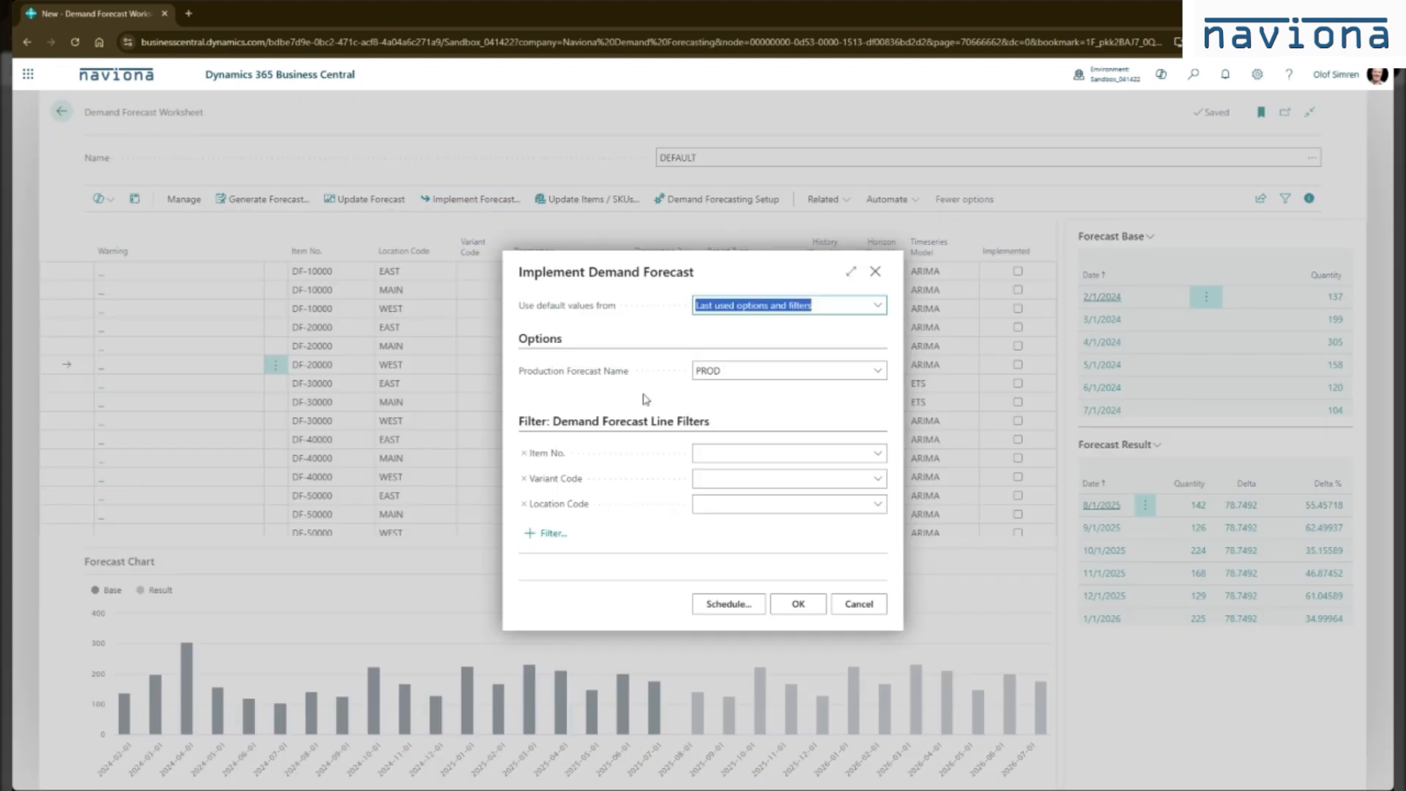
{"action": "mouse_move", "coordinate": [601, 393]}
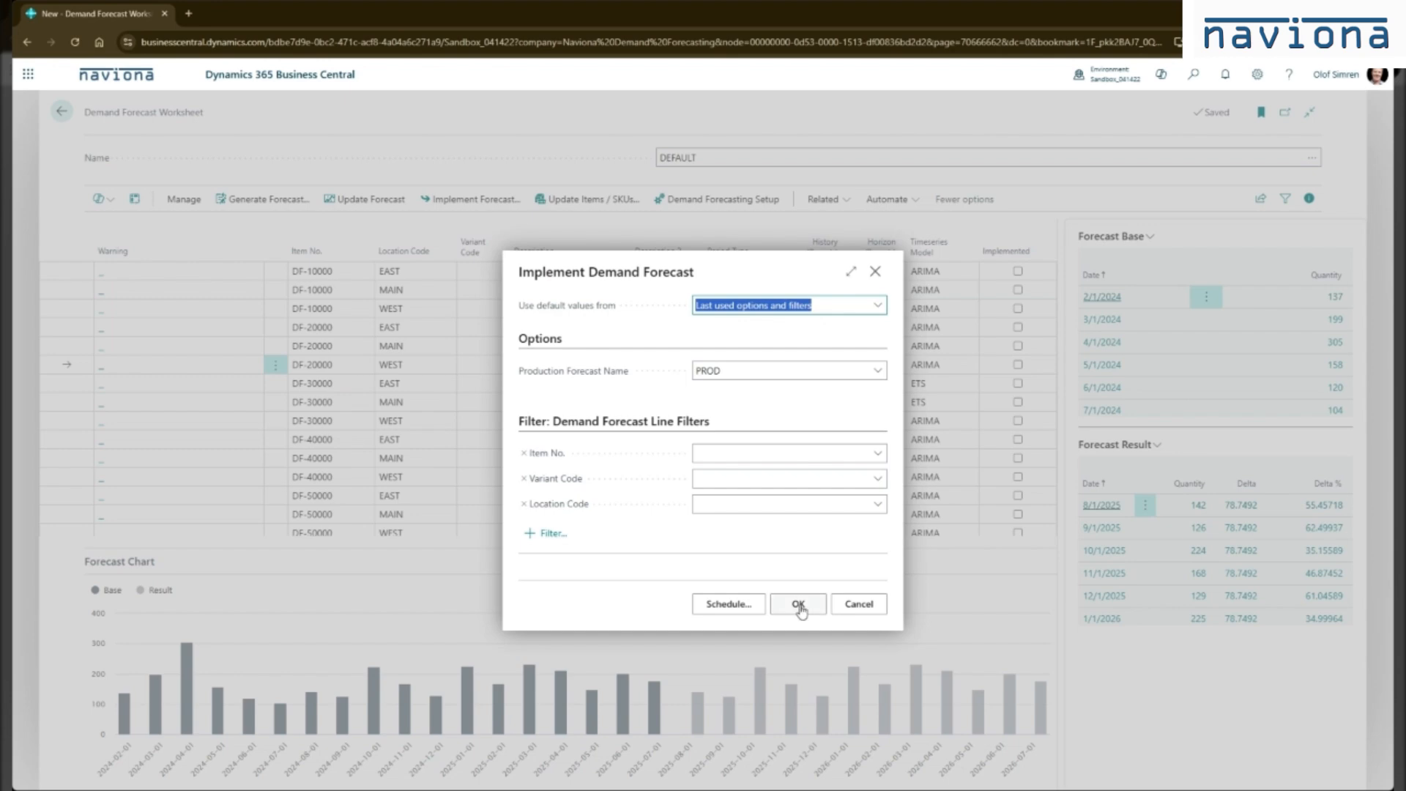
{"action": "left_click", "coordinate": [797, 604]}
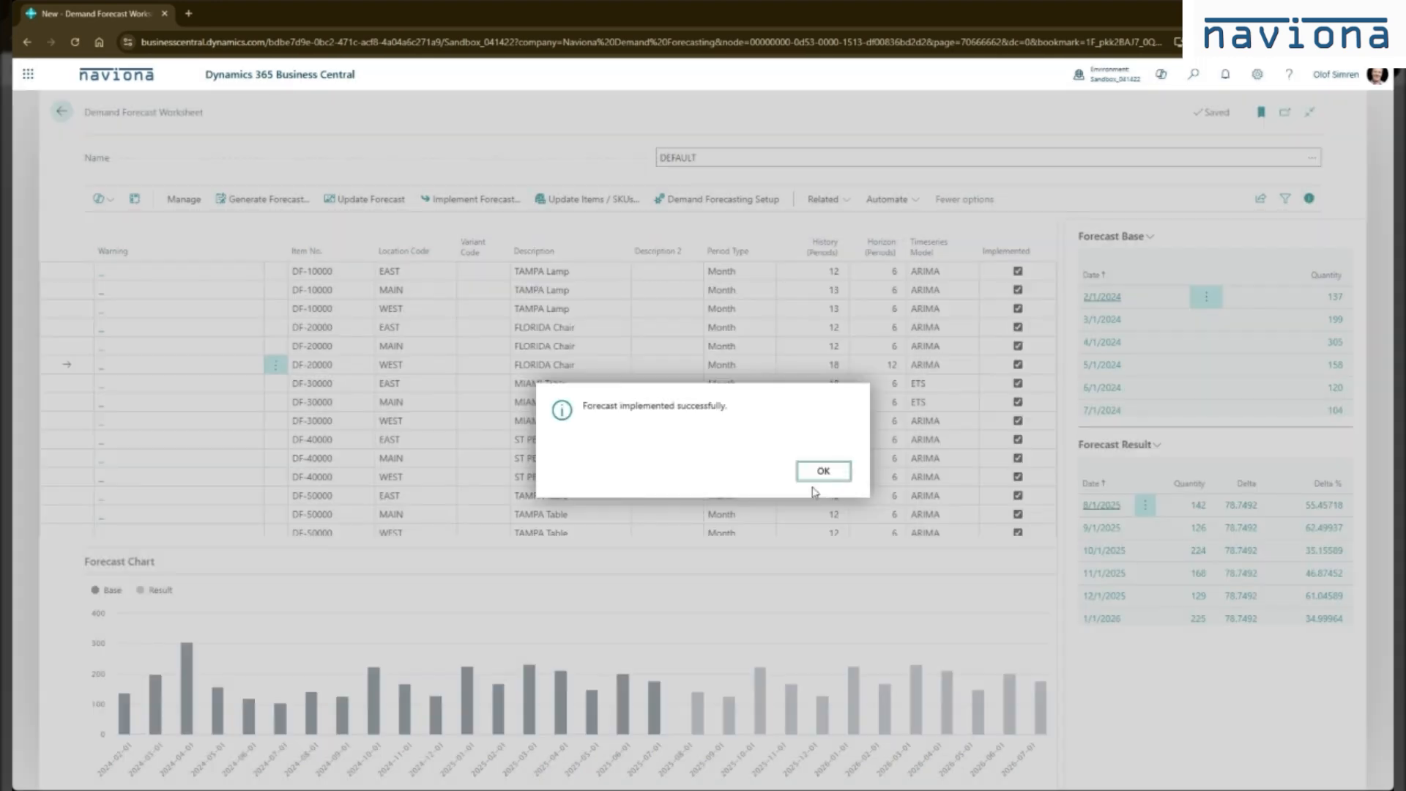
{"action": "left_click", "coordinate": [820, 470]}
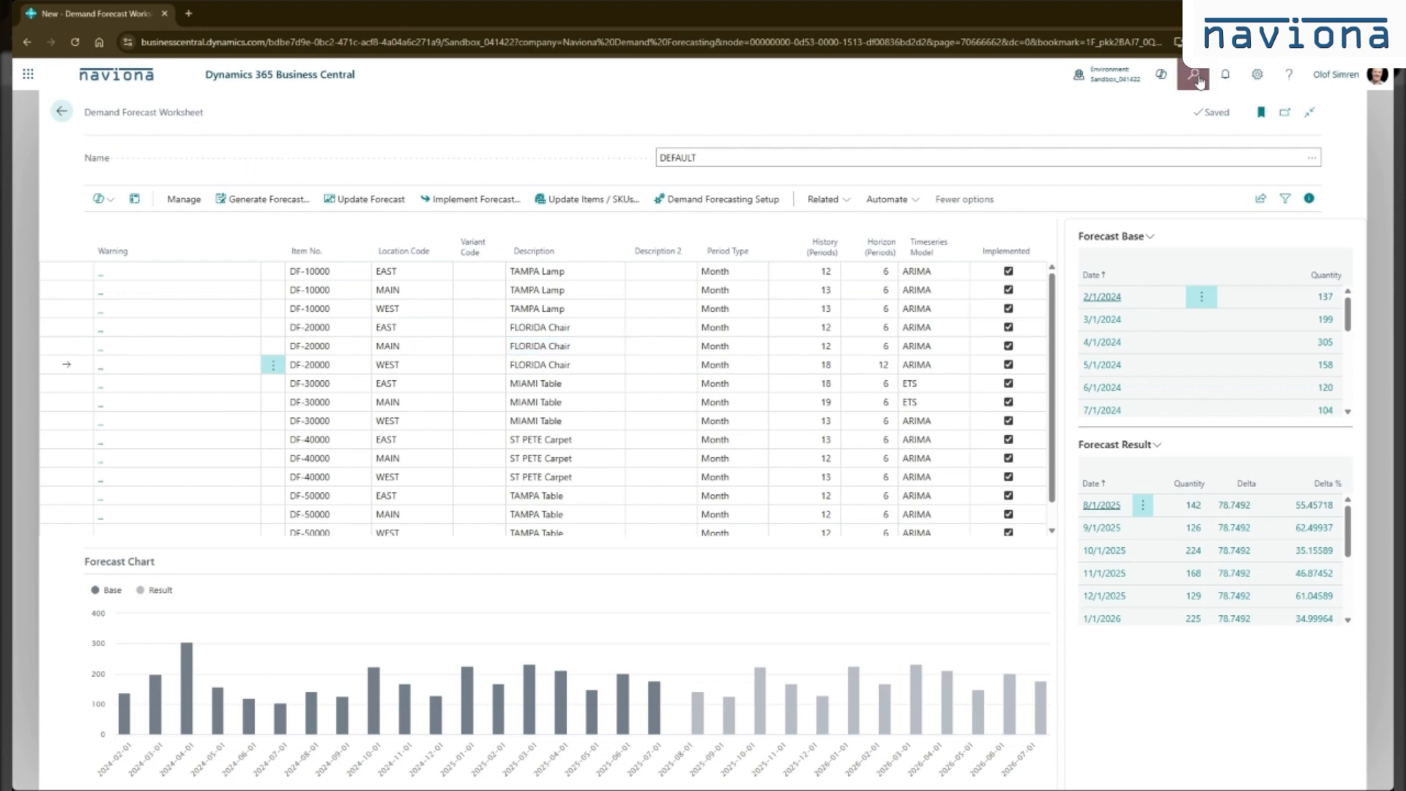
Find Demand Forecasts via Tell Me, open PROD and inspect FLORIDA Chair's Aug 2025 quantity.
{"action": "left_click", "coordinate": [1192, 75]}
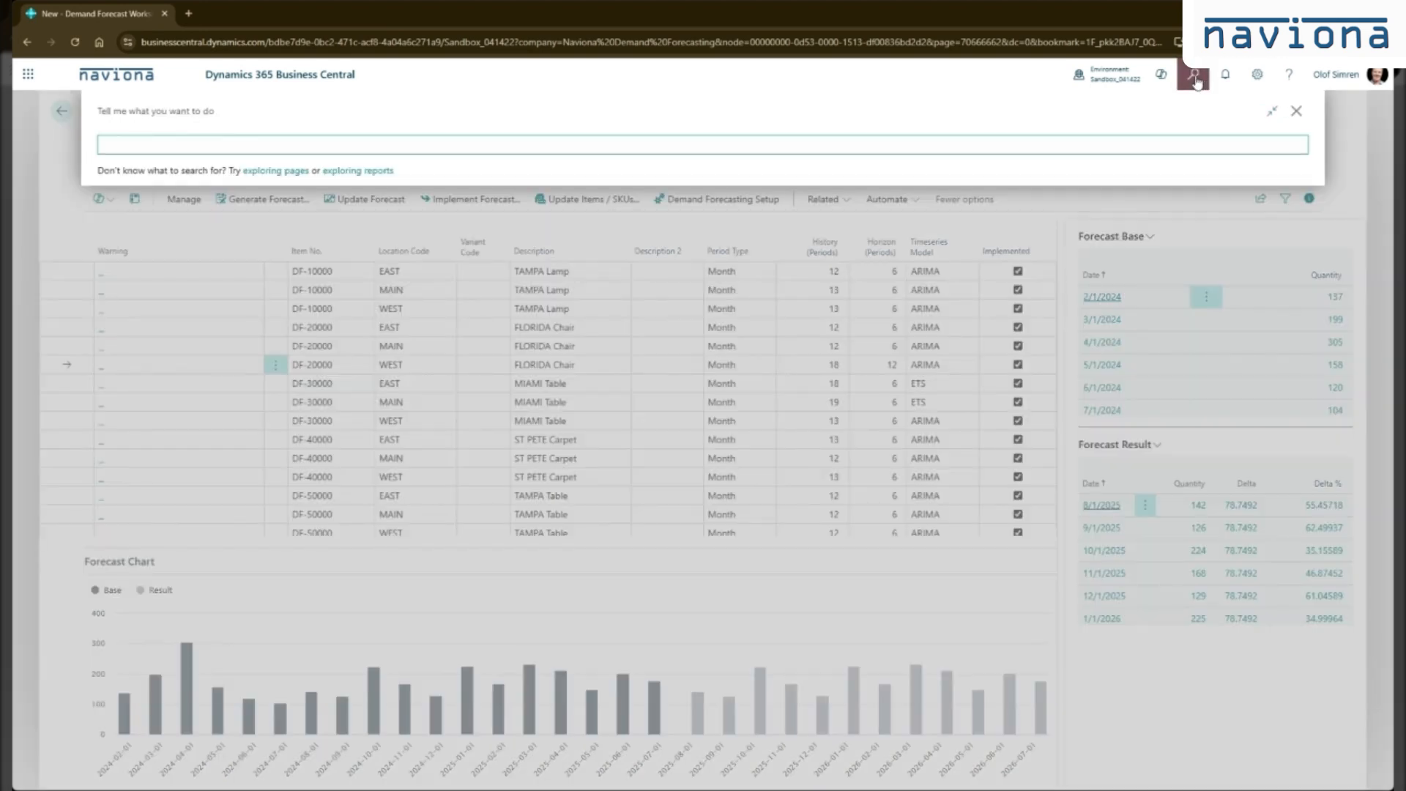
{"action": "type", "text": "deamnd"}
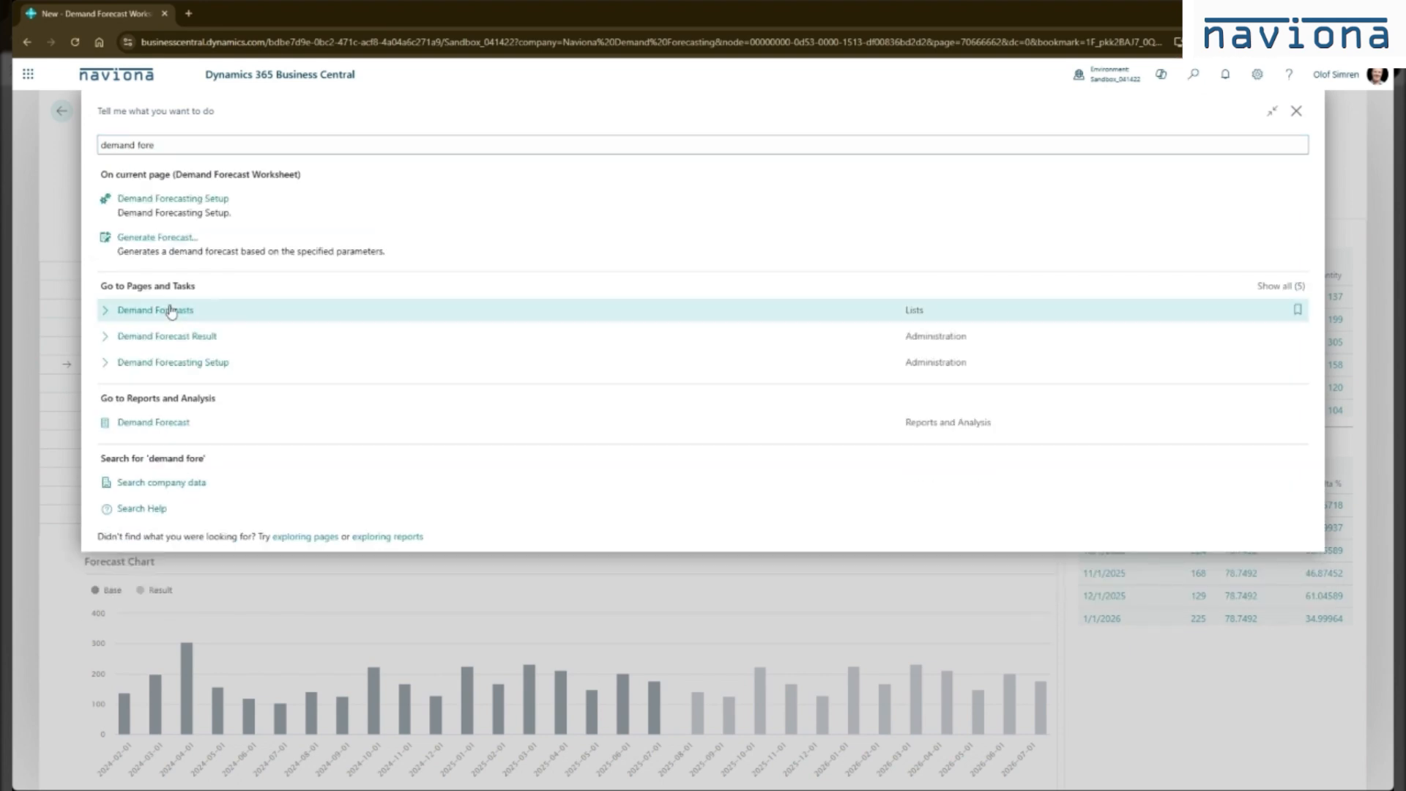
{"action": "left_click", "coordinate": [154, 309]}
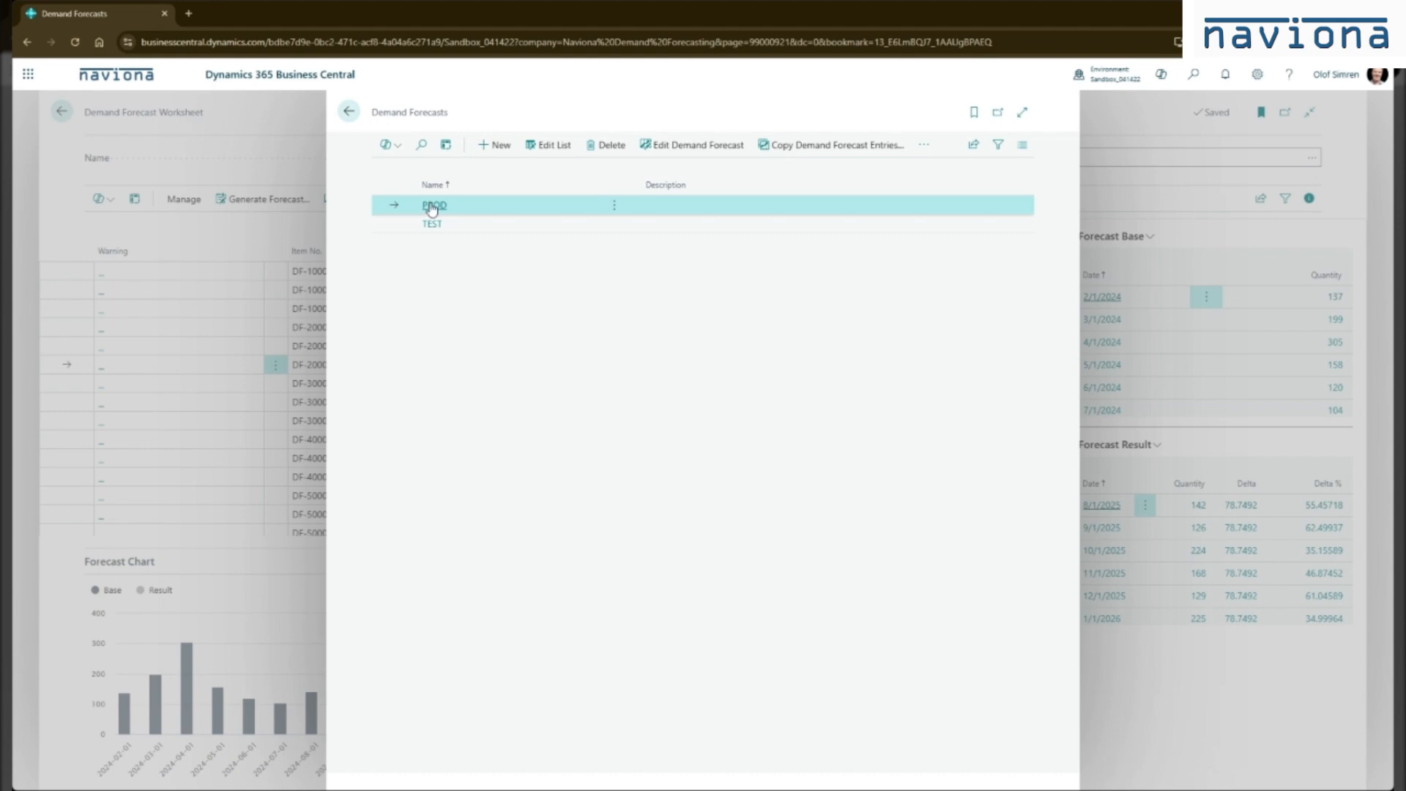
{"action": "left_click", "coordinate": [433, 205]}
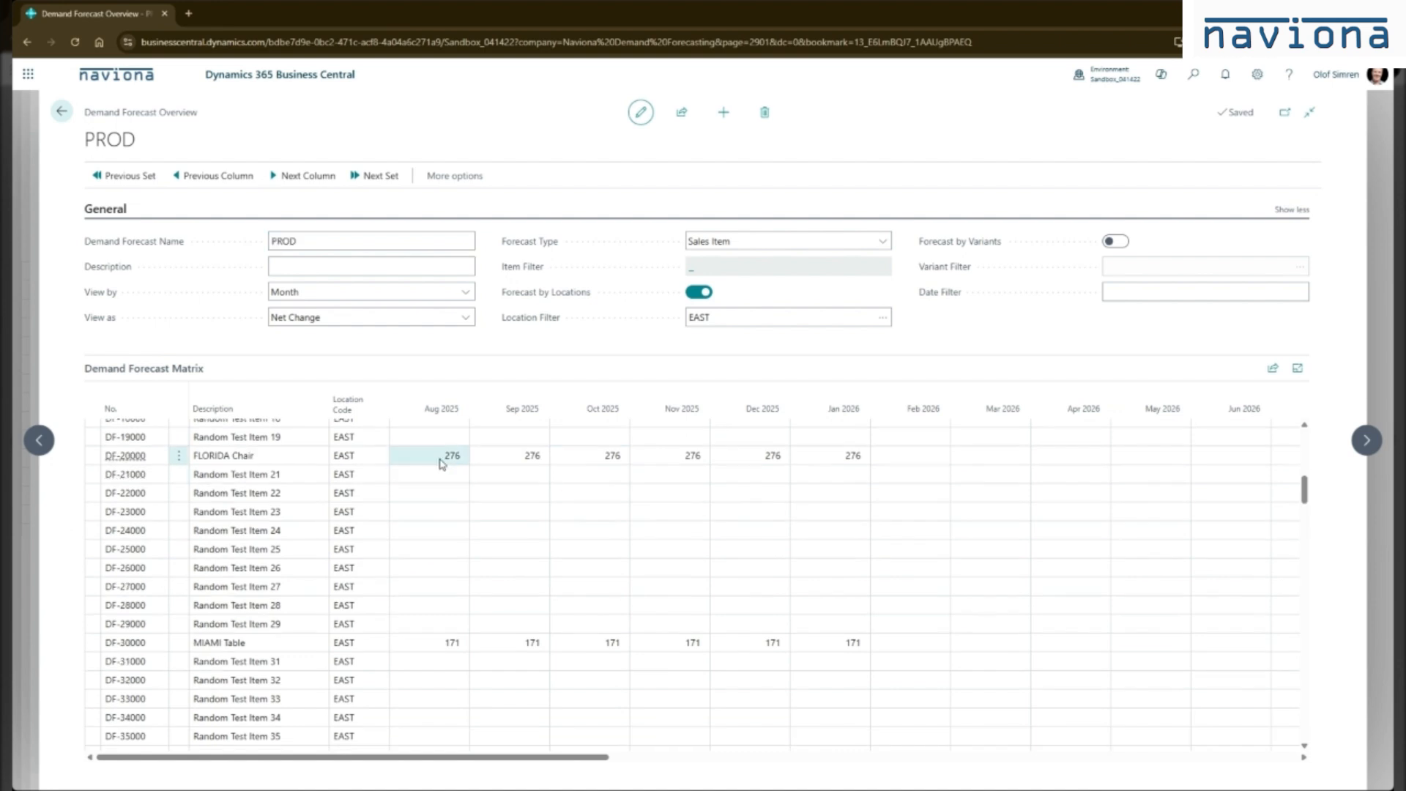
{"action": "left_click", "coordinate": [439, 454]}
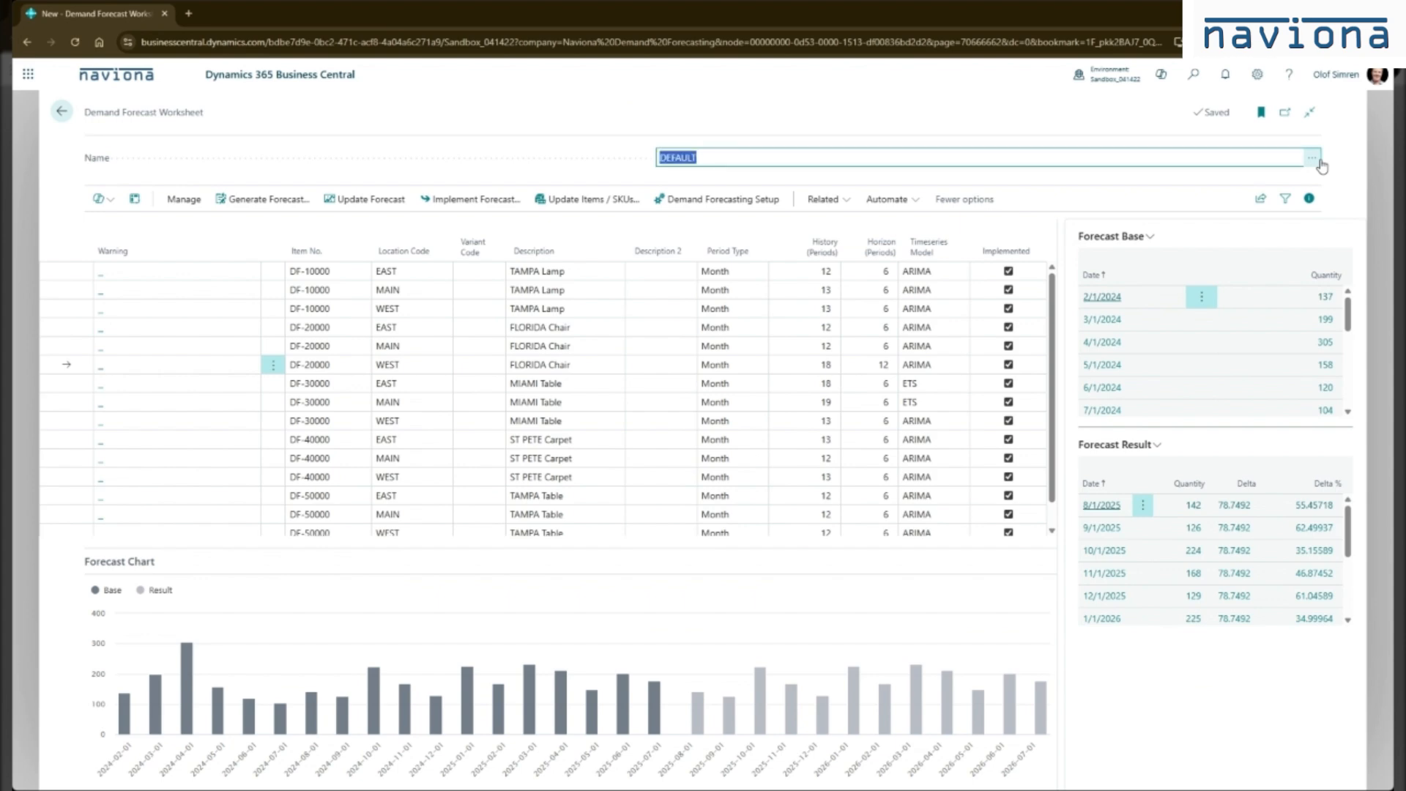
{"action": "left_click", "coordinate": [1313, 159]}
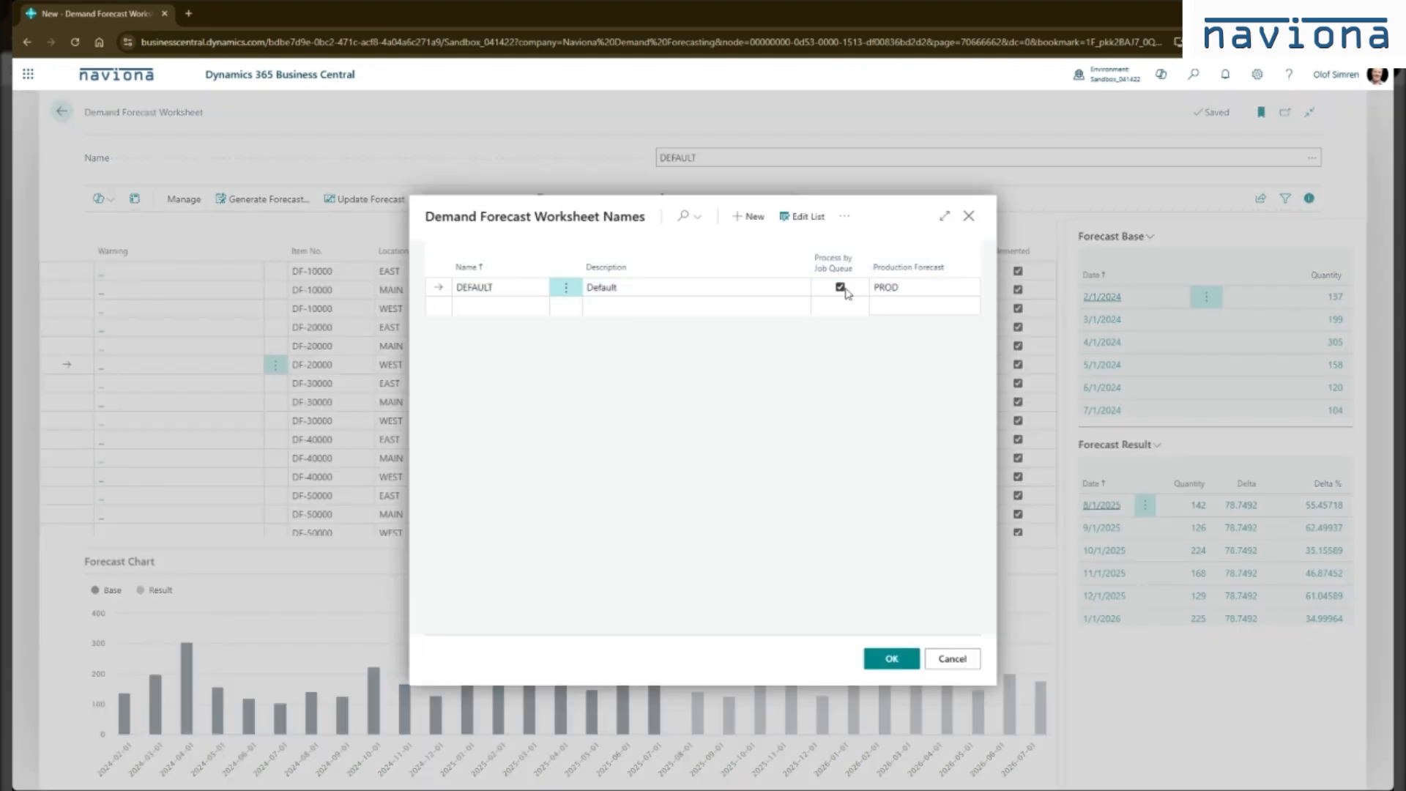
{"action": "left_click", "coordinate": [839, 287]}
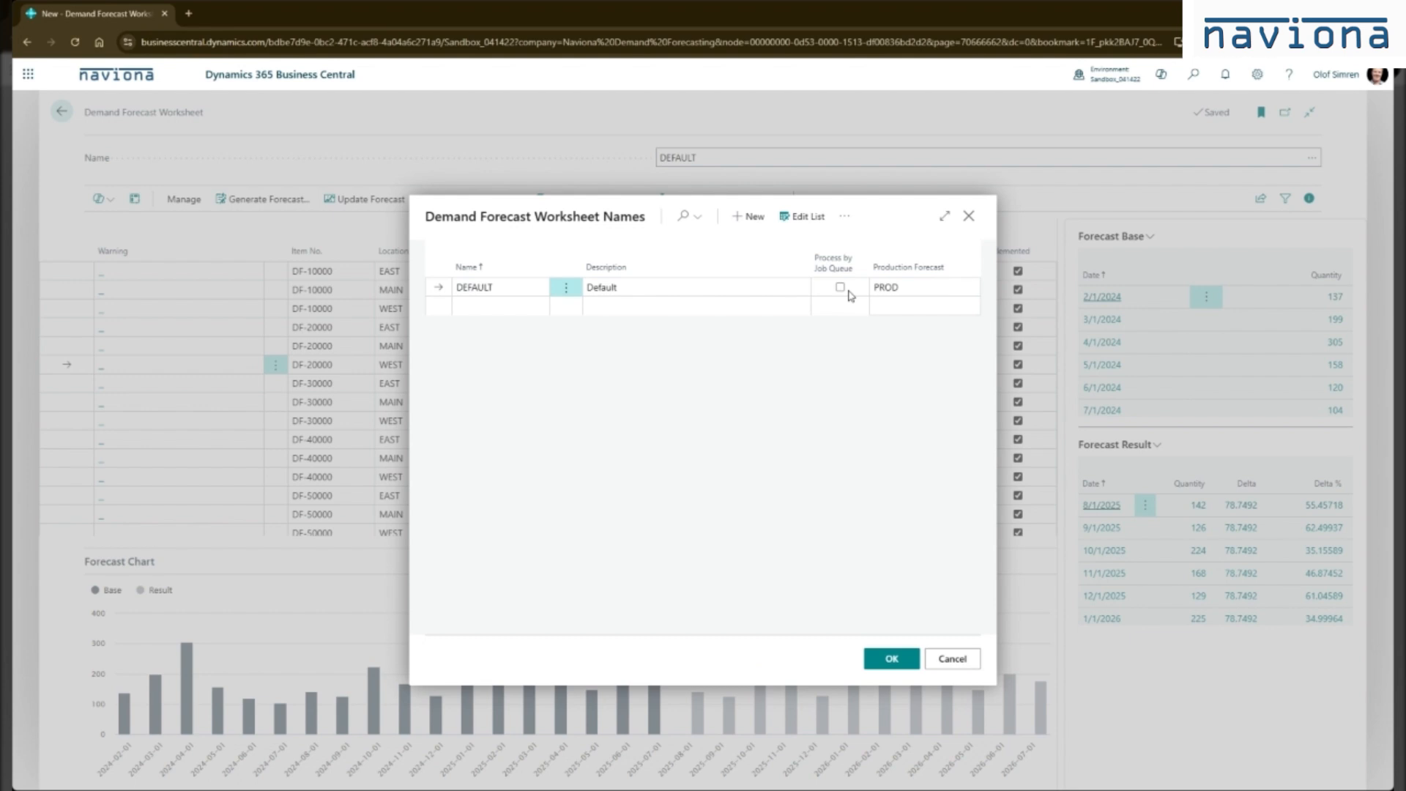
{"action": "left_click", "coordinate": [839, 287]}
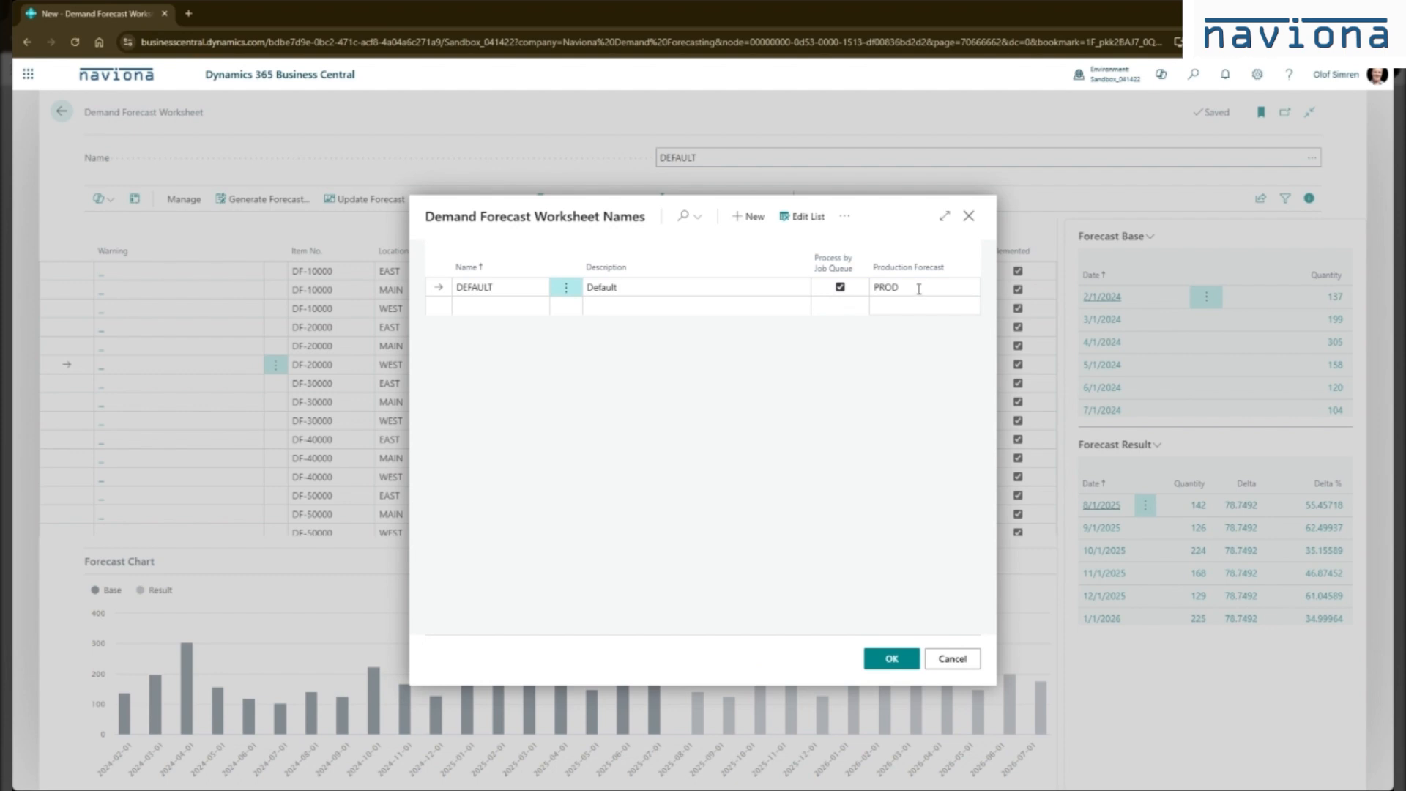
{"action": "mouse_move", "coordinate": [972, 222]}
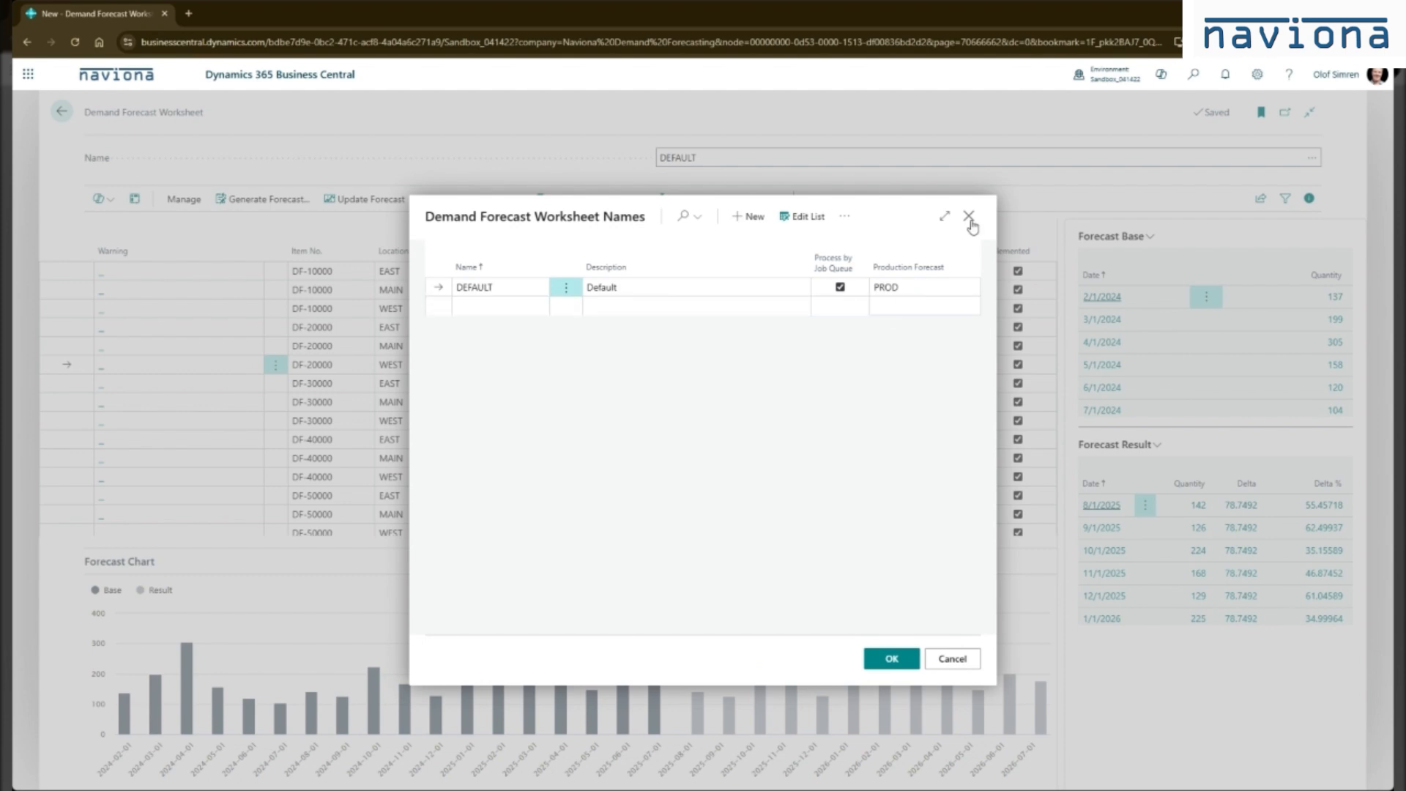
{"action": "left_click", "coordinate": [968, 217]}
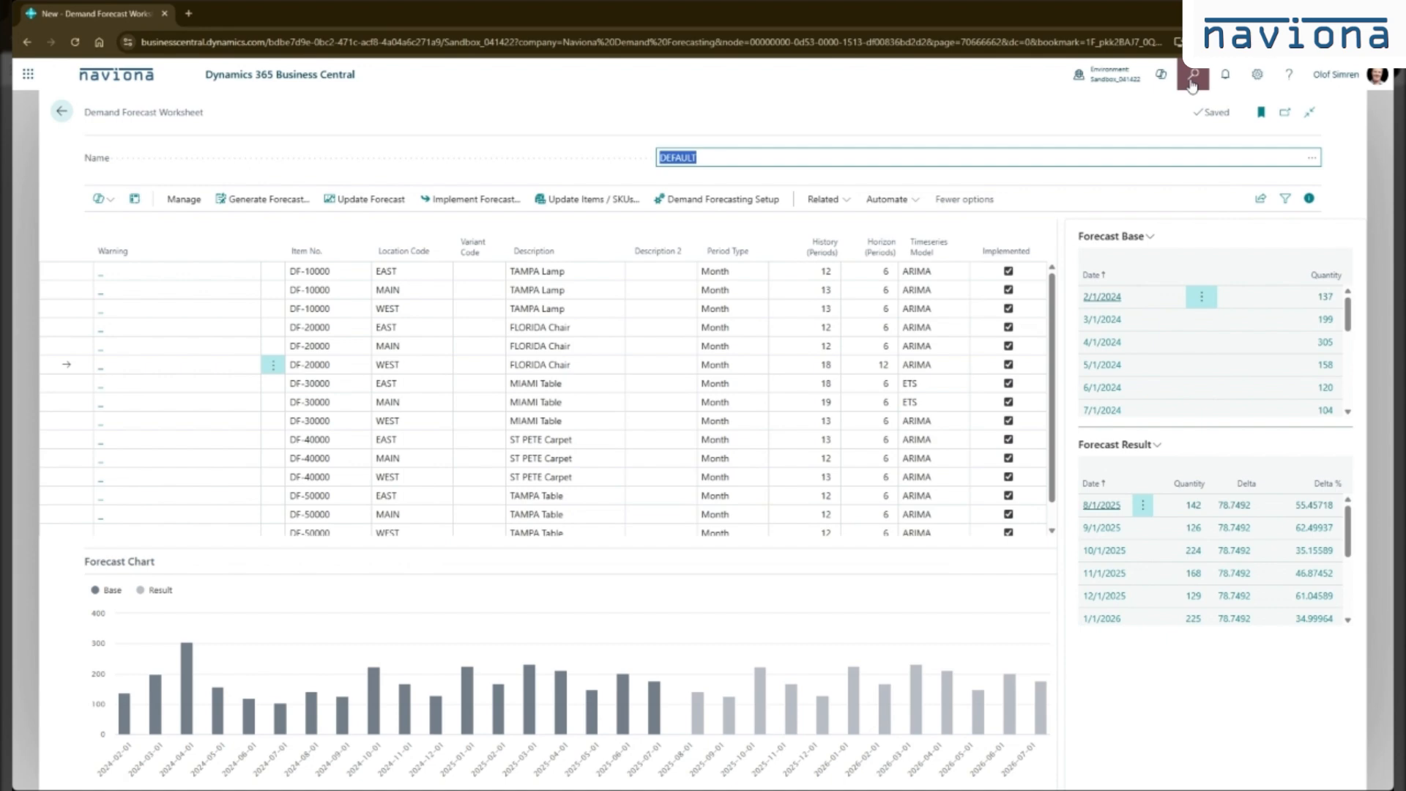
Find Job Queue Entries via search 'jobq' and reach the NMM DFO Generate Forecasts entry.
{"action": "left_click", "coordinate": [1193, 75]}
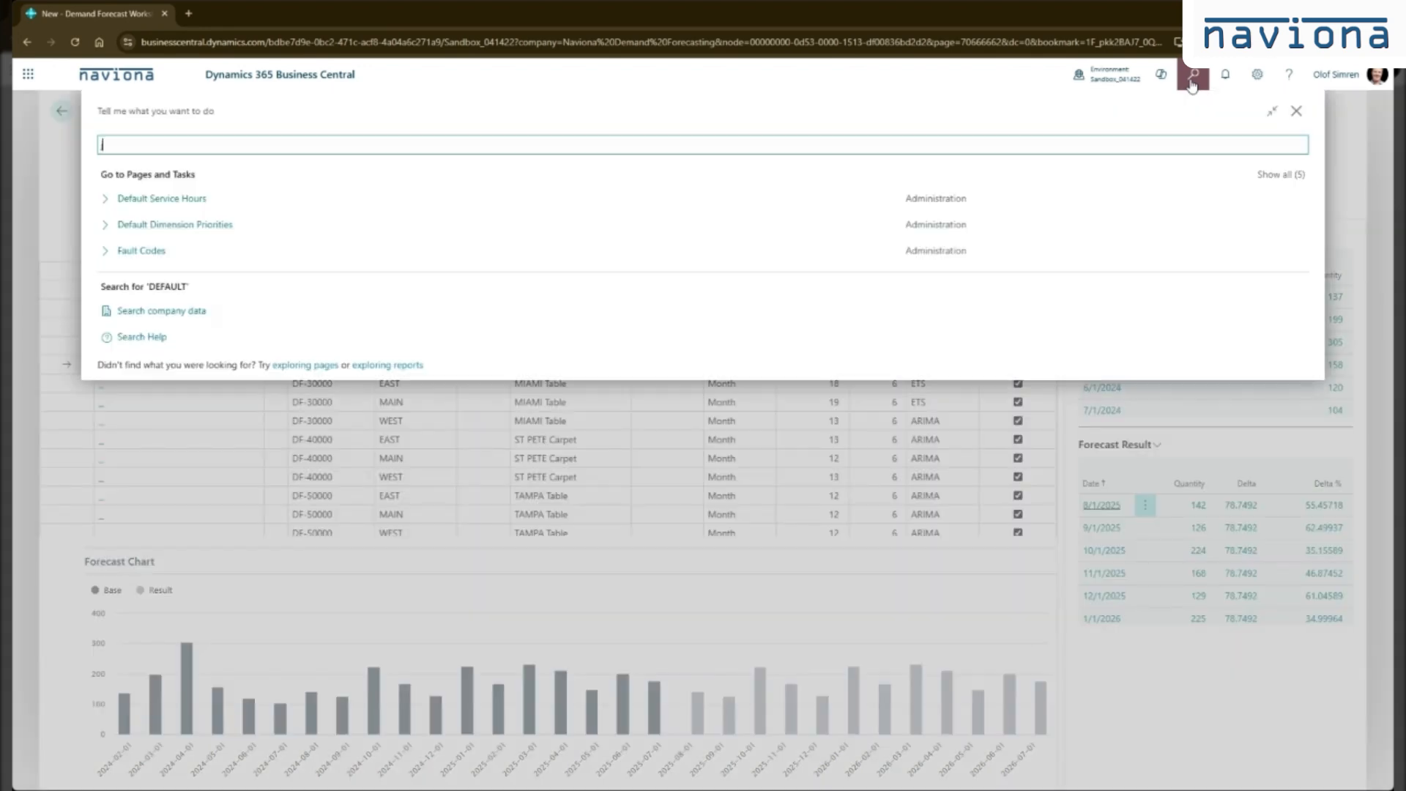
{"action": "type", "text": "jobq"}
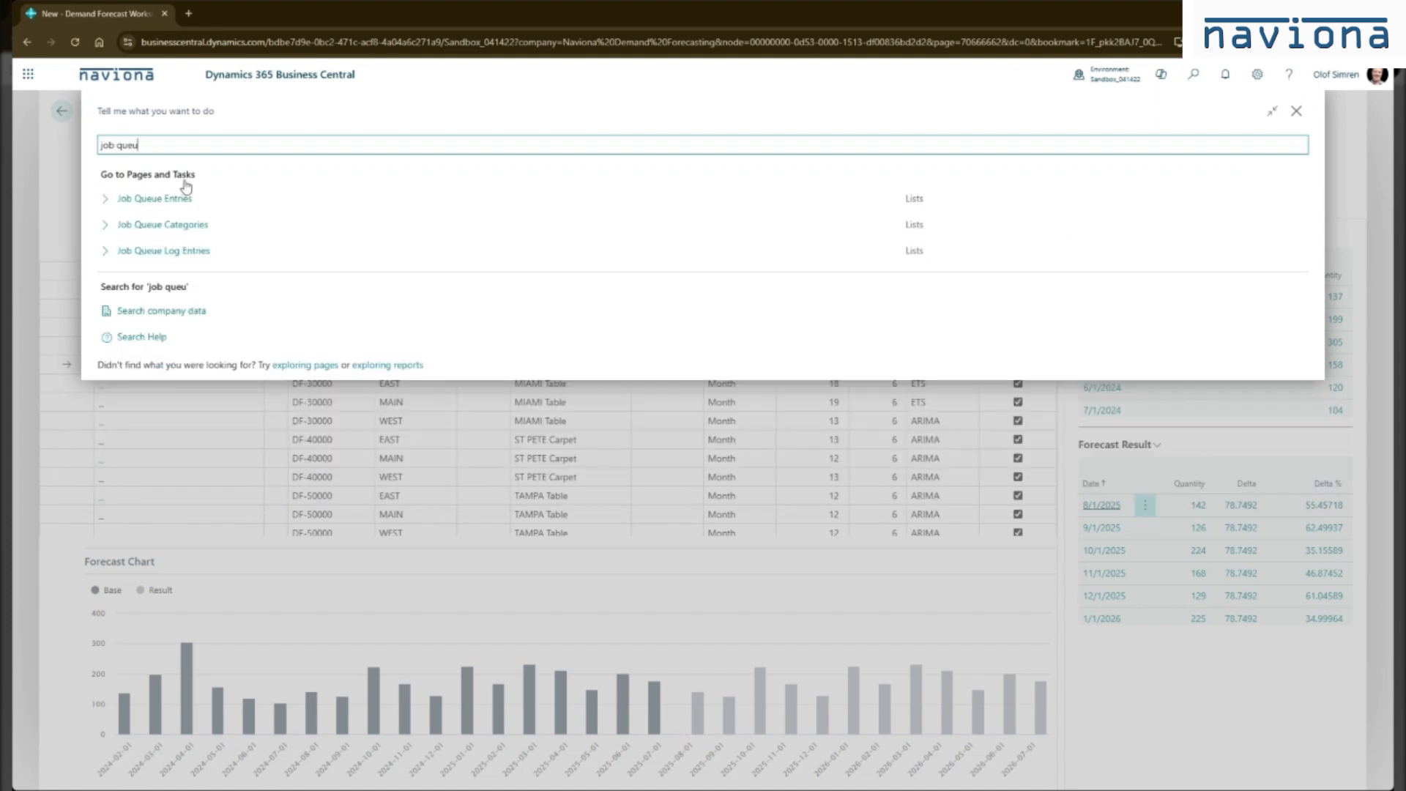
{"action": "left_click", "coordinate": [154, 198]}
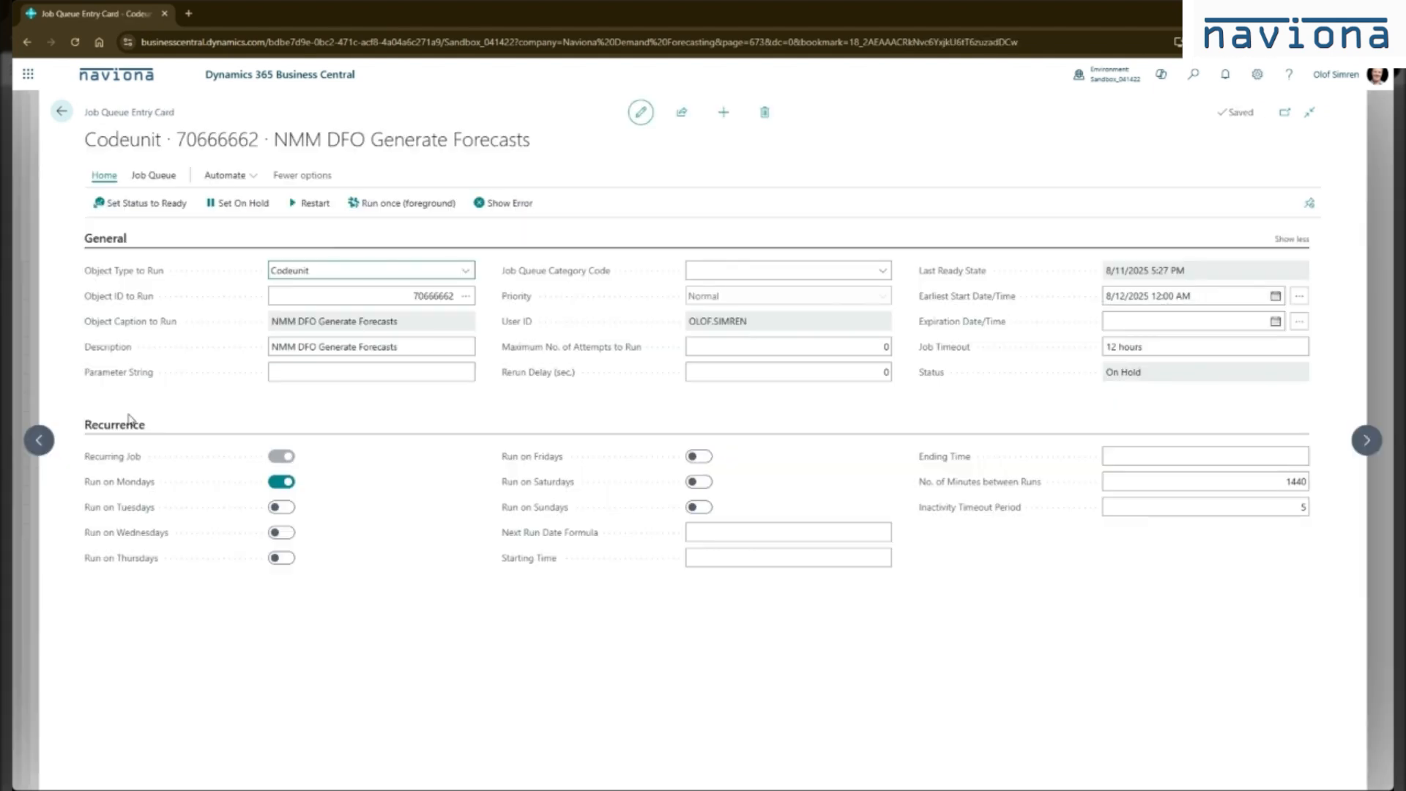
{"action": "left_click", "coordinate": [370, 296]}
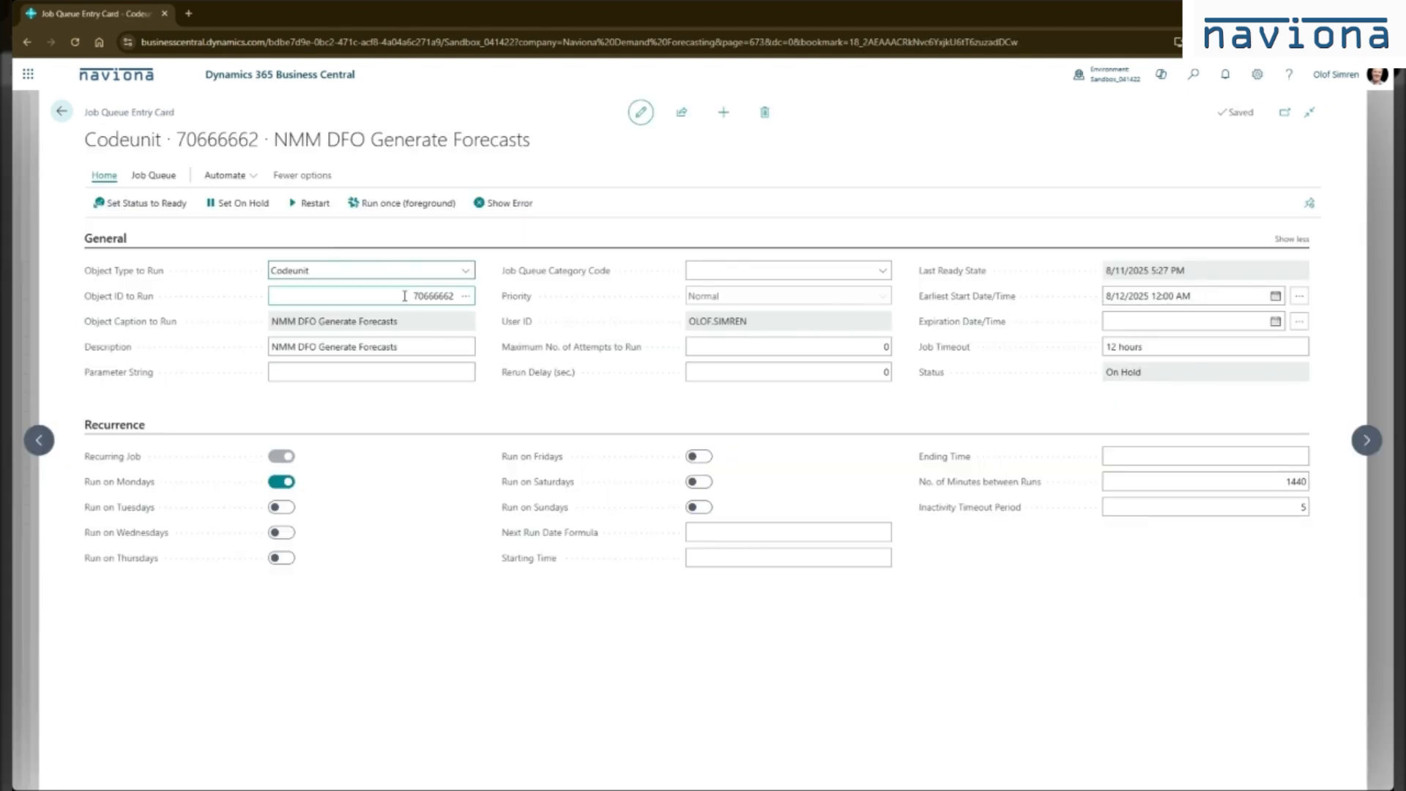
{"action": "left_click", "coordinate": [371, 296]}
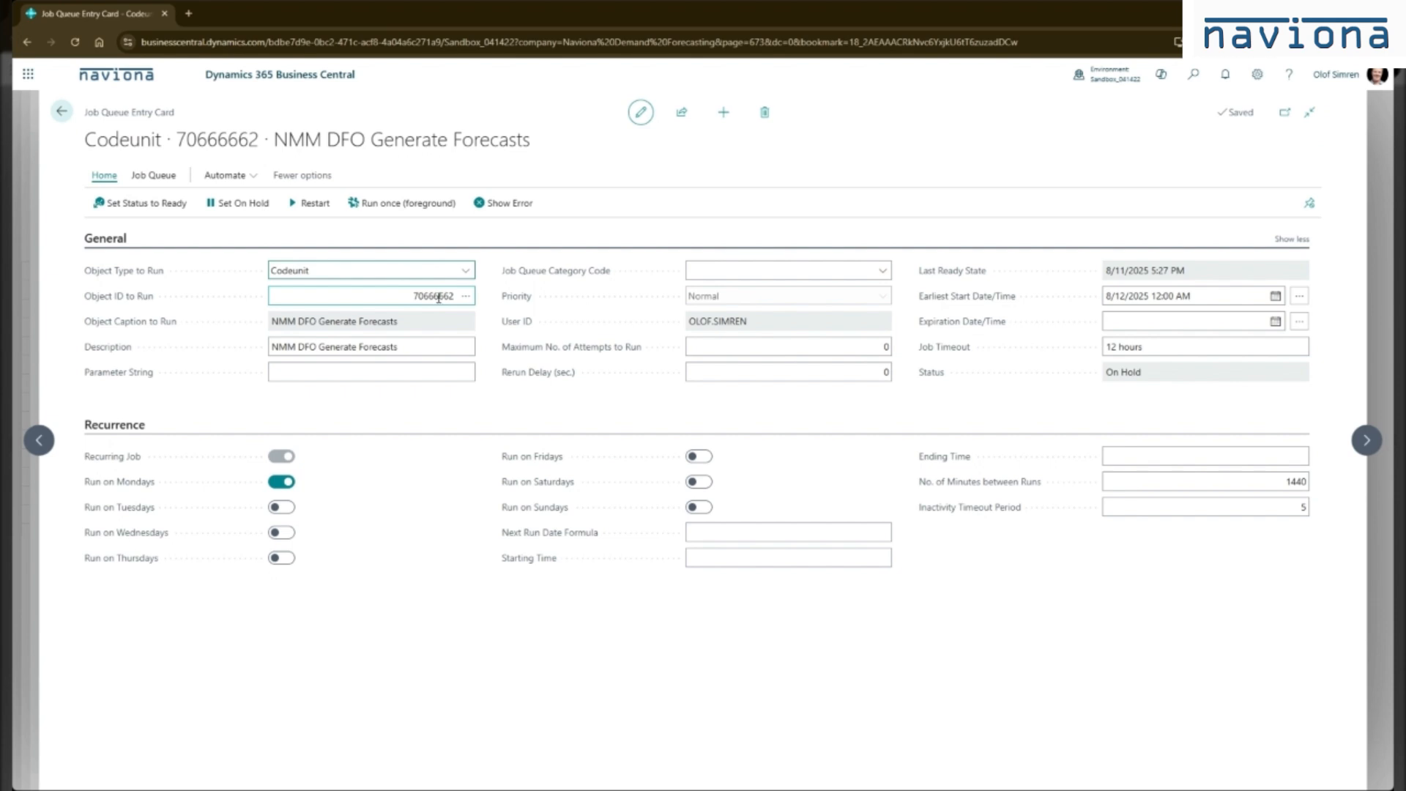
{"action": "left_click", "coordinate": [371, 346]}
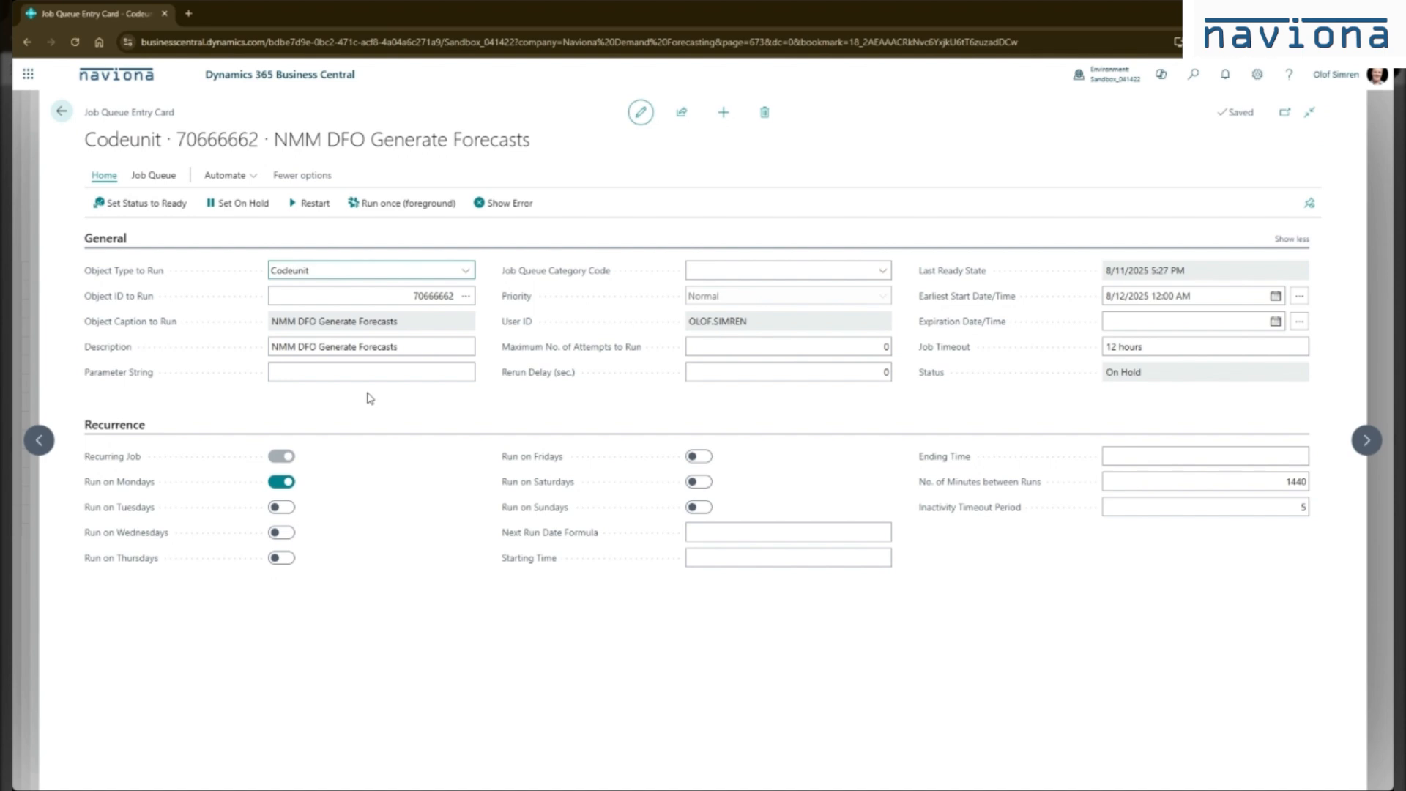
{"action": "mouse_move", "coordinate": [369, 404]}
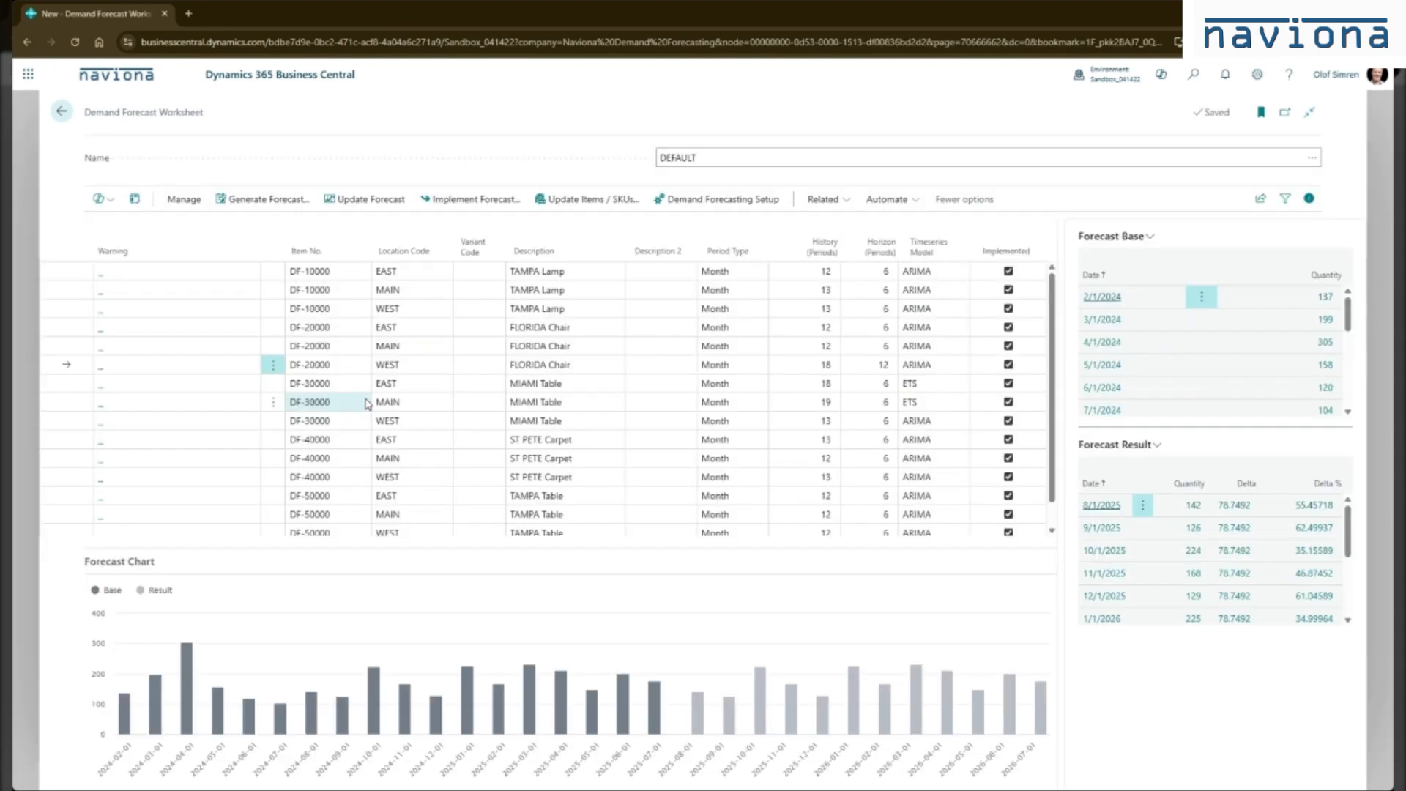
Run Update Items / SKUs from the DEFAULT worksheet with Item No., Variant and Location filters left empty.
{"action": "left_click", "coordinate": [387, 401]}
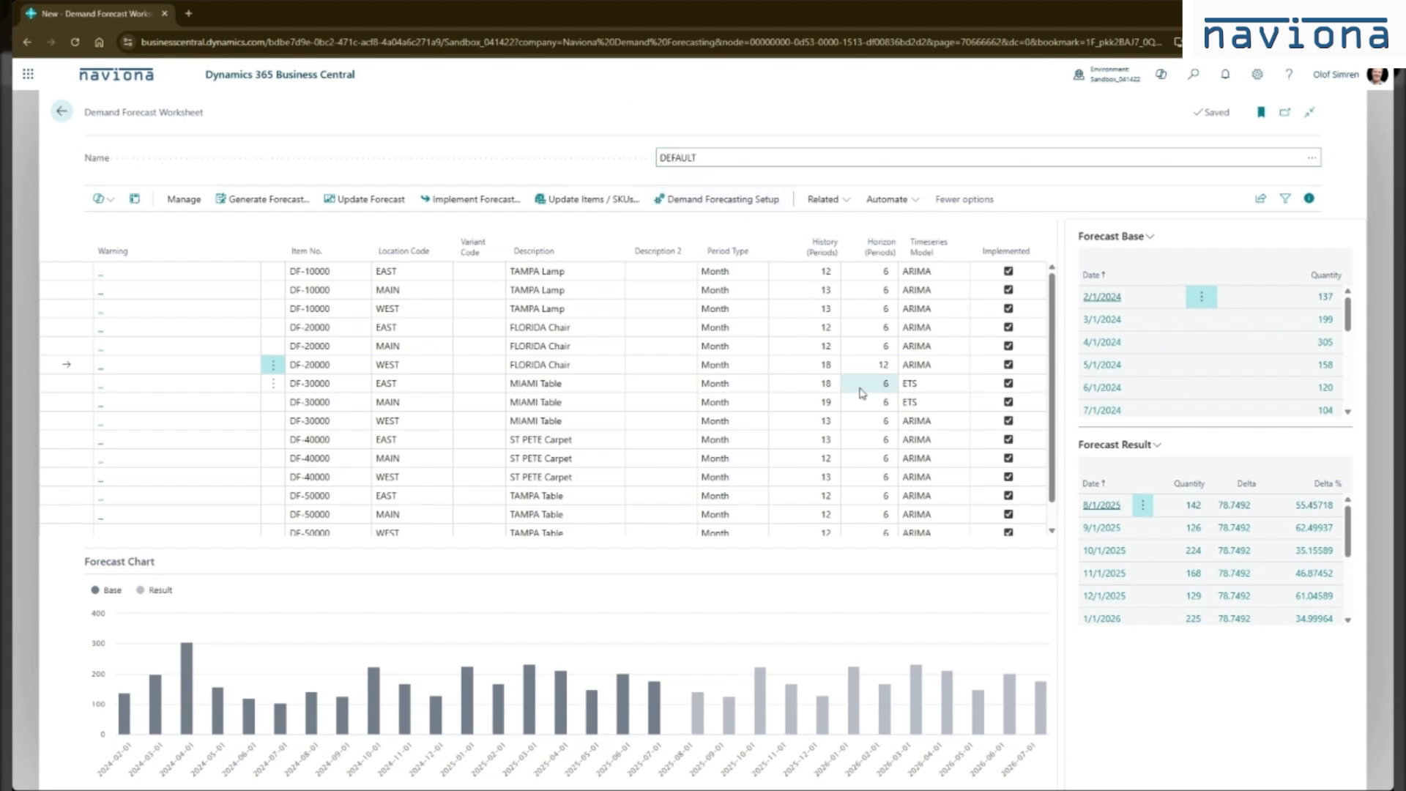
{"action": "mouse_move", "coordinate": [866, 388]}
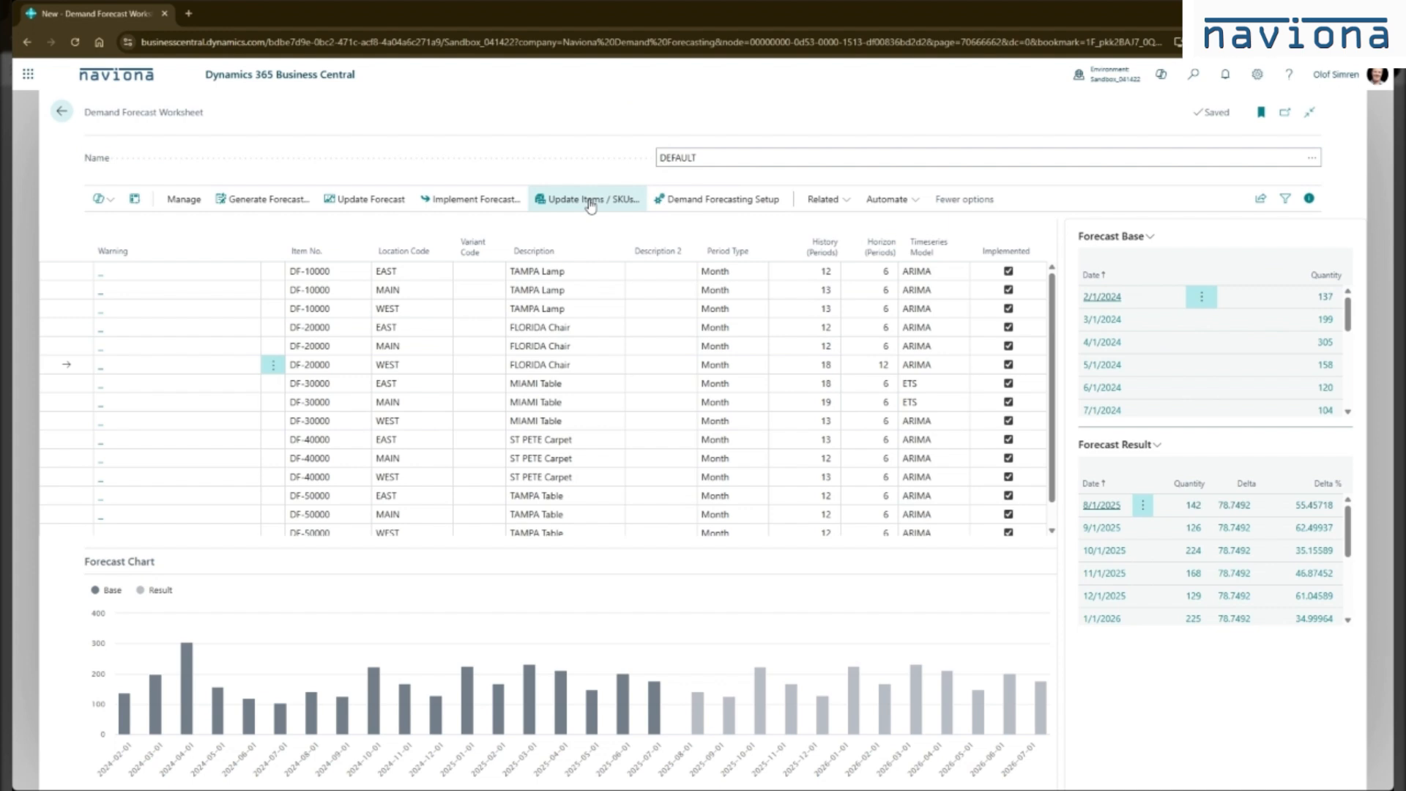
{"action": "left_click", "coordinate": [588, 200]}
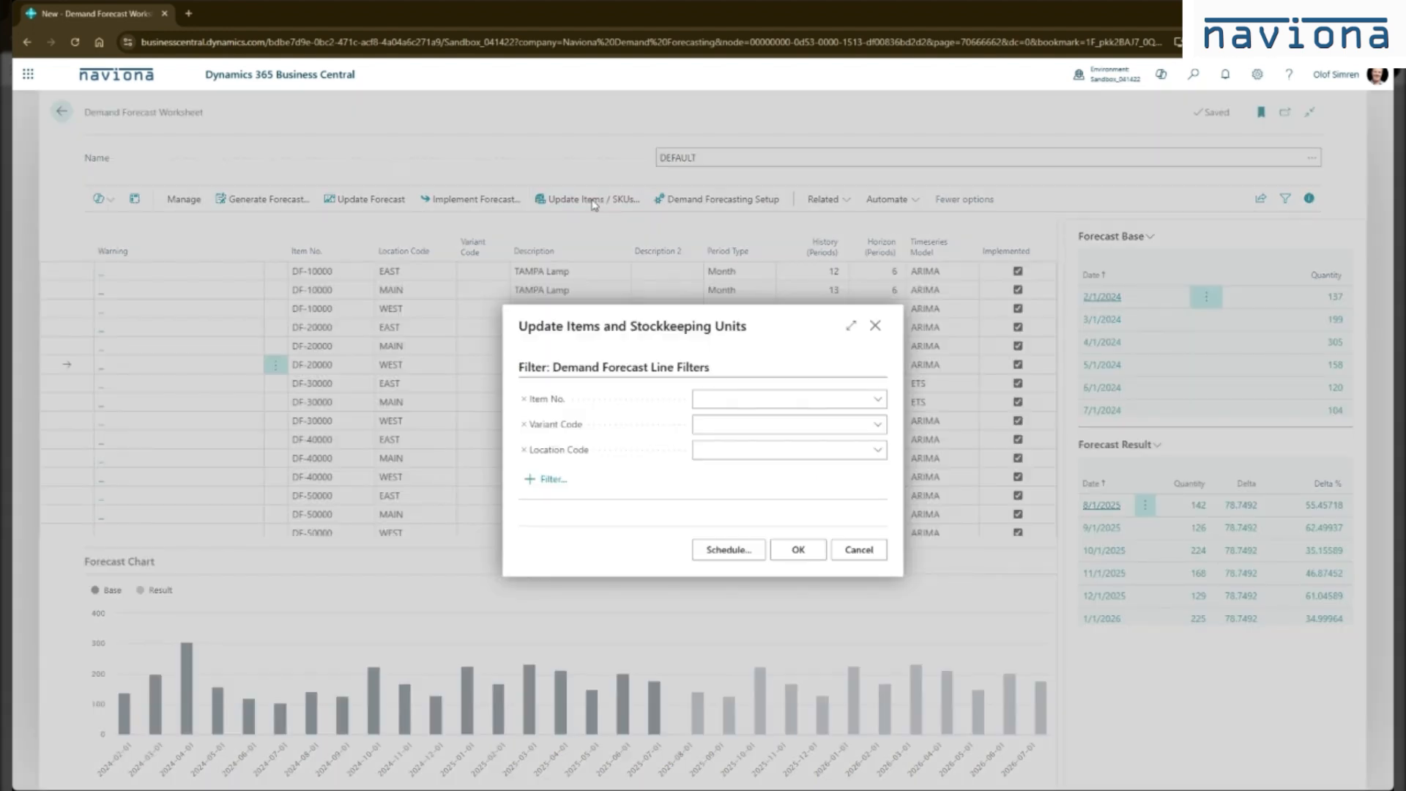
{"action": "mouse_move", "coordinate": [642, 403]}
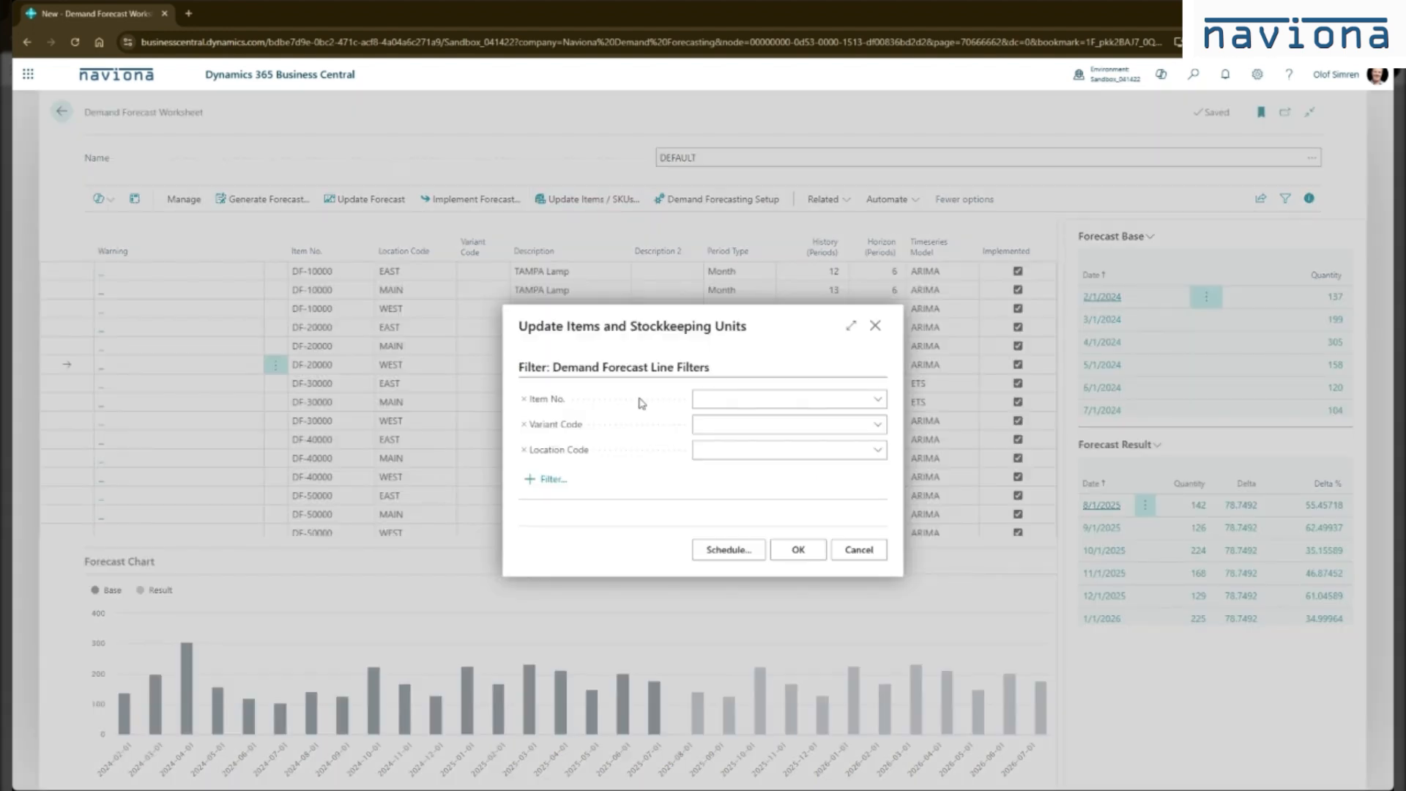
{"action": "left_click", "coordinate": [788, 450]}
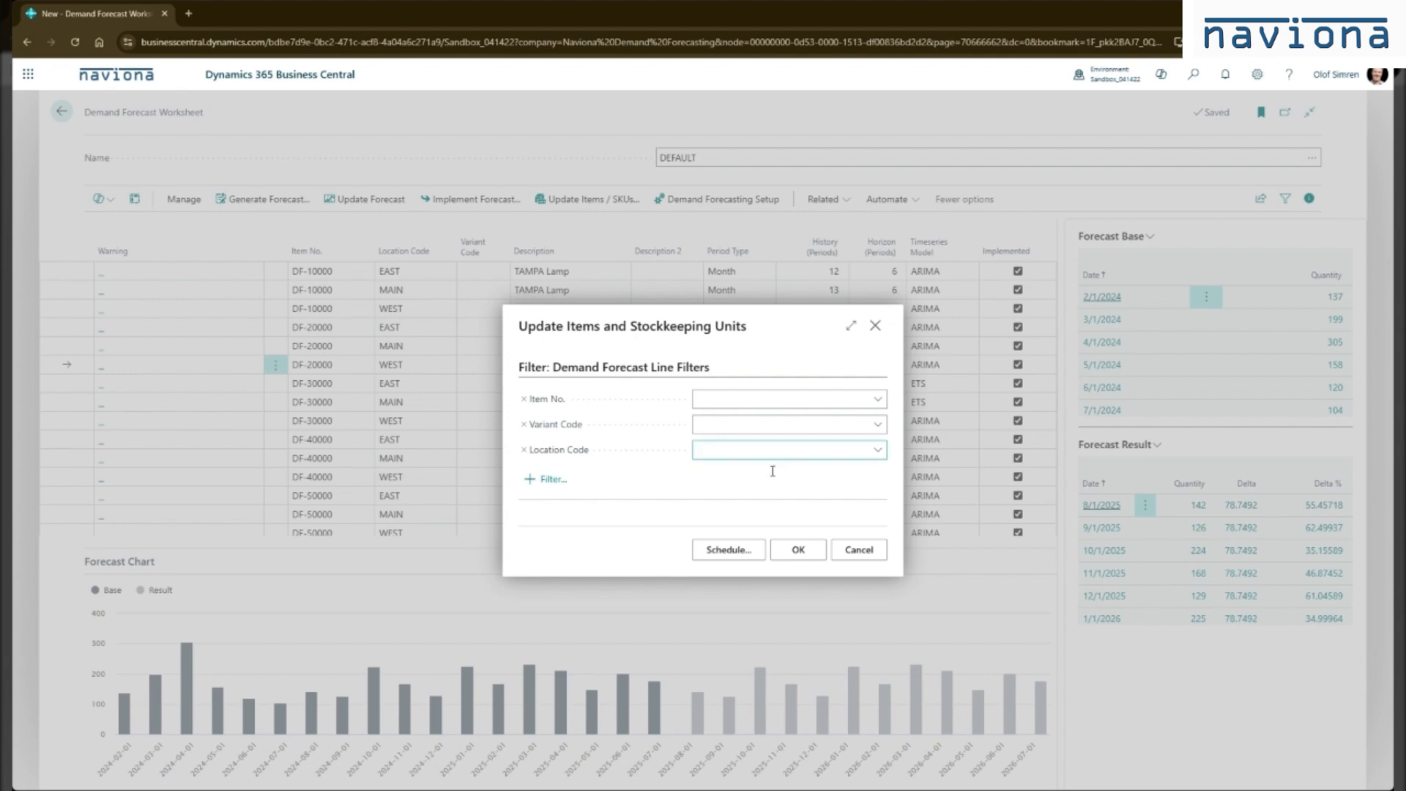
{"action": "left_click", "coordinate": [797, 549]}
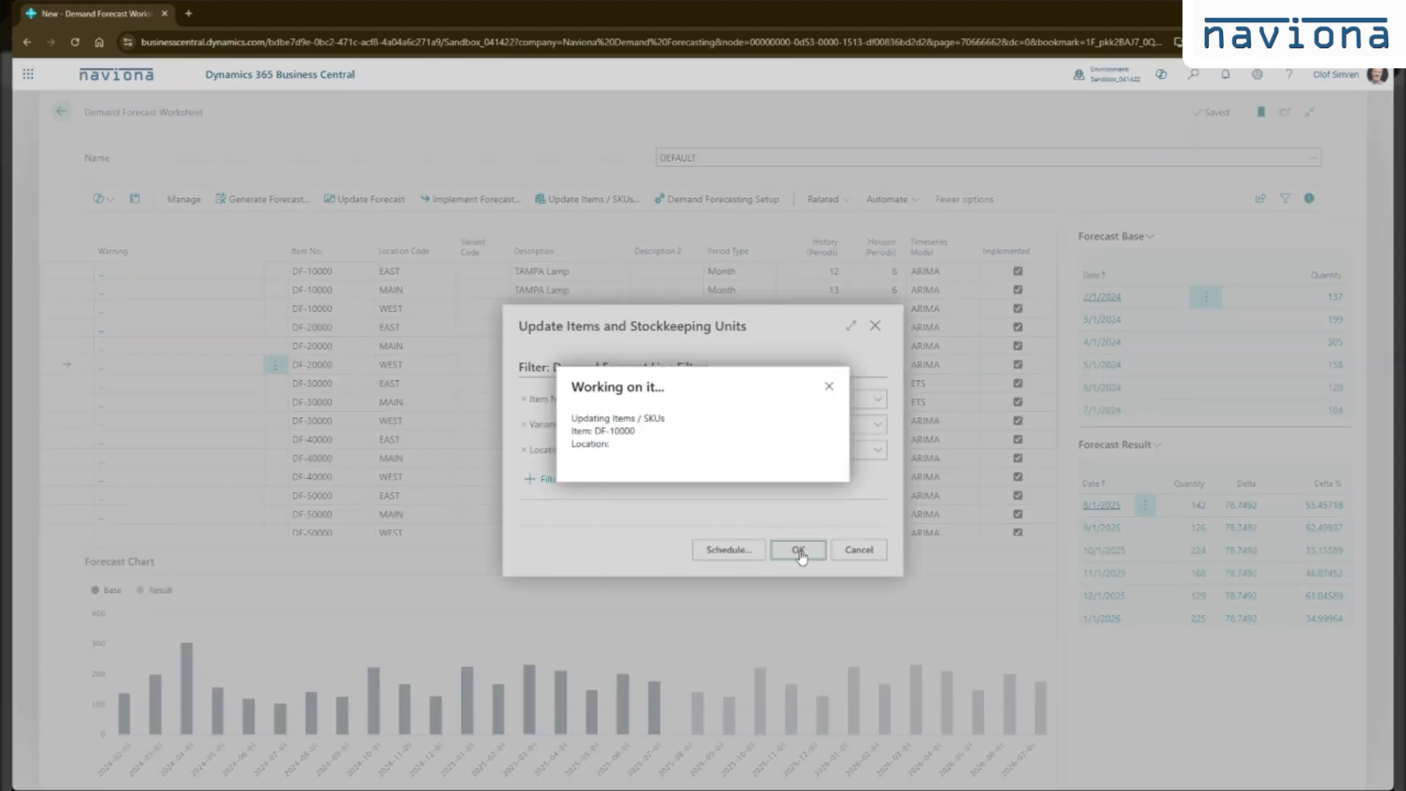
{"action": "left_click", "coordinate": [797, 549]}
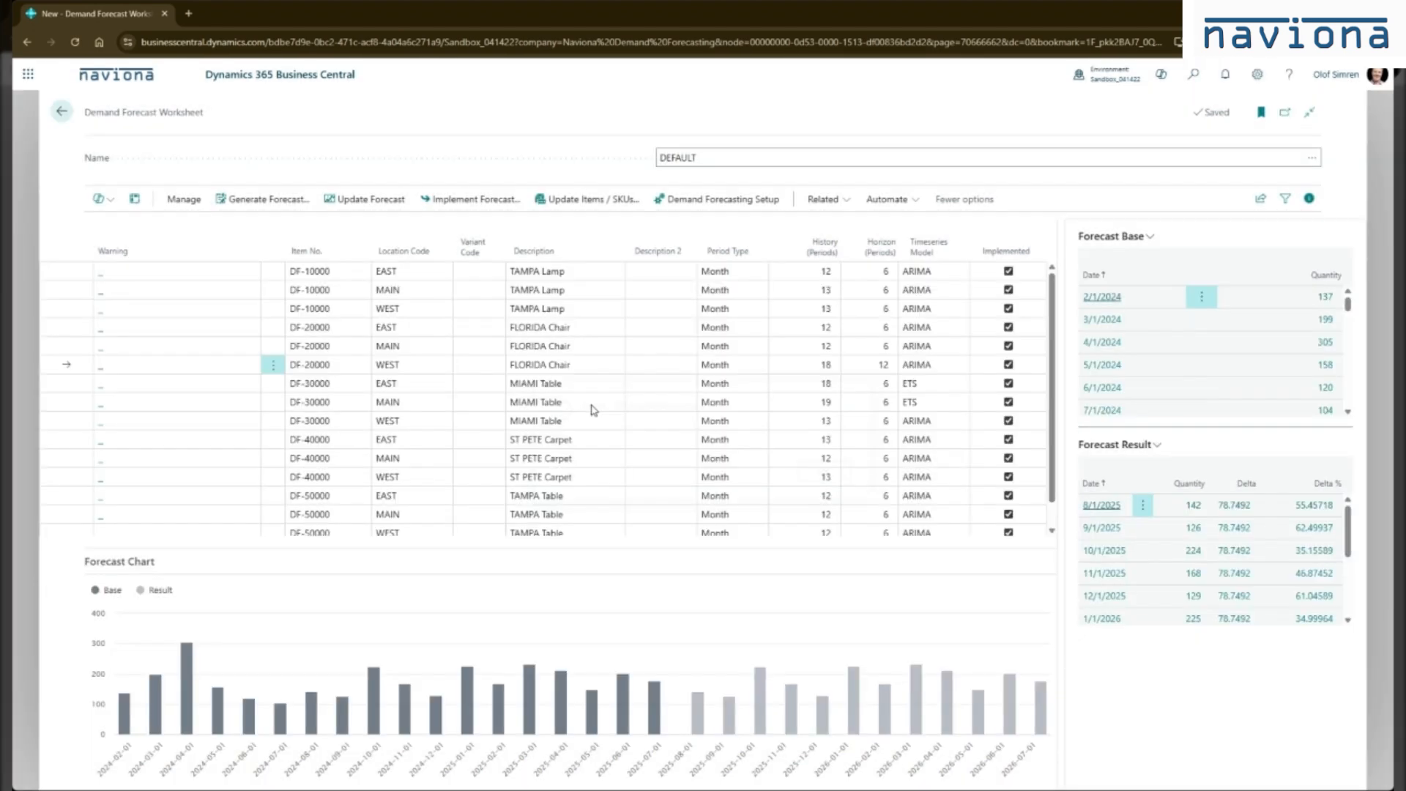
{"action": "left_click", "coordinate": [562, 346]}
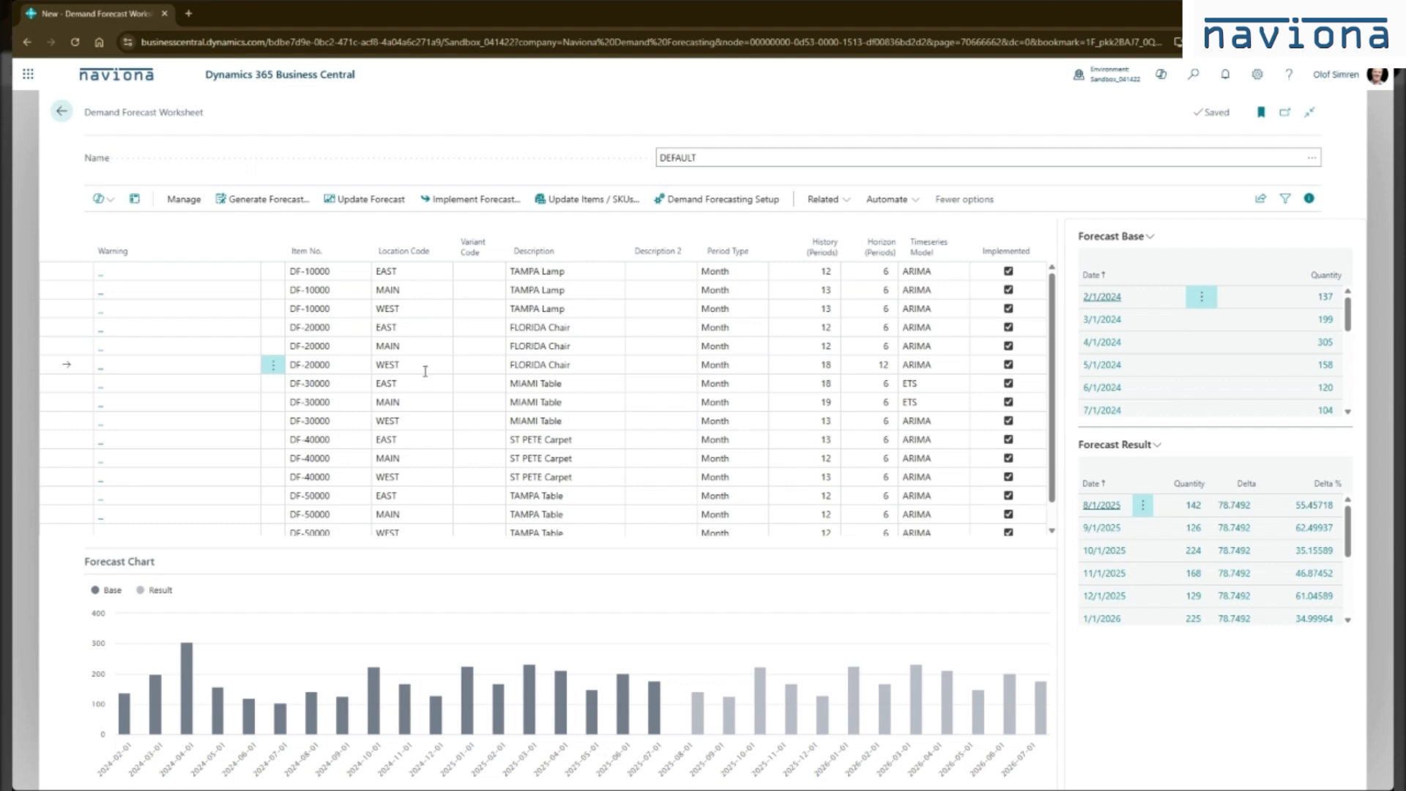
{"action": "left_click", "coordinate": [397, 421]}
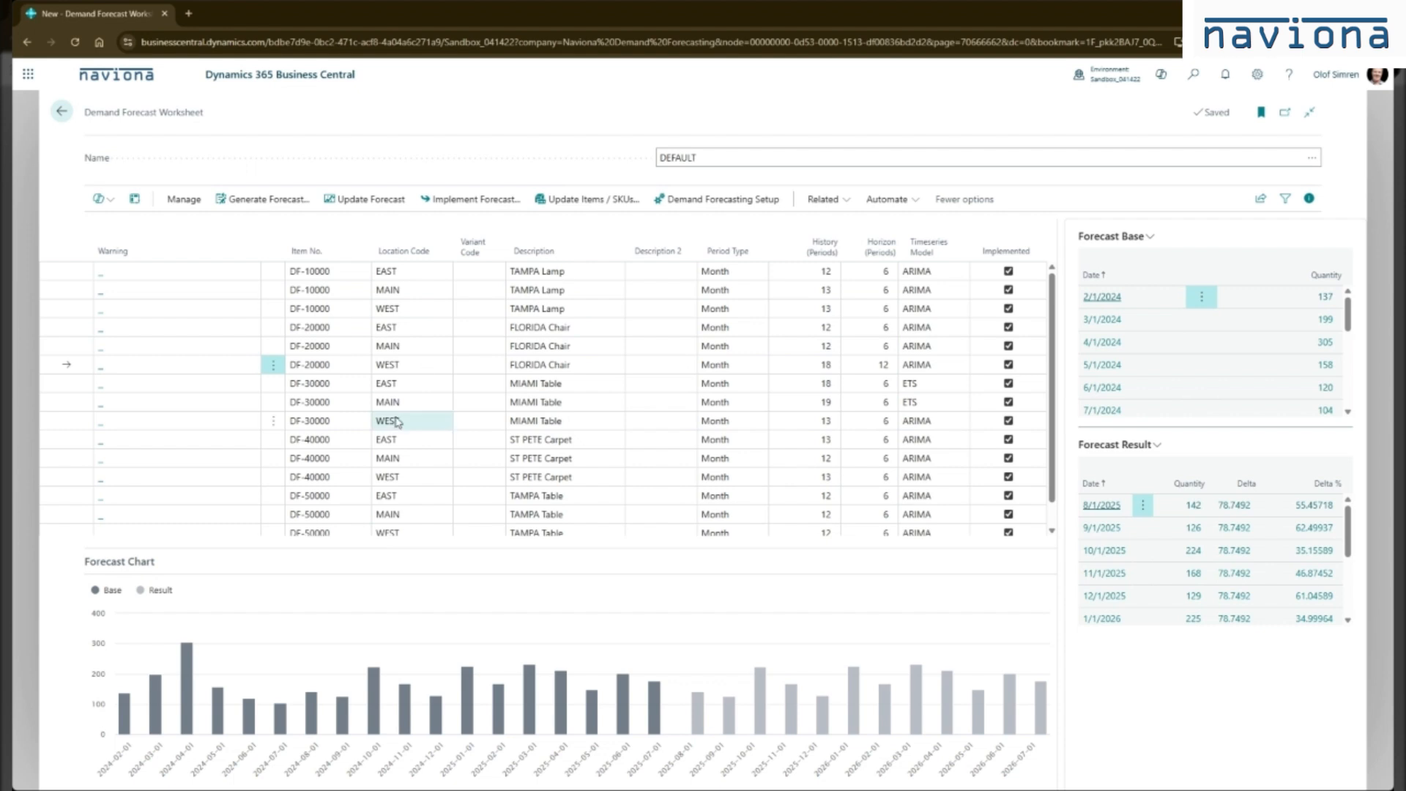
{"action": "left_click", "coordinate": [314, 476]}
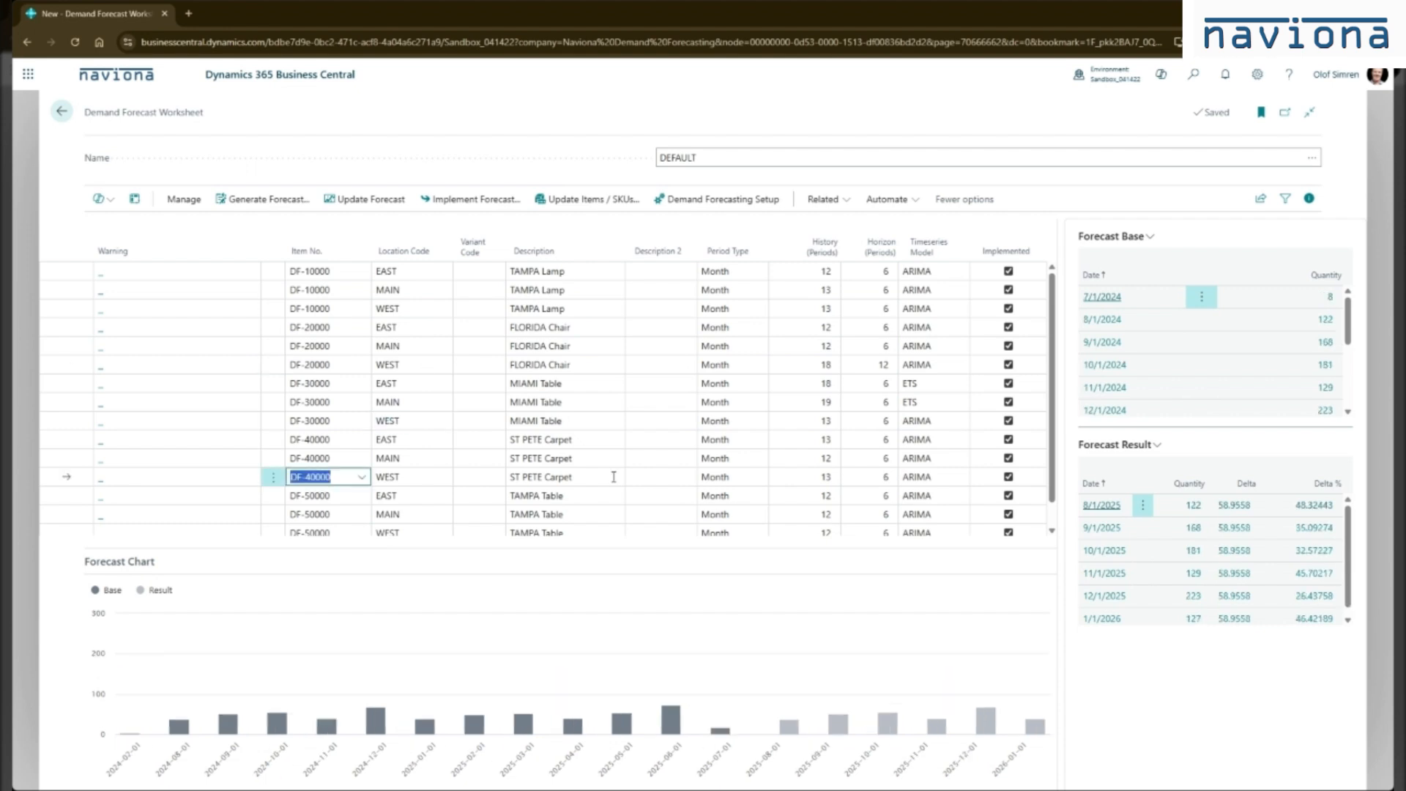
{"action": "left_click", "coordinate": [362, 476]}
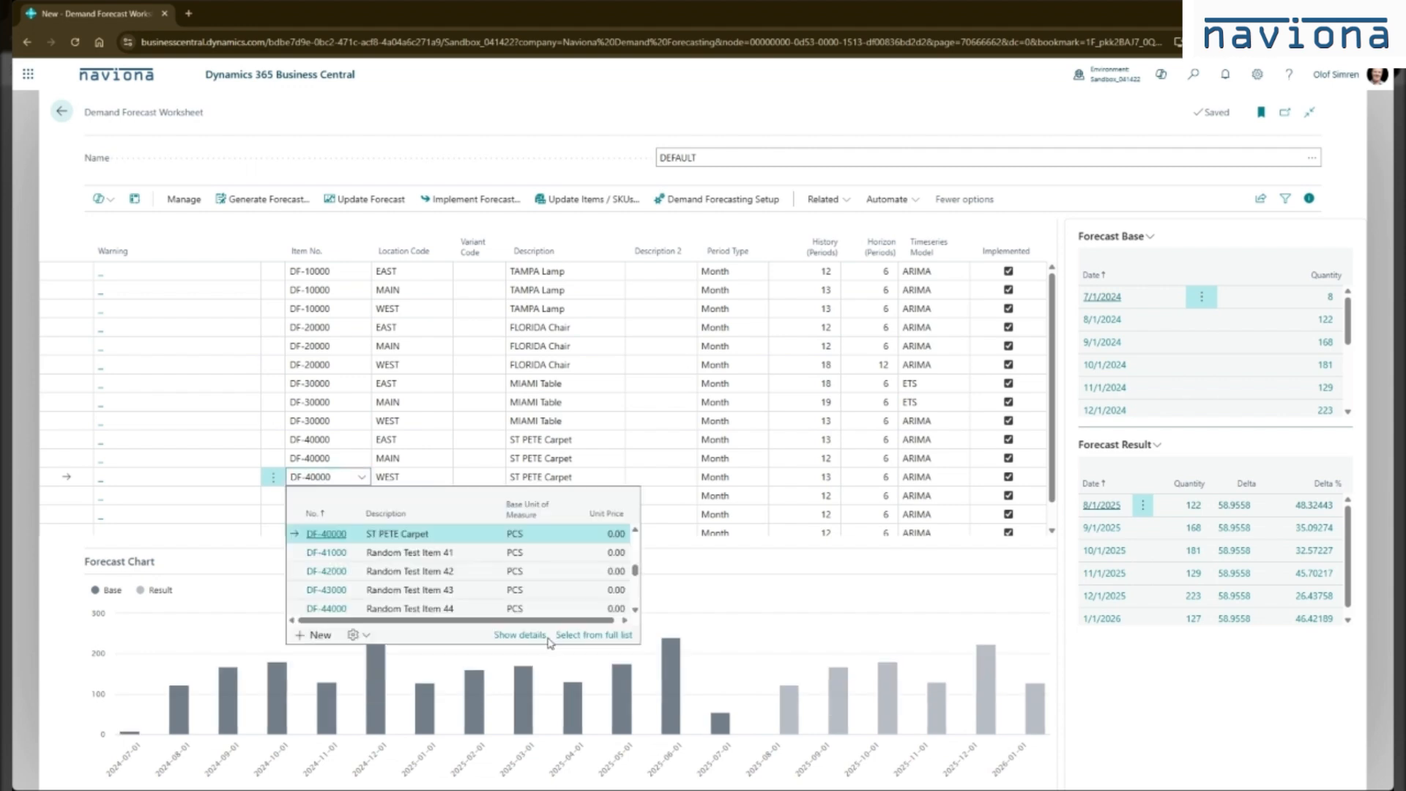
{"action": "left_click", "coordinate": [519, 634]}
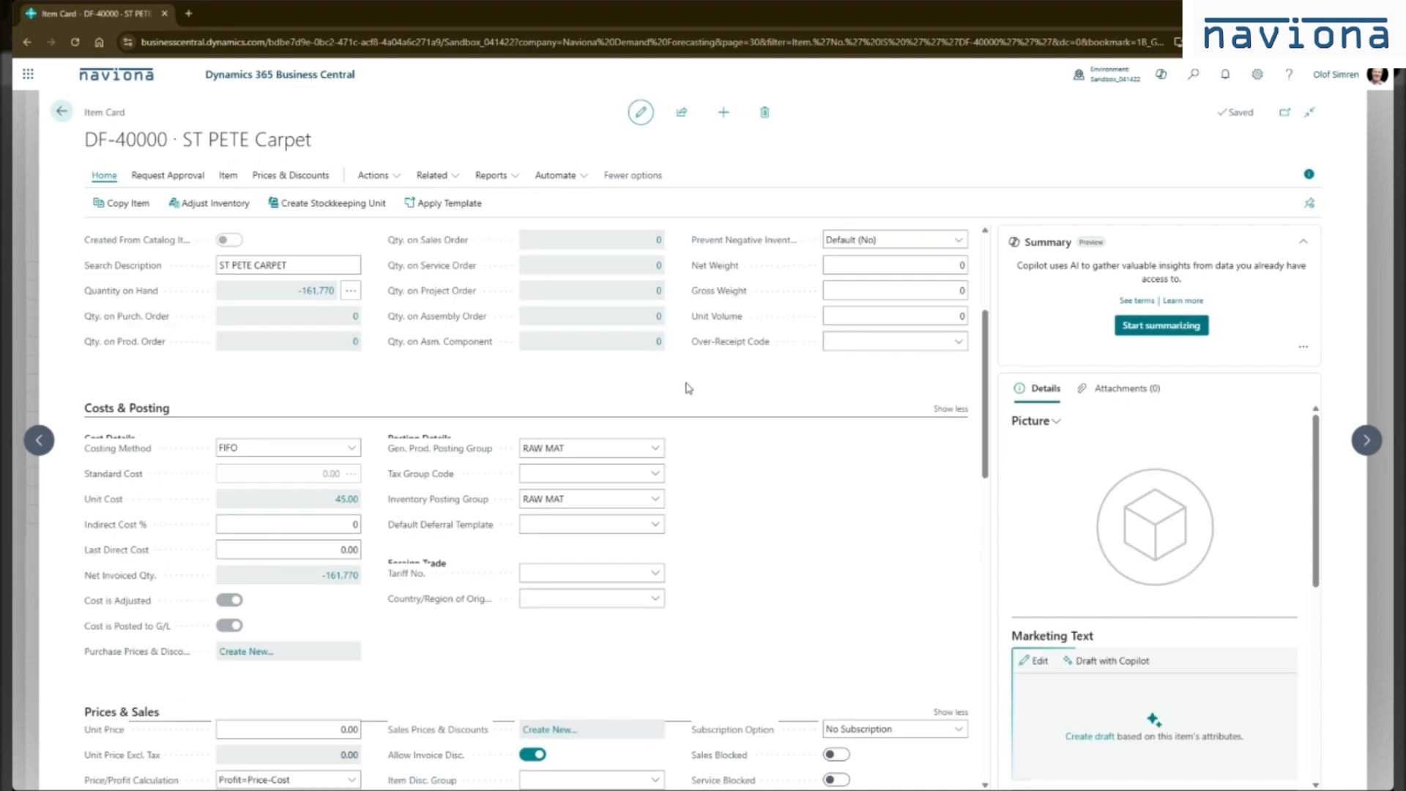
{"action": "scroll", "scroll_direction": "down", "scroll_amount": 3}
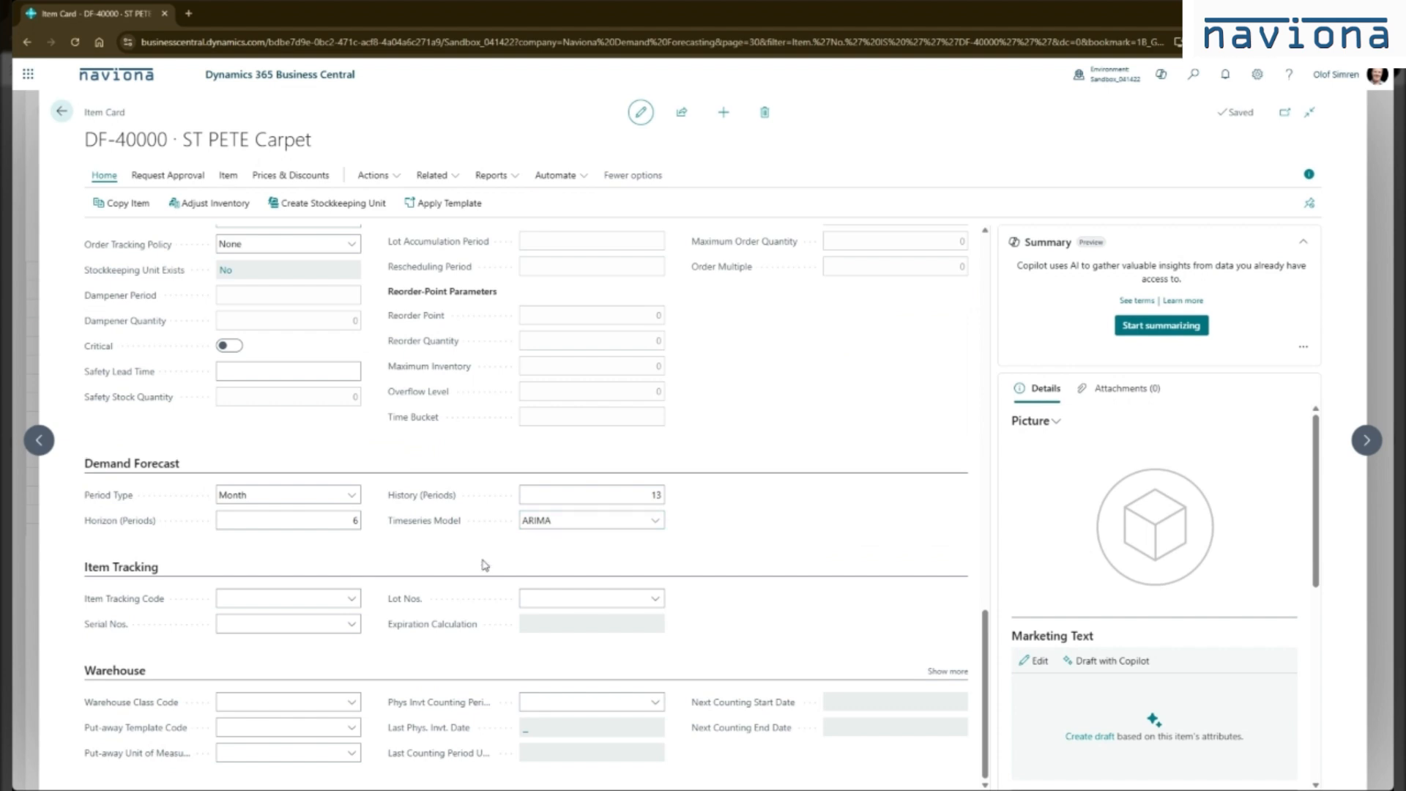
{"action": "mouse_move", "coordinate": [478, 558]}
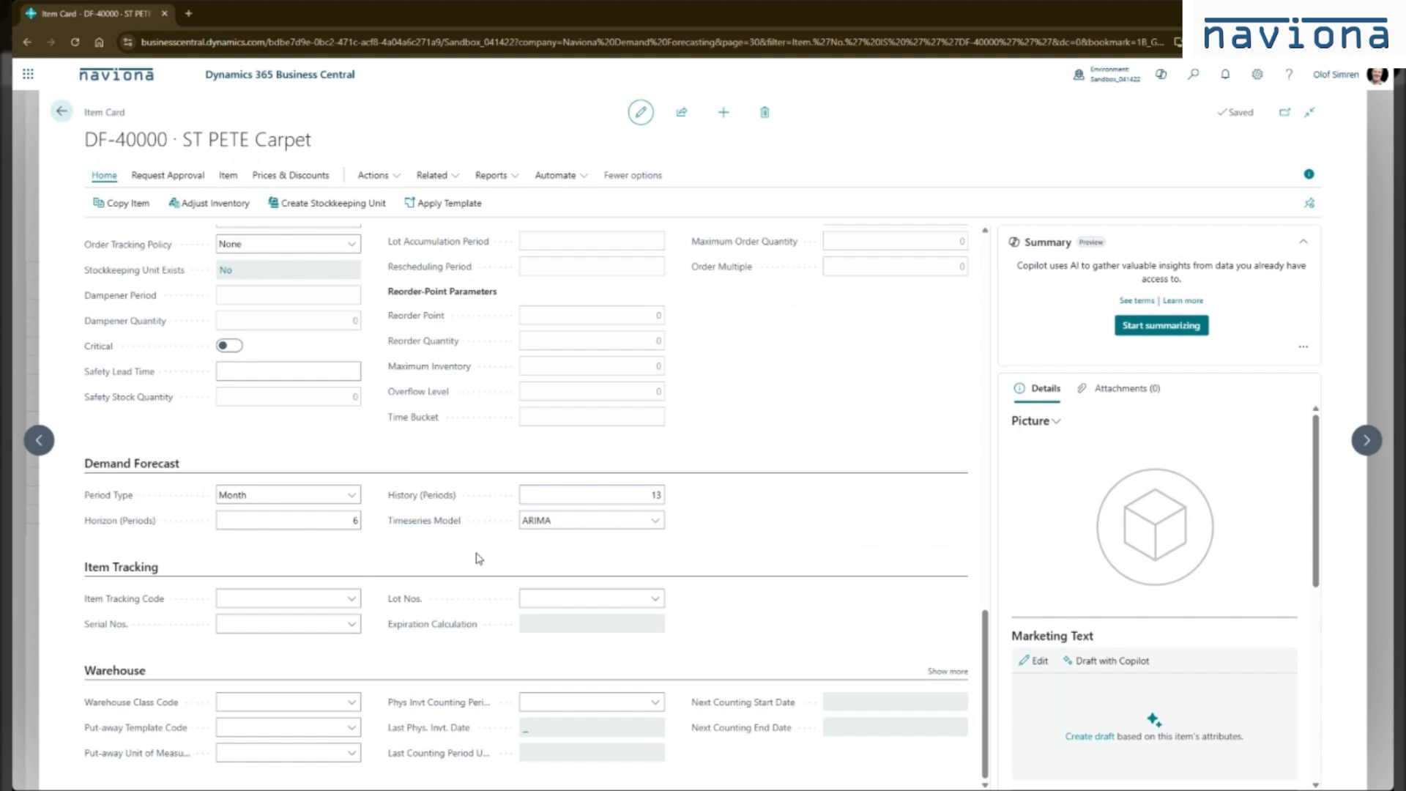
{"action": "mouse_move", "coordinate": [427, 552]}
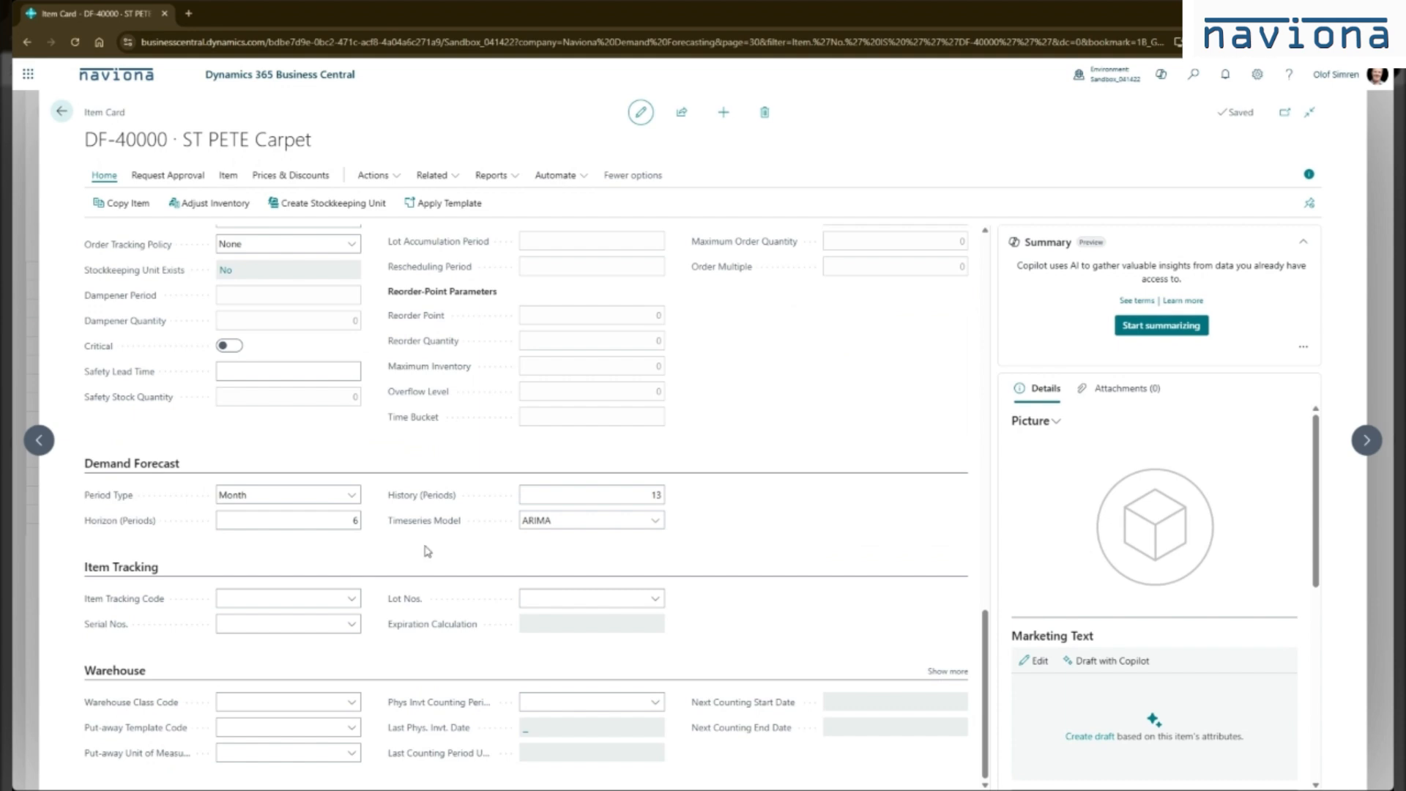
{"action": "mouse_move", "coordinate": [465, 549]}
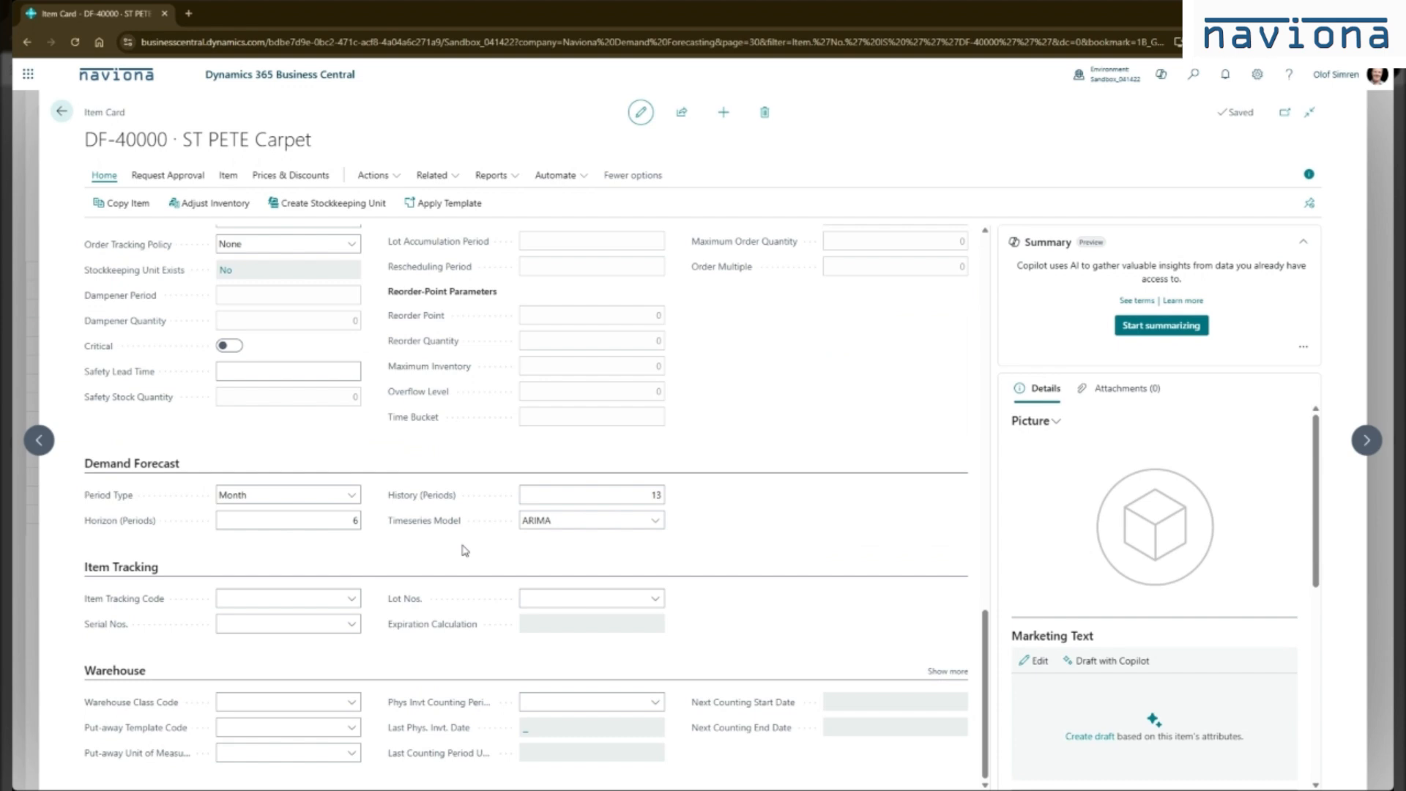
{"action": "mouse_move", "coordinate": [466, 546]}
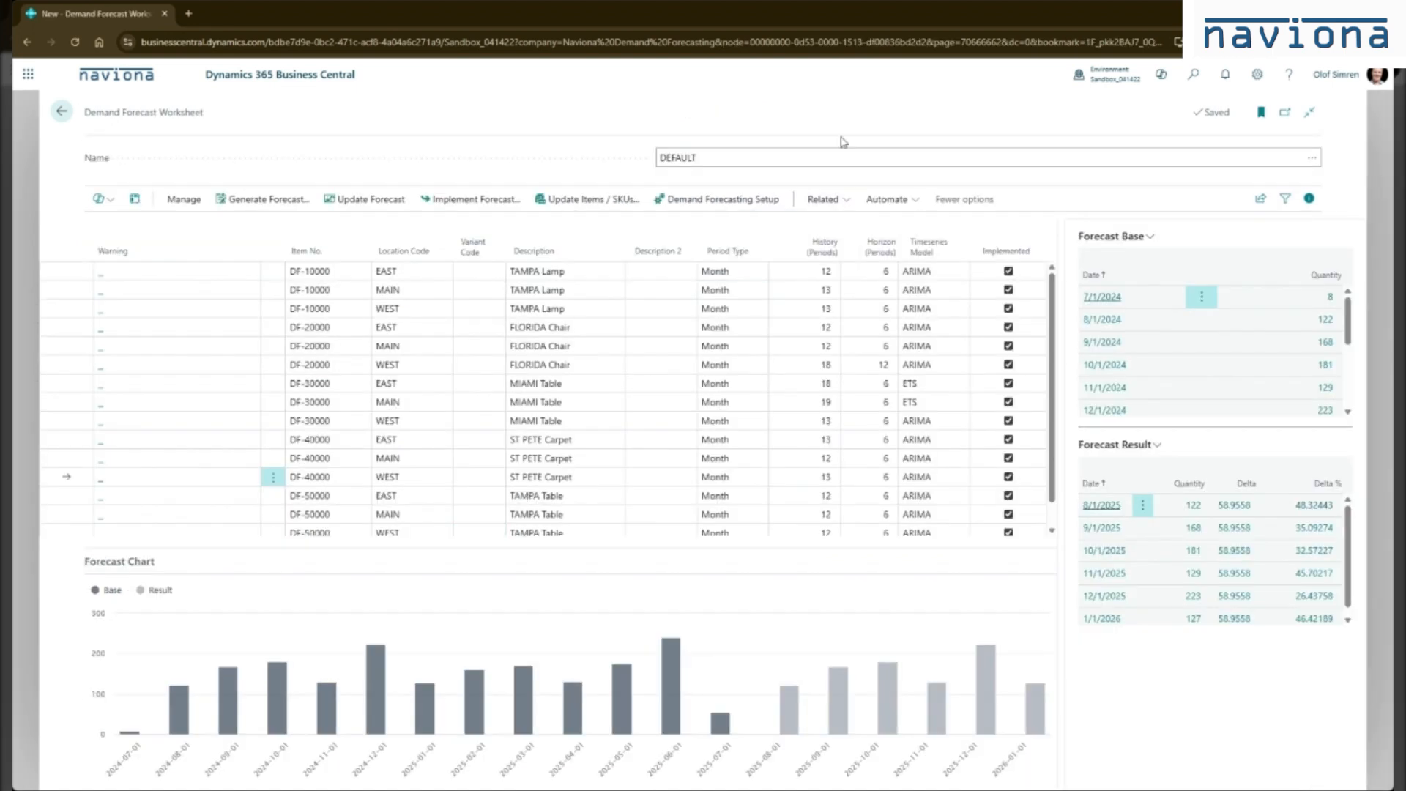
{"action": "mouse_move", "coordinate": [821, 199]}
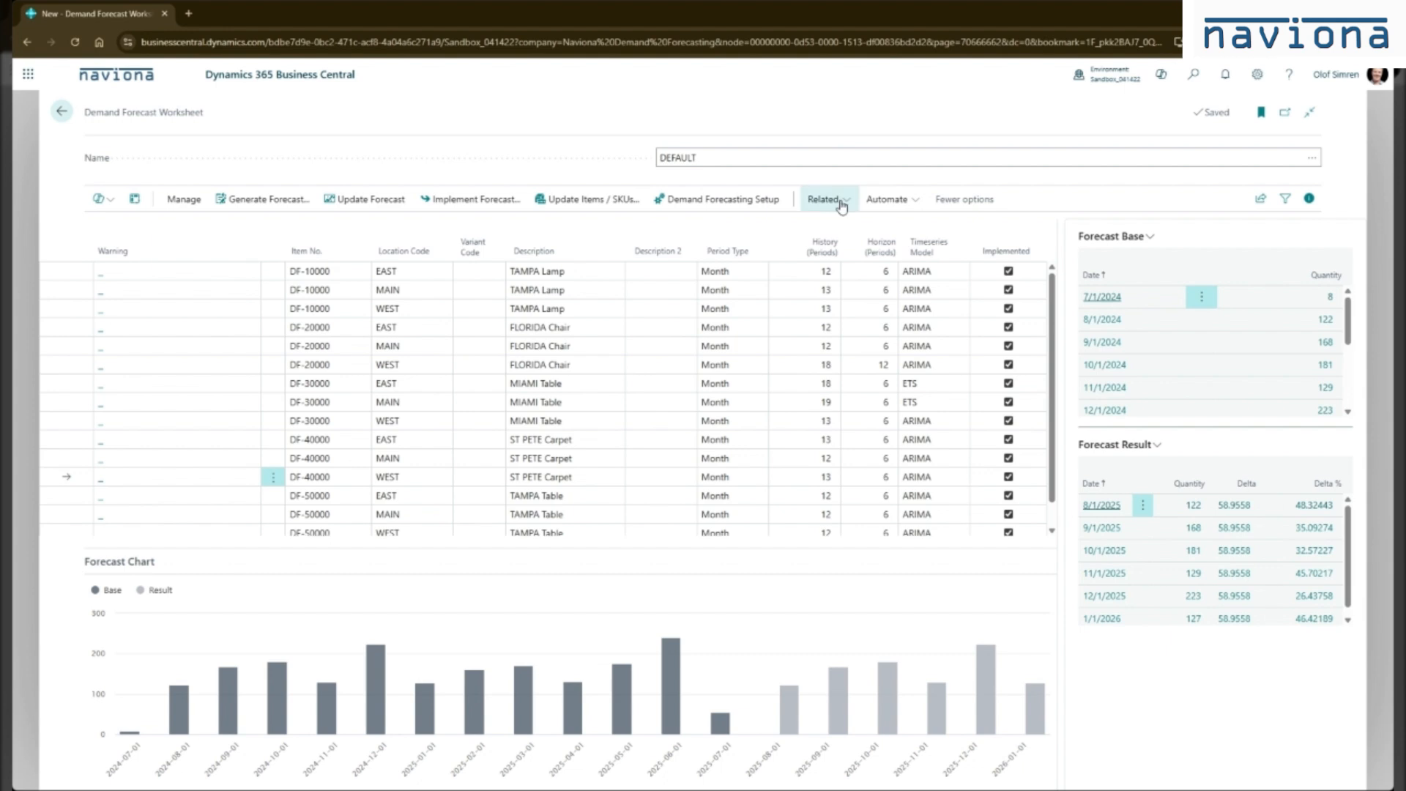
{"action": "mouse_move", "coordinate": [836, 205]}
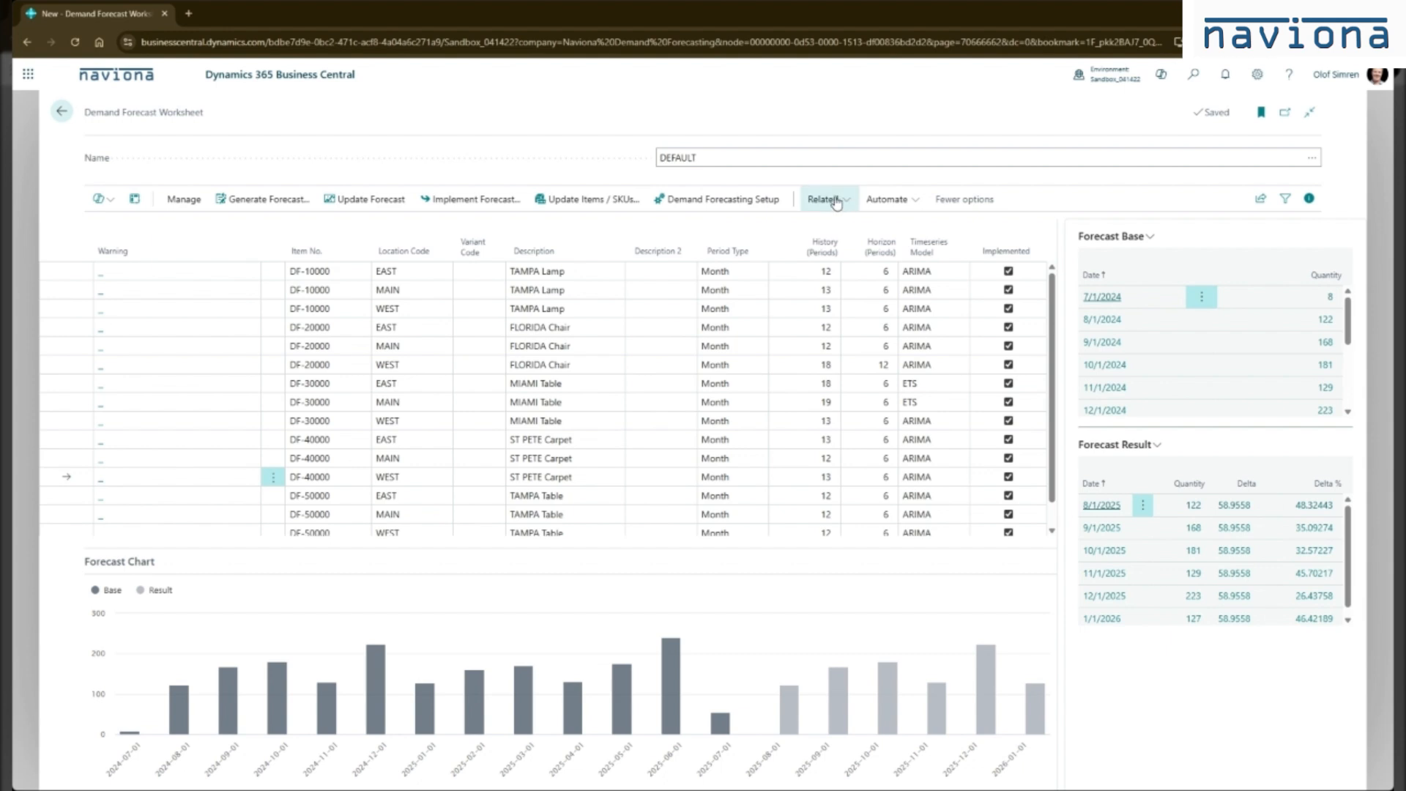
{"action": "left_click", "coordinate": [823, 198]}
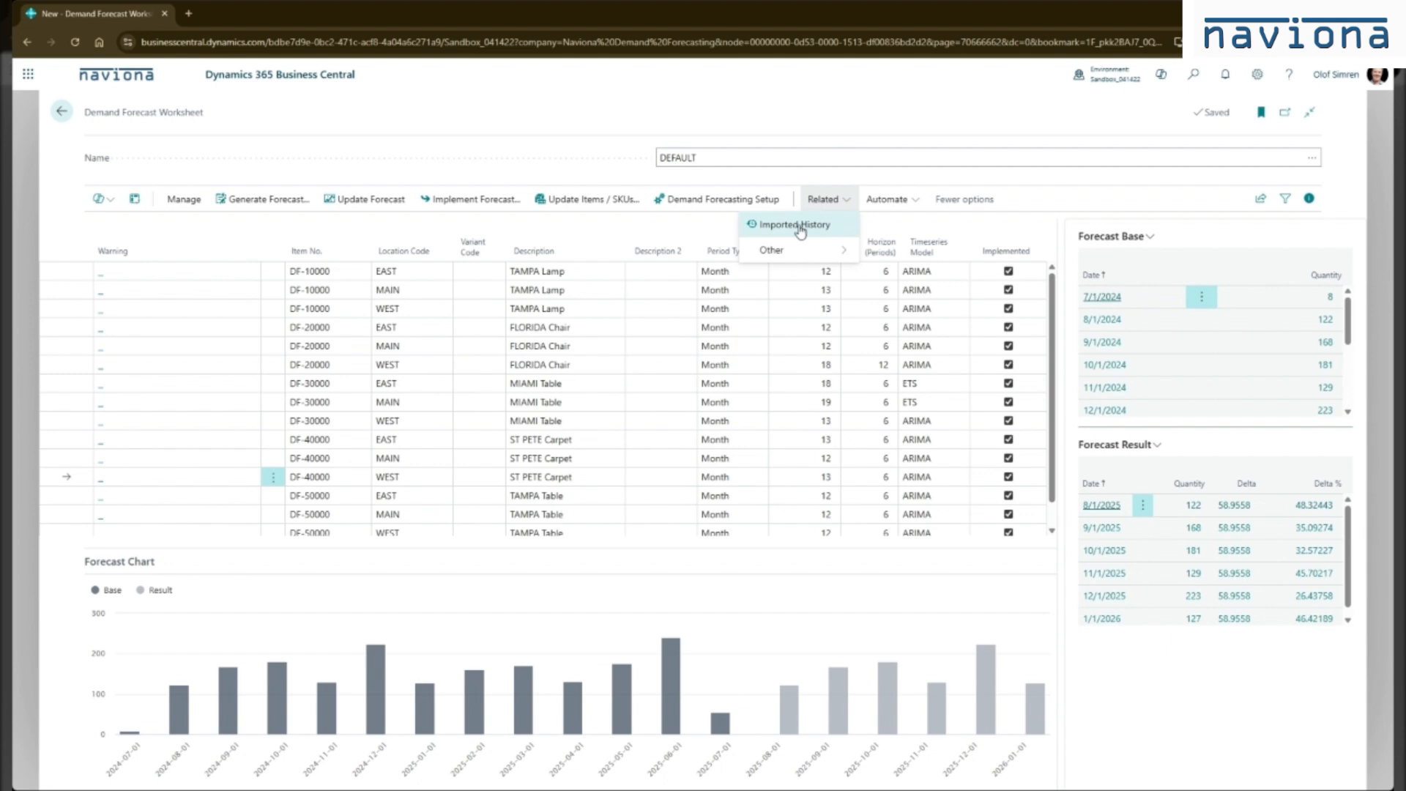
{"action": "left_click", "coordinate": [795, 224]}
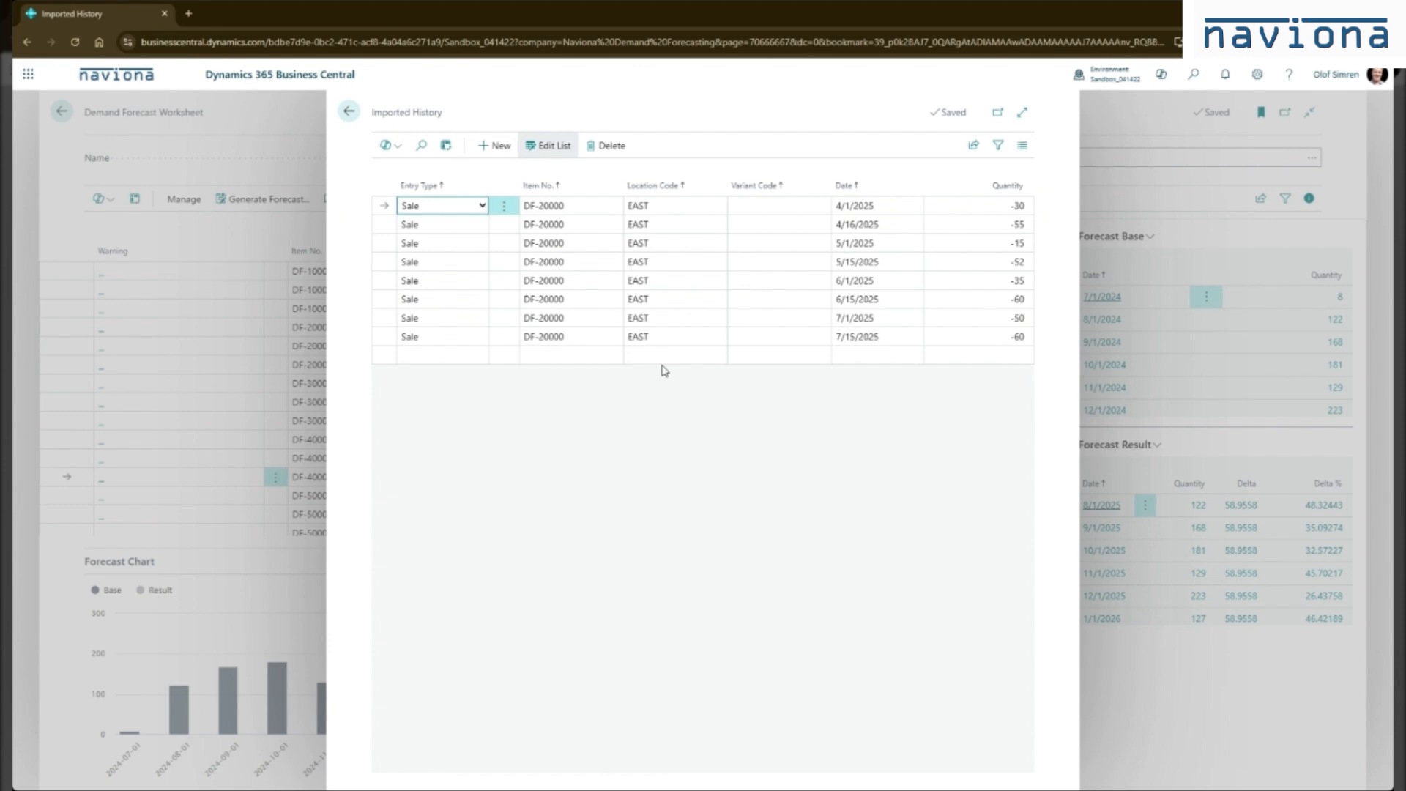
{"action": "left_click", "coordinate": [673, 354]}
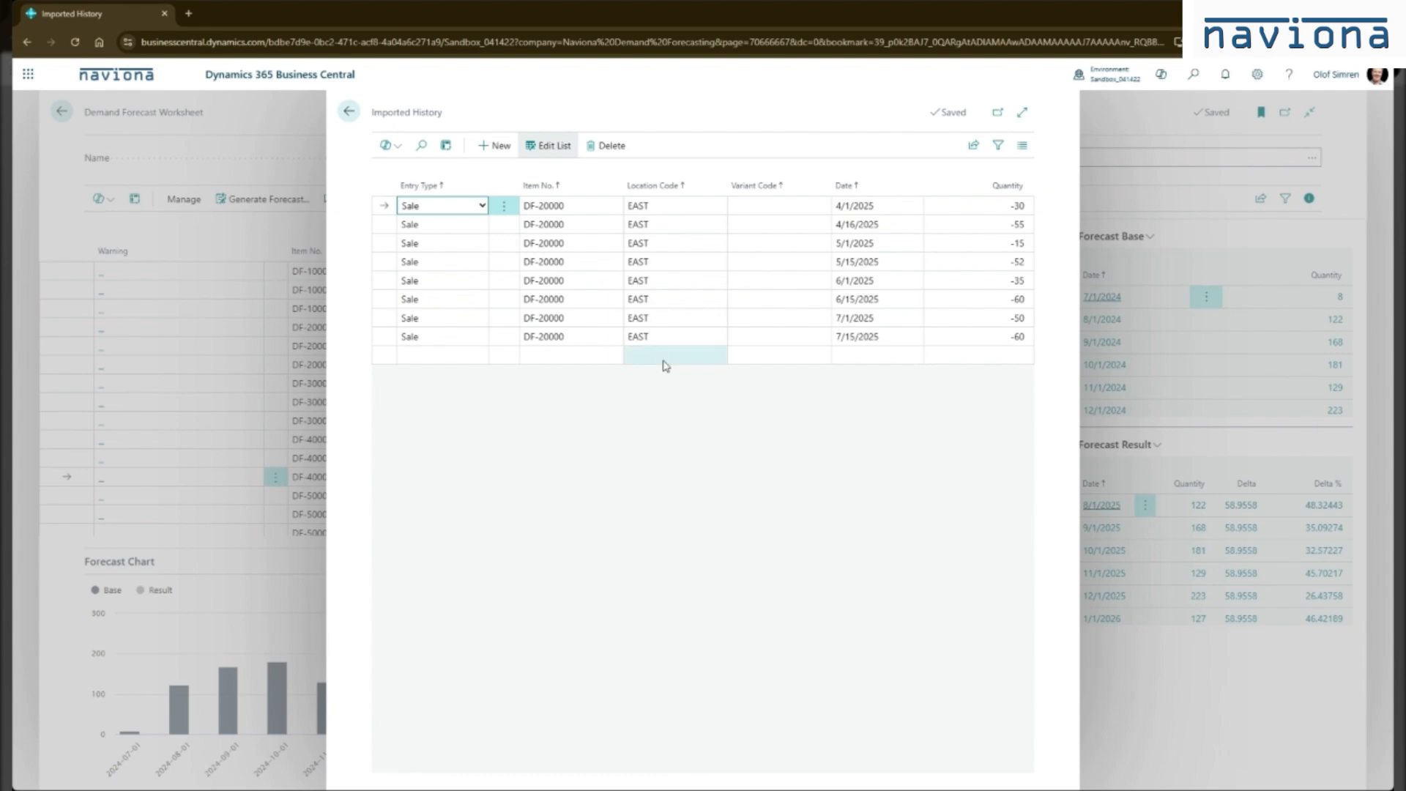
{"action": "left_click", "coordinate": [348, 112]}
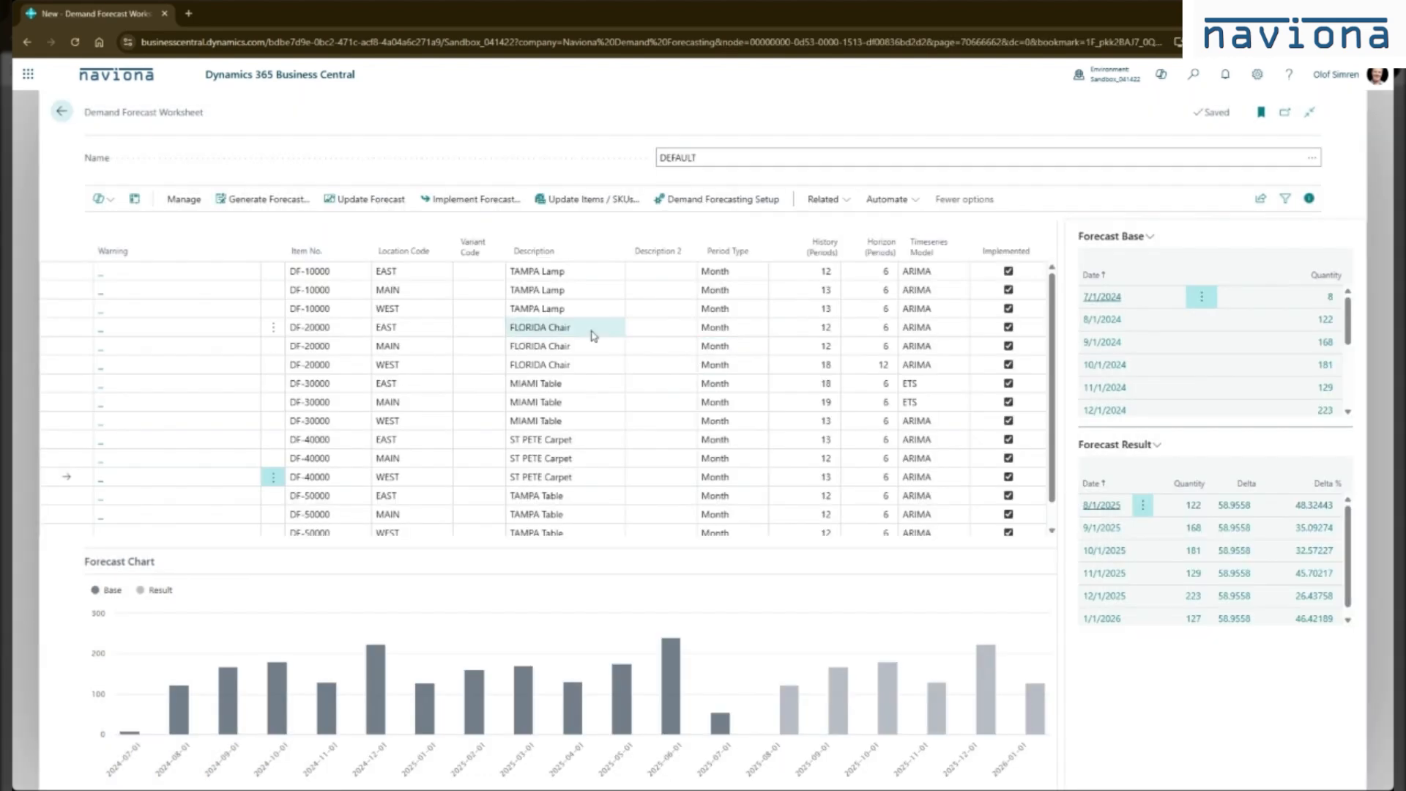